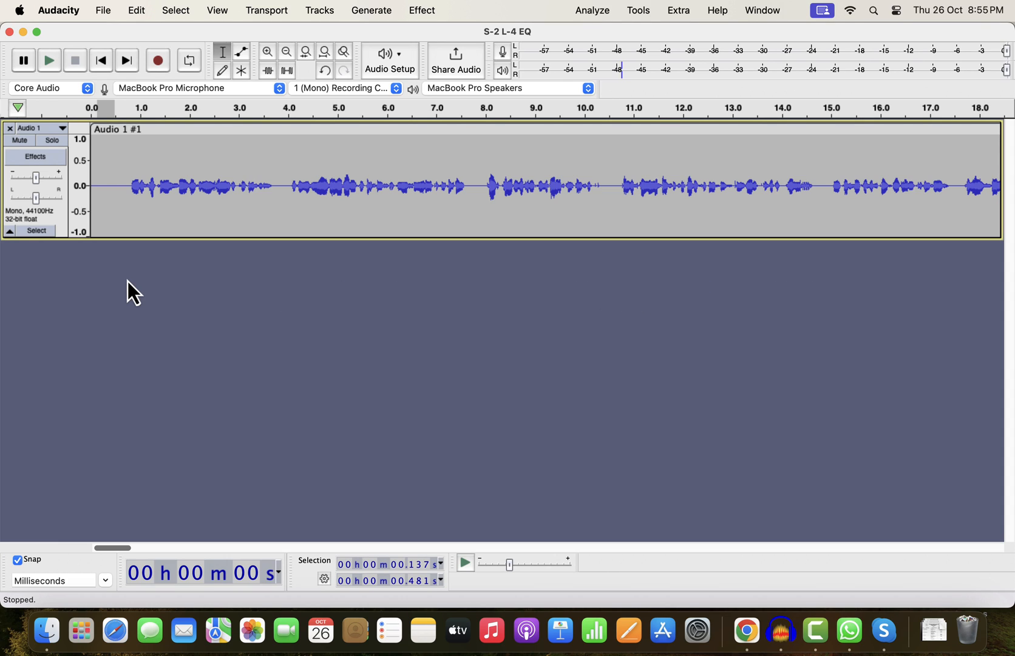
# Step: Duplicate the whole voice track via Edit > Duplicate and select the new lower copy
pyautogui.click(143, 186)
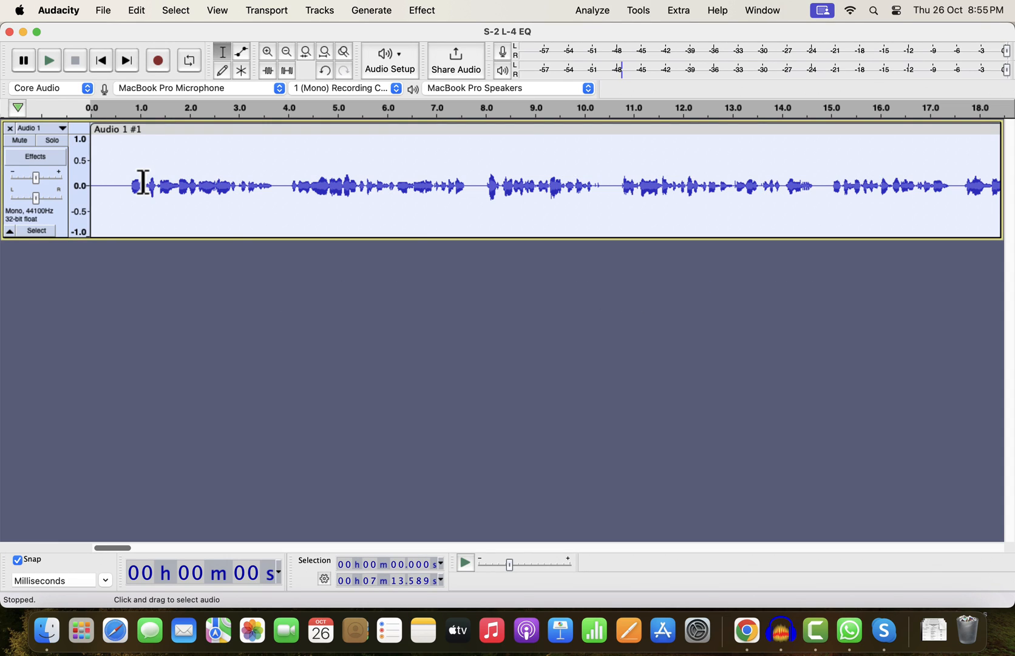
pyautogui.click(136, 11)
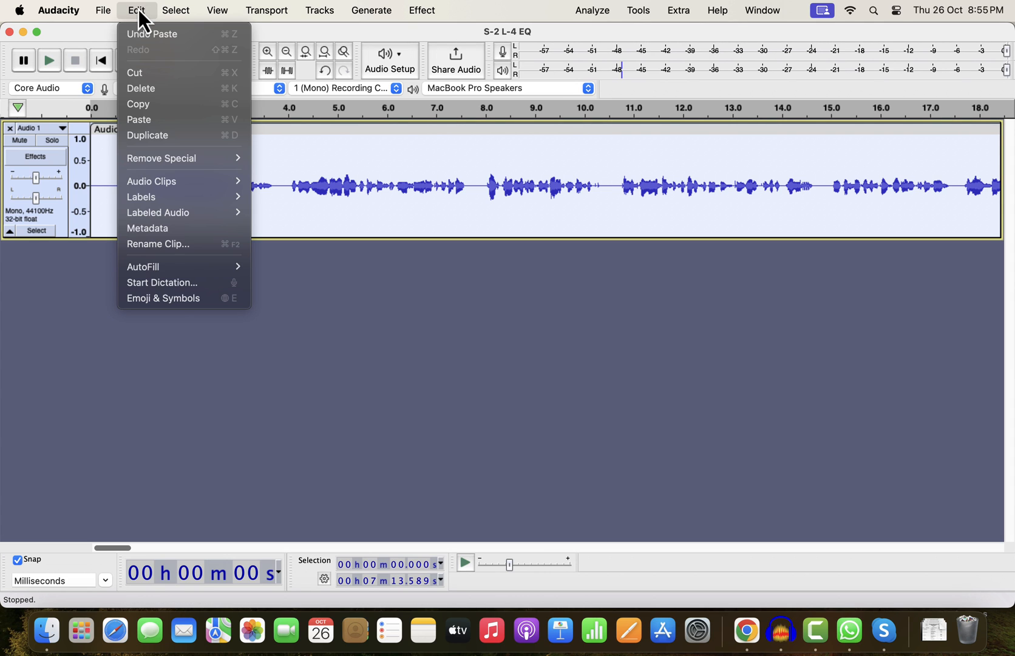
pyautogui.moveTo(148, 135)
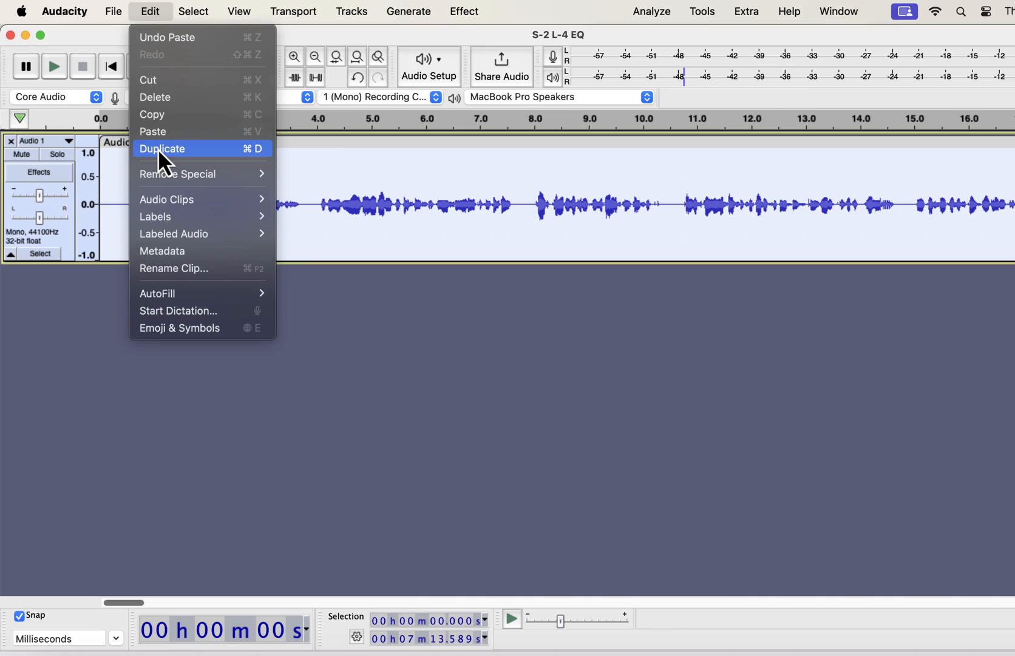
pyautogui.click(162, 148)
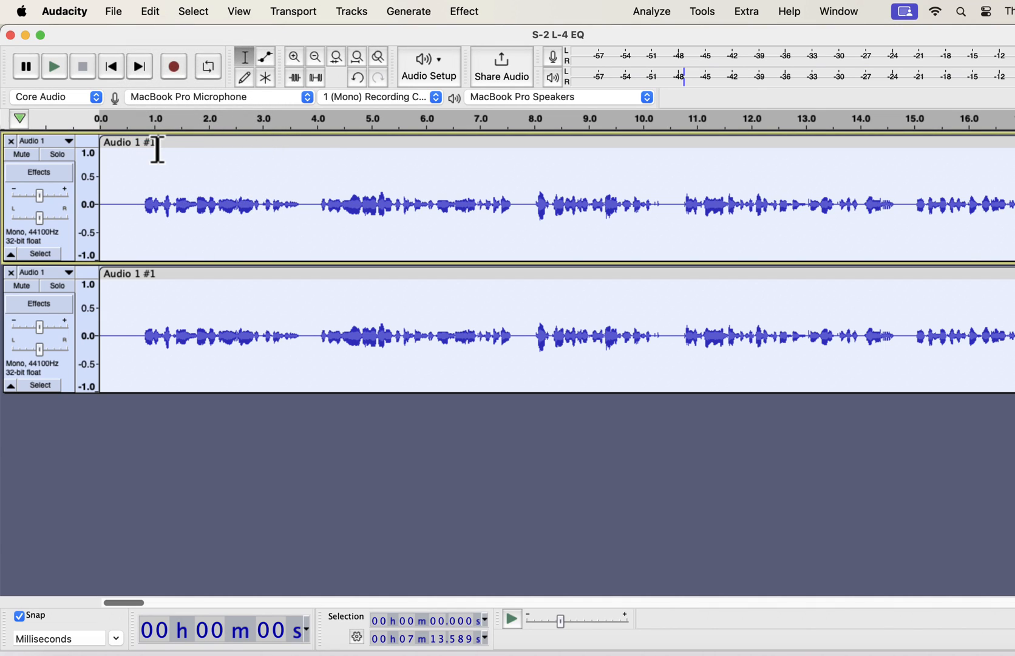
pyautogui.click(159, 335)
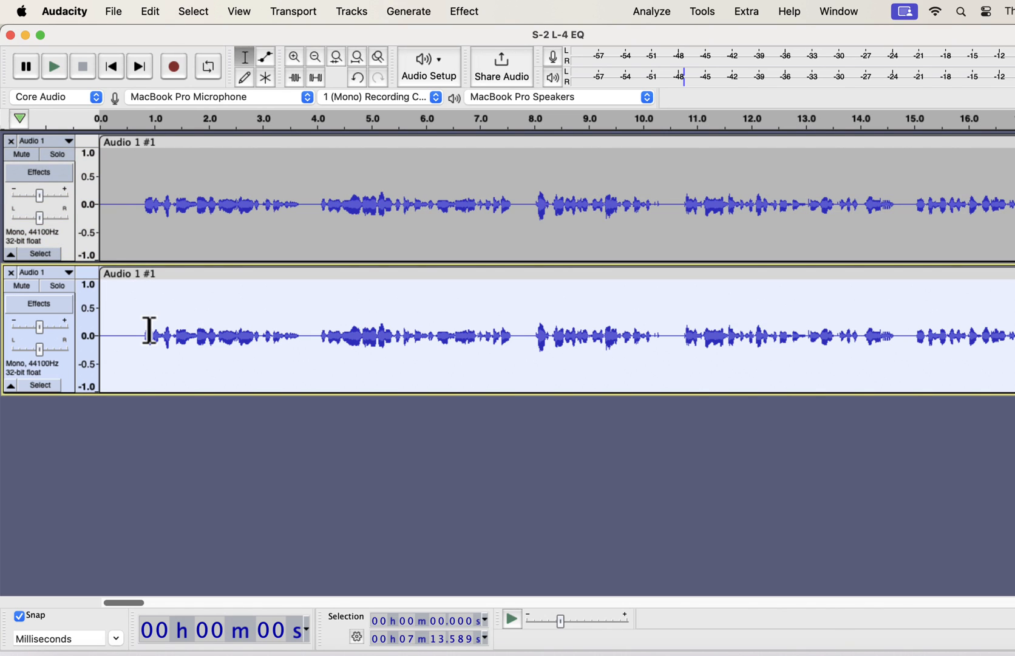
# Step: Apply a saved improve macro from Tools to the selected duplicate track
pyautogui.click(701, 10)
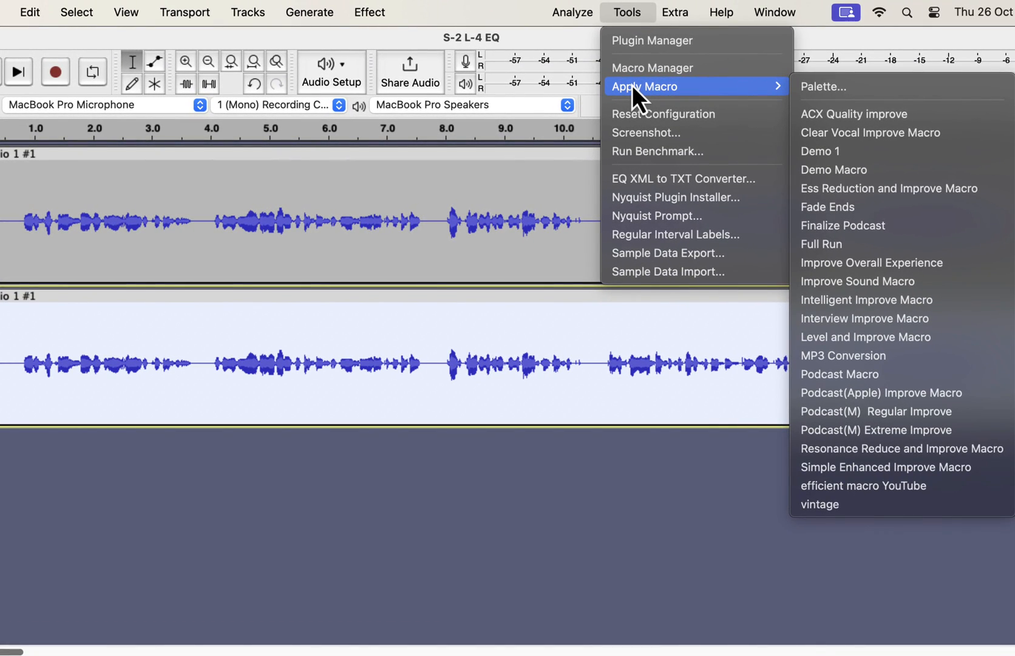
pyautogui.moveTo(854, 127)
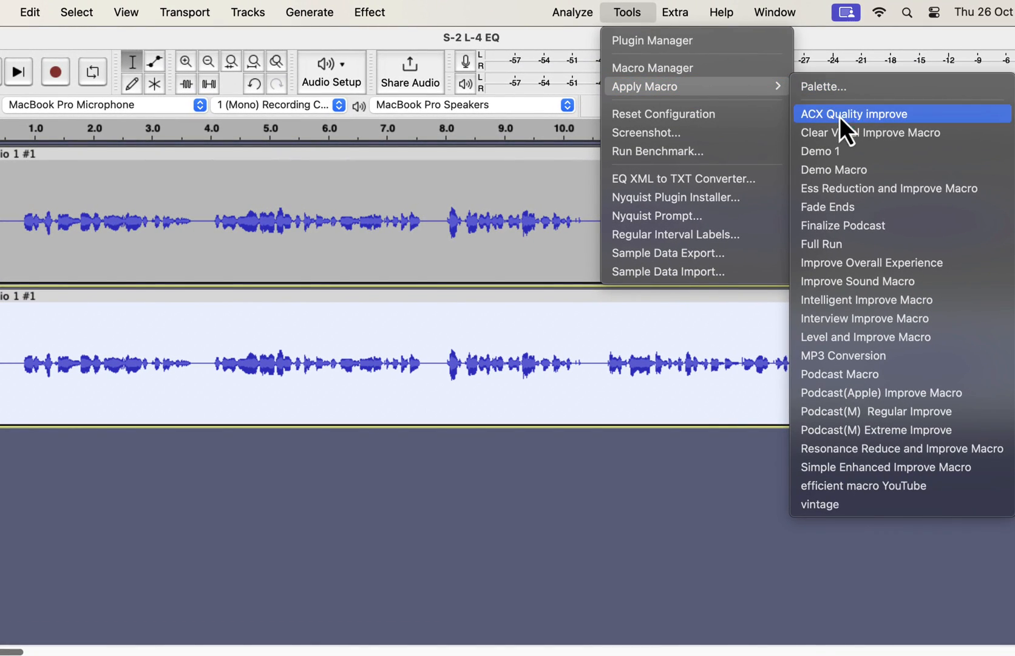
pyautogui.moveTo(906, 133)
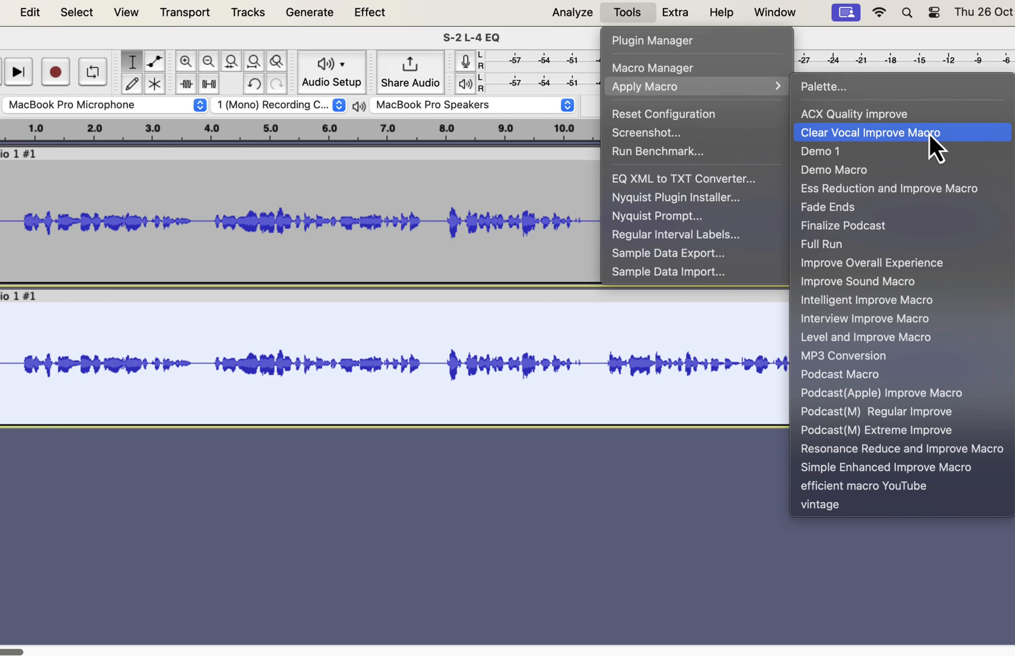
pyautogui.moveTo(844, 188)
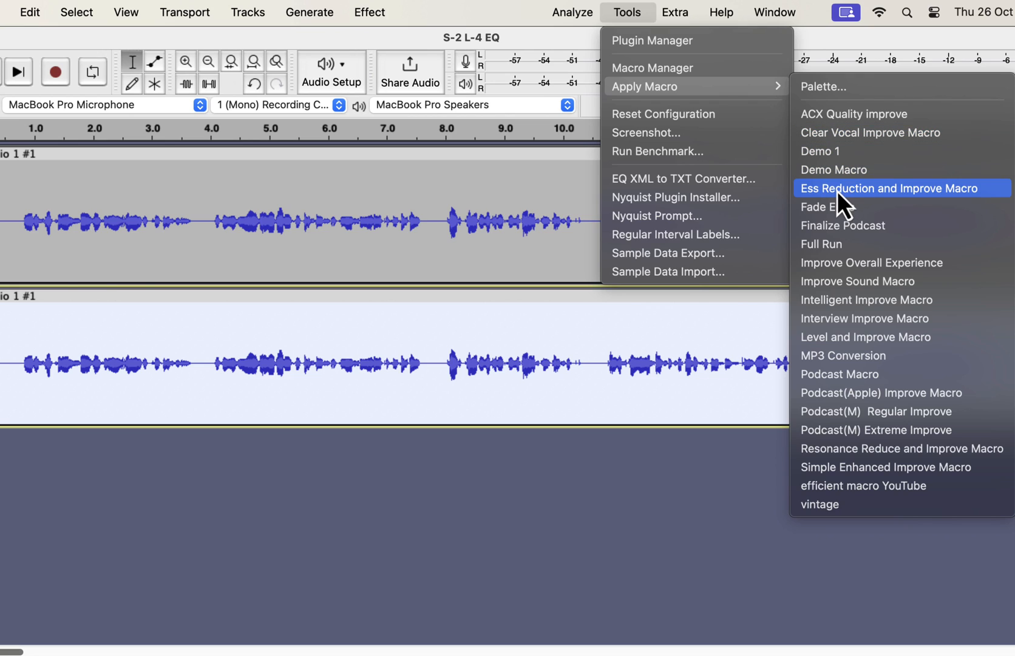
pyautogui.moveTo(934, 201)
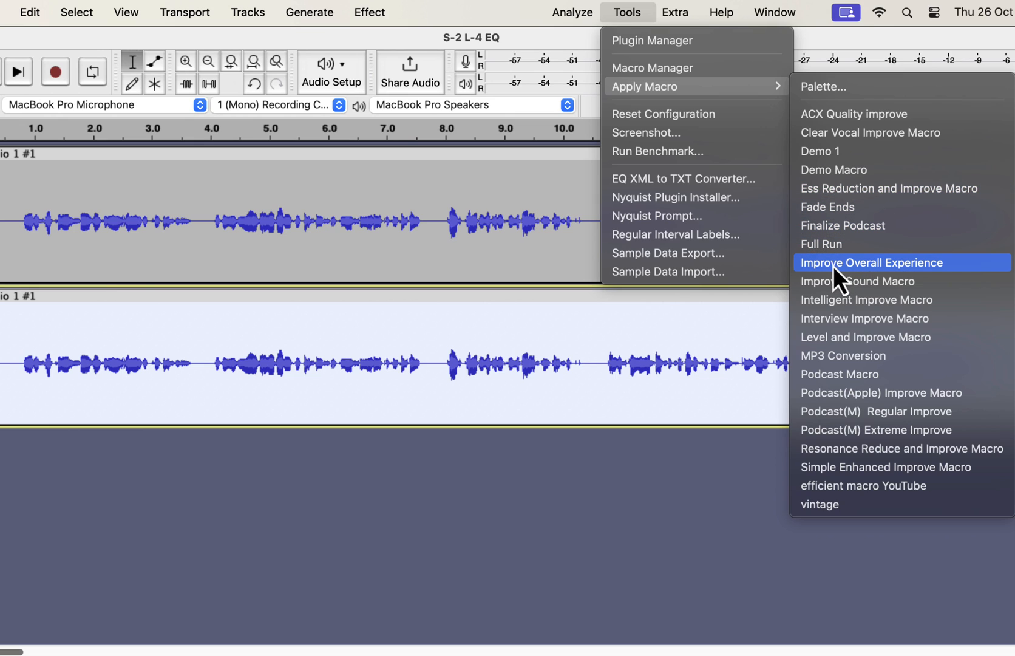
pyautogui.moveTo(821, 317)
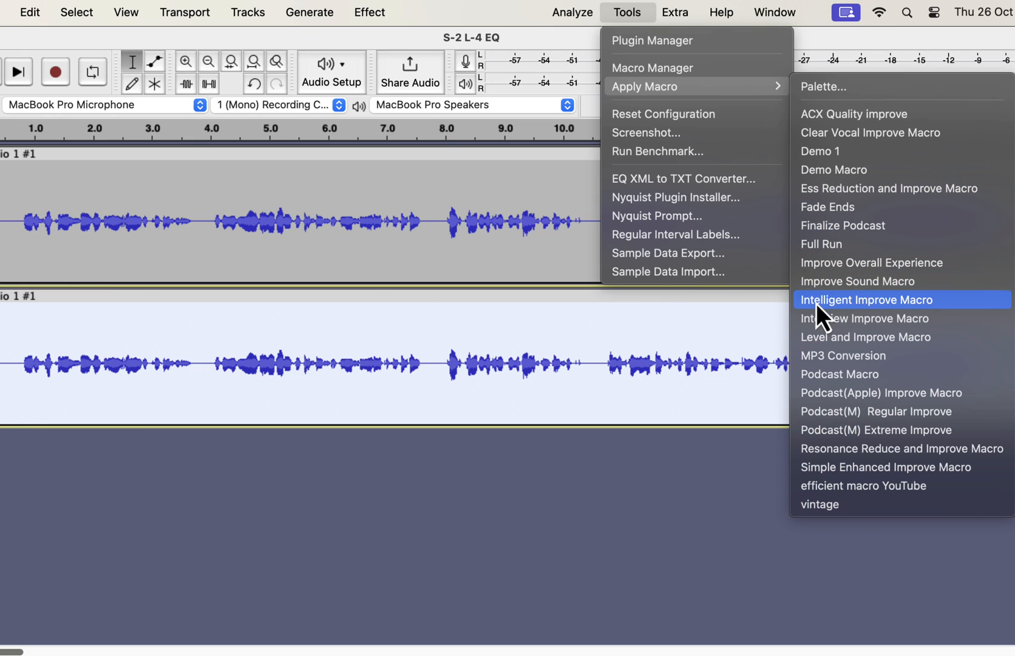
pyautogui.moveTo(841, 318)
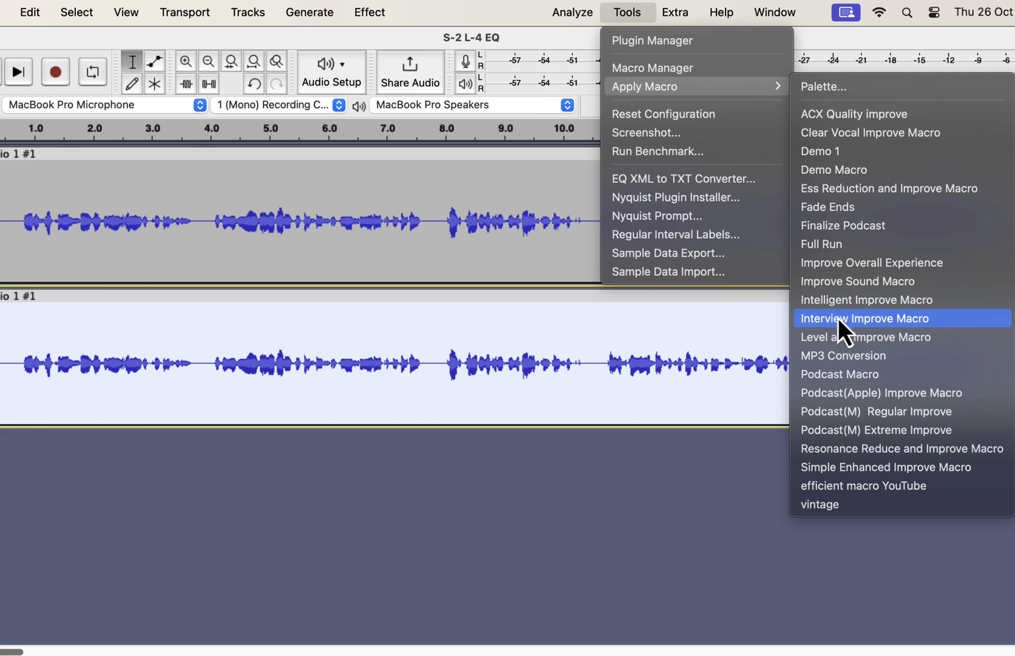
pyautogui.moveTo(874, 374)
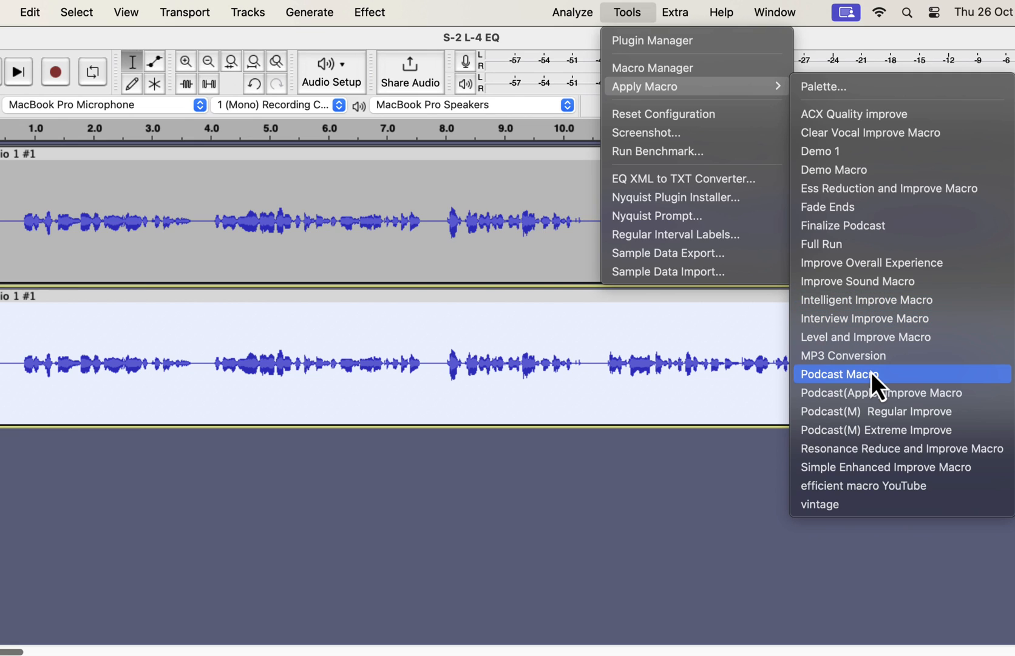
pyautogui.moveTo(874, 207)
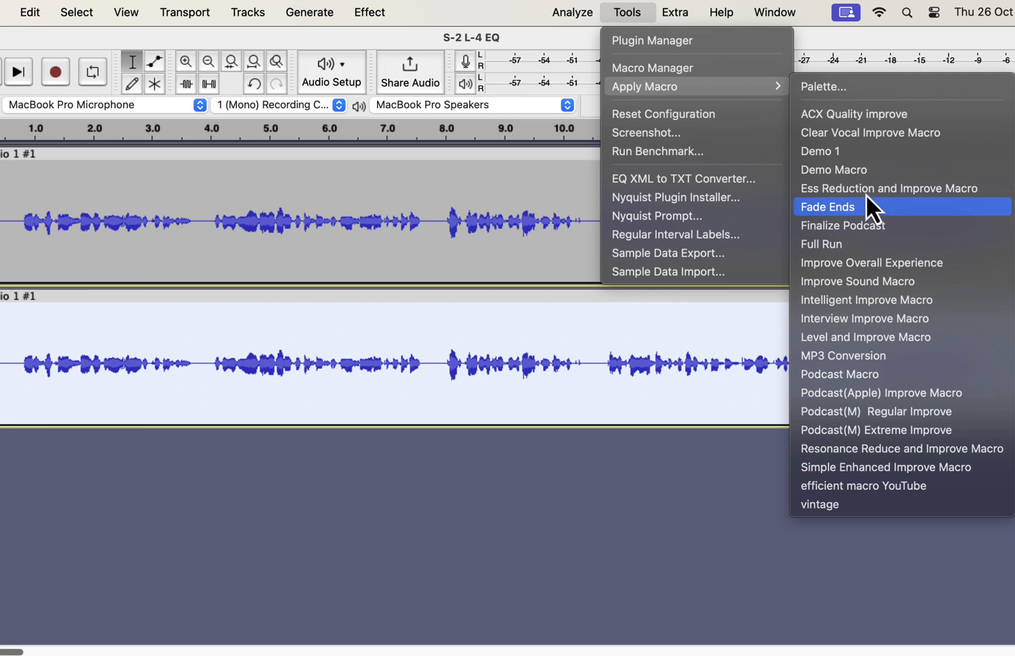
pyautogui.click(826, 207)
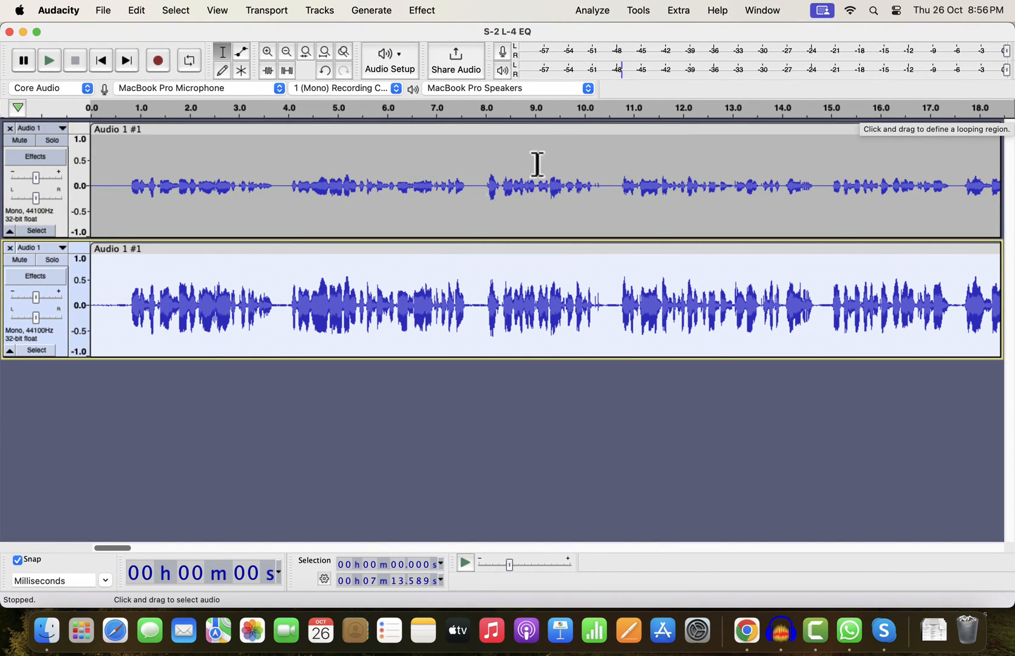
pyautogui.moveTo(175, 292)
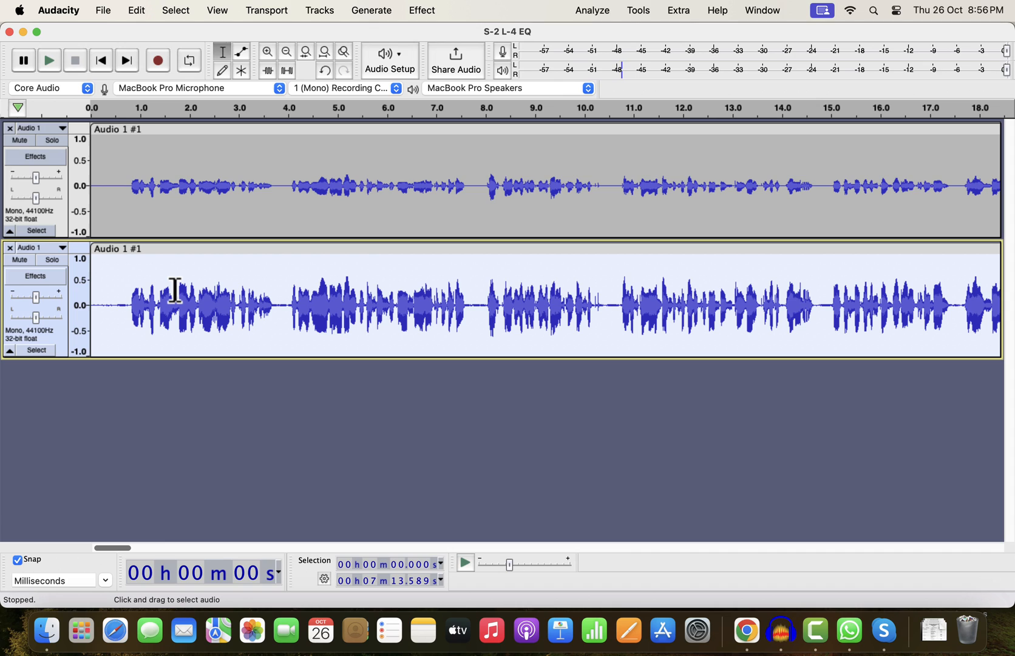
# Step: Solo and play the original track, then solo and play the processed duplicate
pyautogui.click(53, 141)
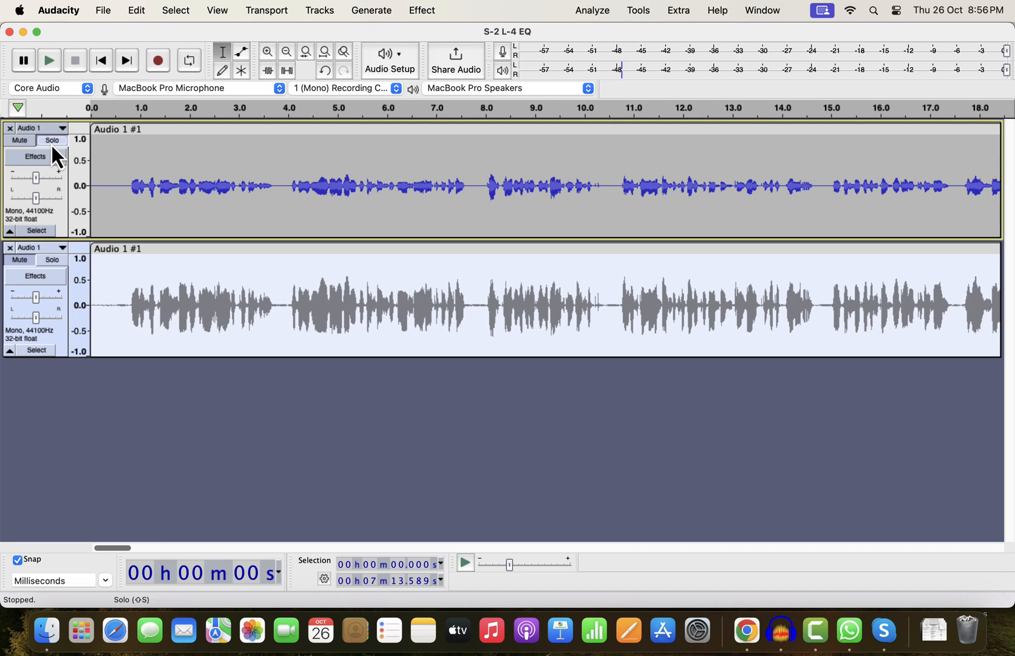
pyautogui.click(50, 61)
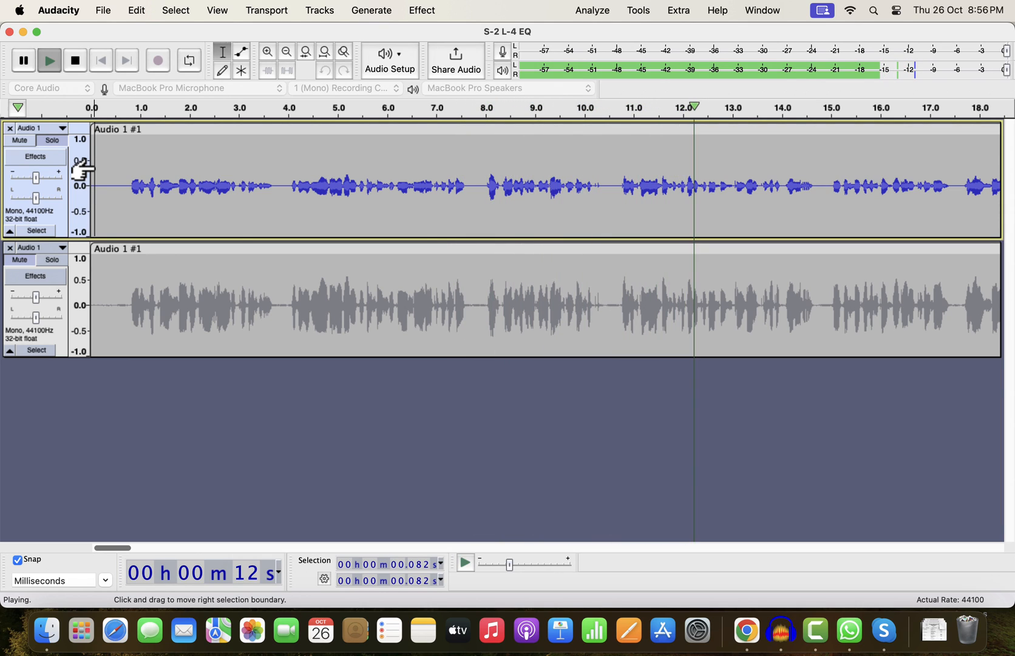
pyautogui.click(51, 260)
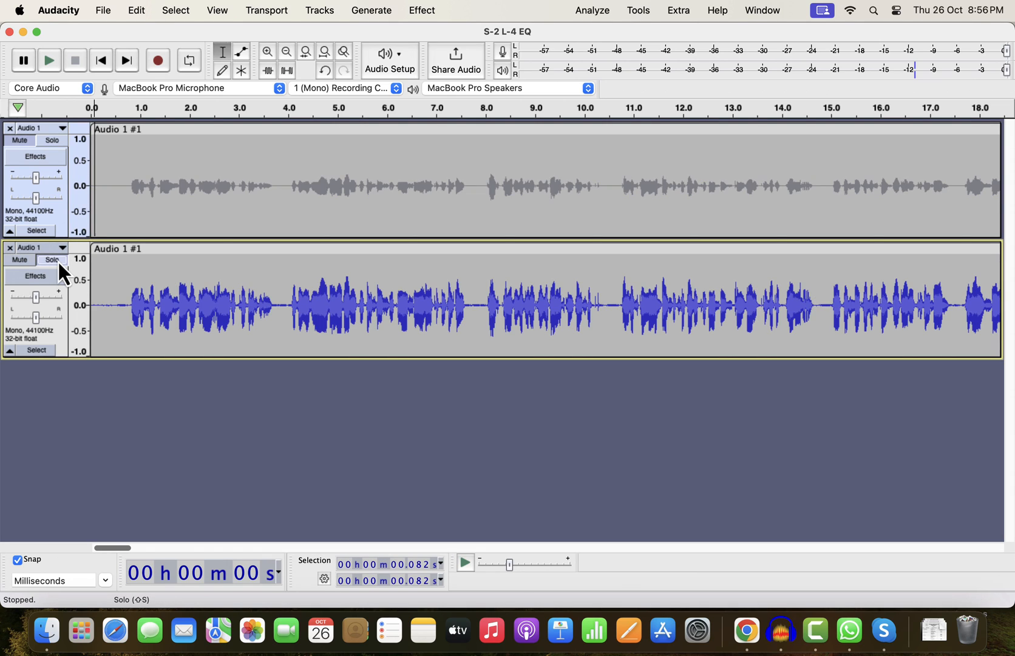
pyautogui.click(49, 60)
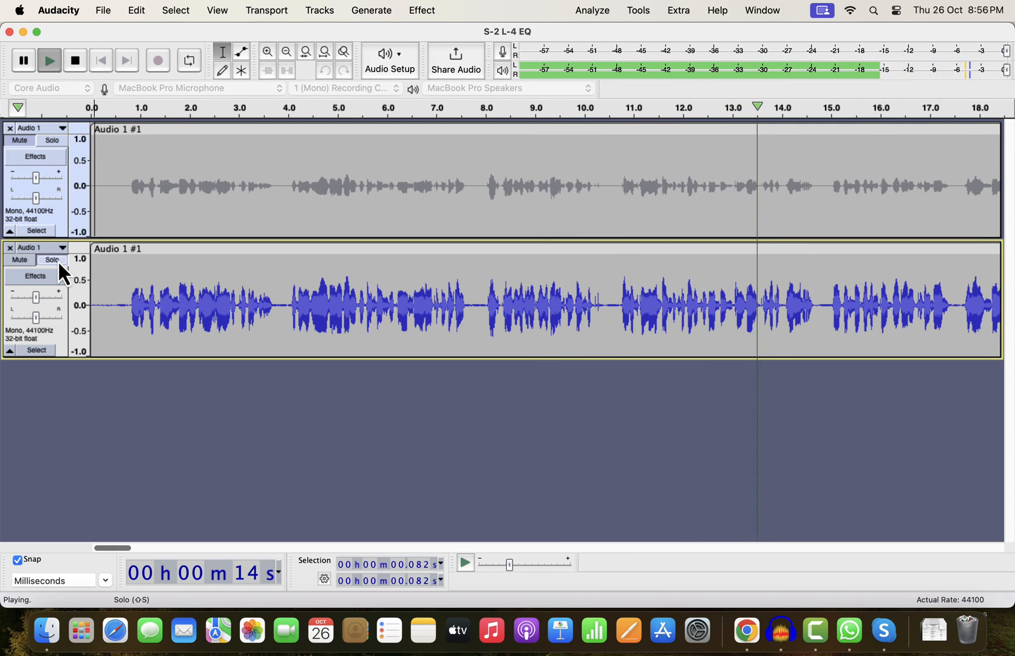
pyautogui.click(74, 59)
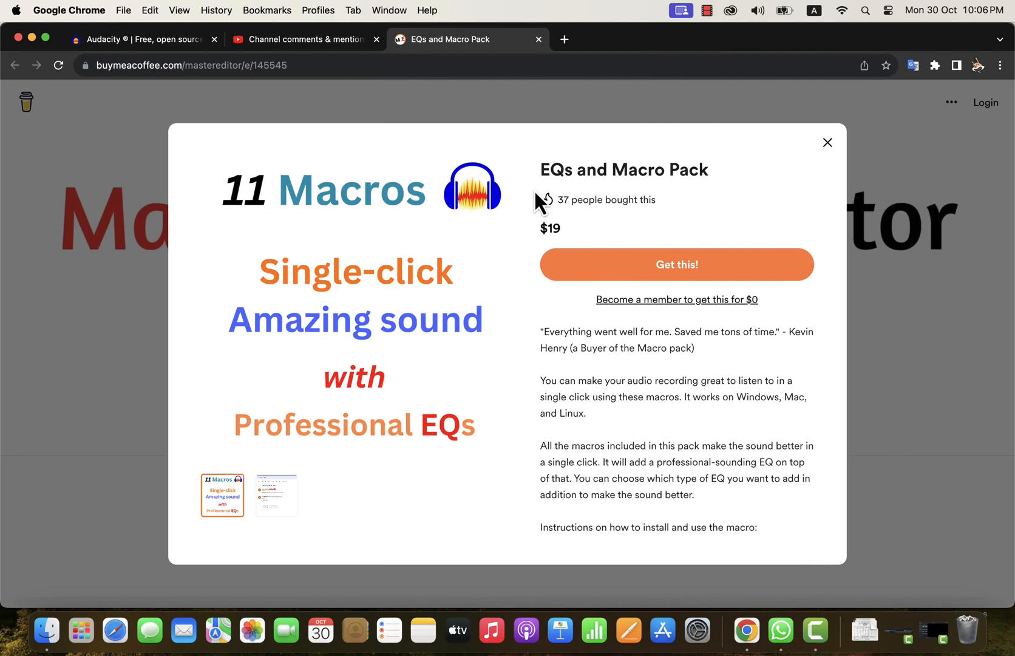
pyautogui.moveTo(559, 199)
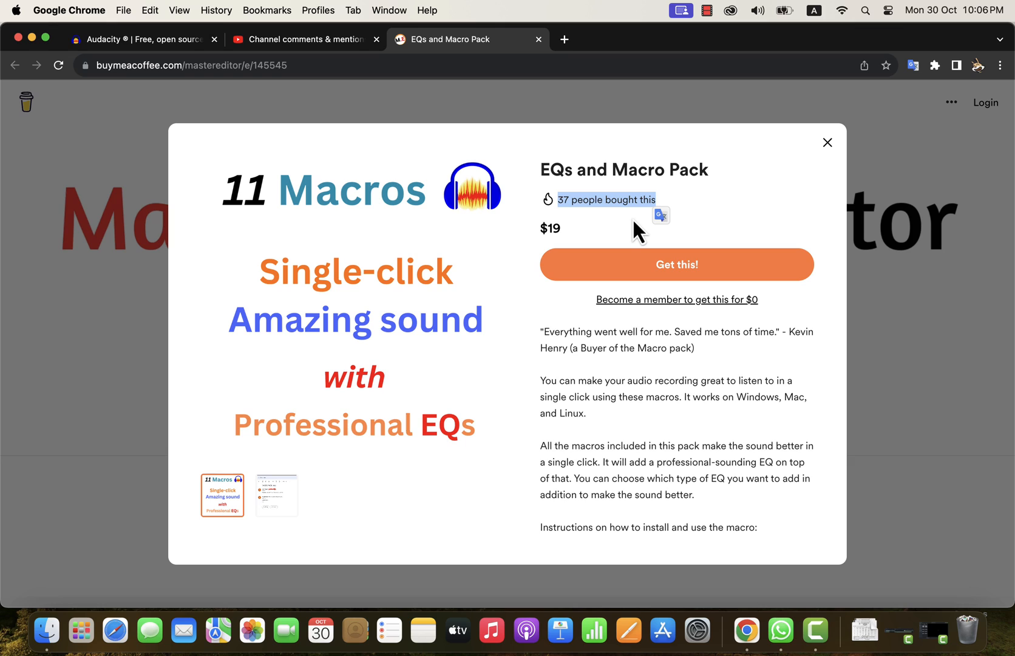
pyautogui.moveTo(616, 247)
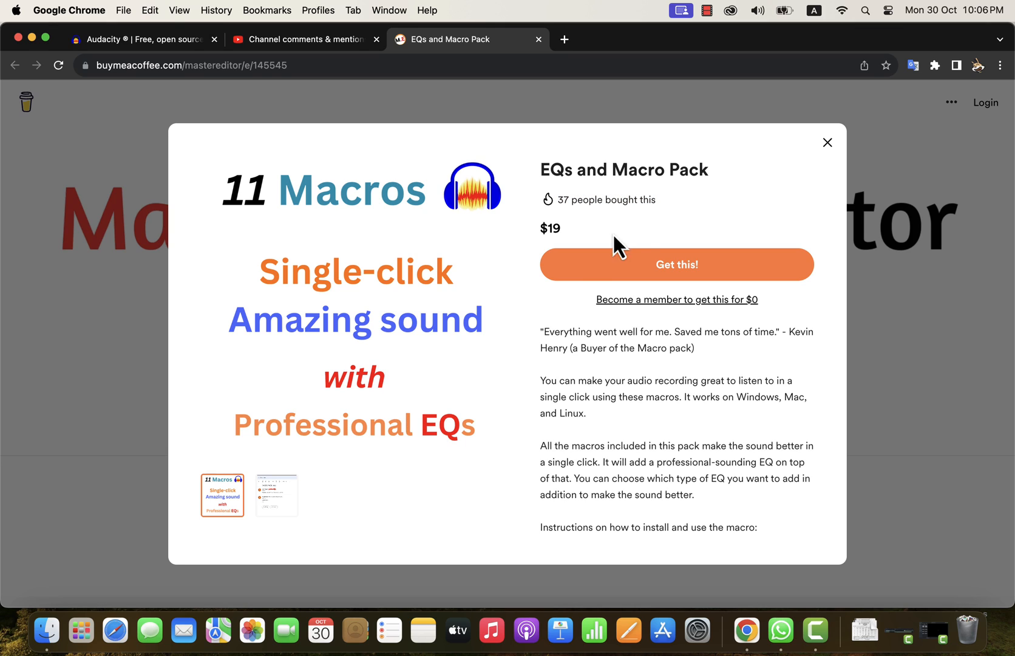
pyautogui.scroll(-3)
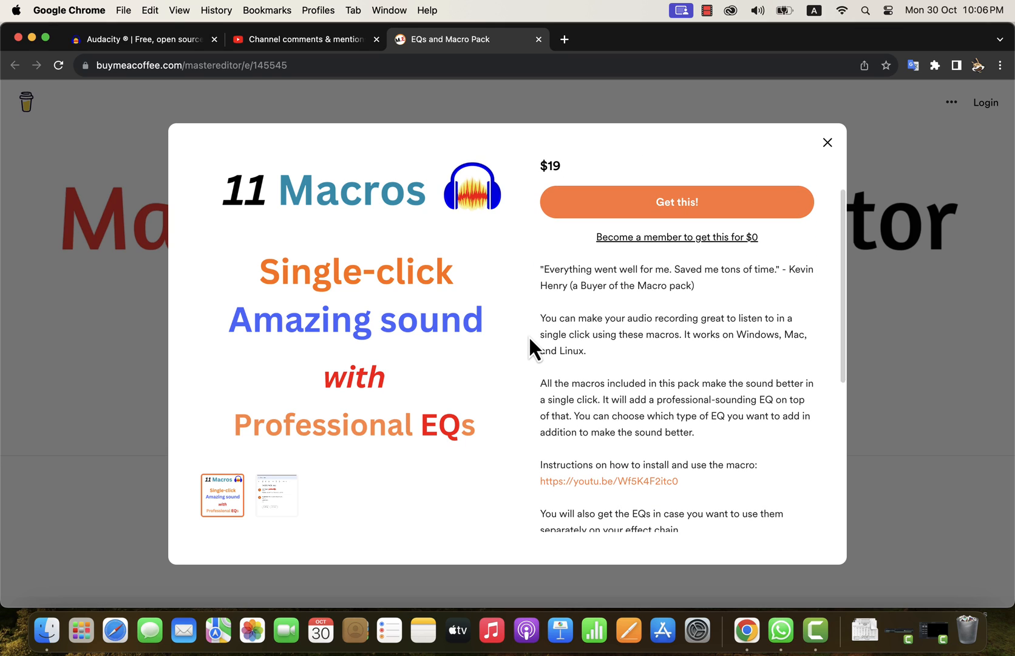
pyautogui.moveTo(525, 365)
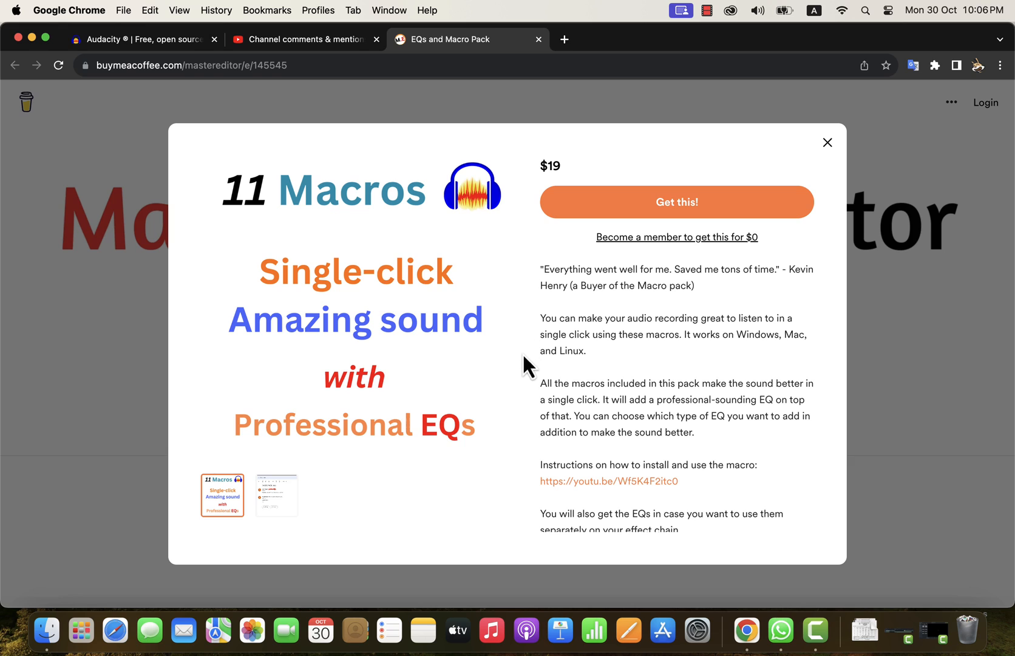
pyautogui.scroll(-3)
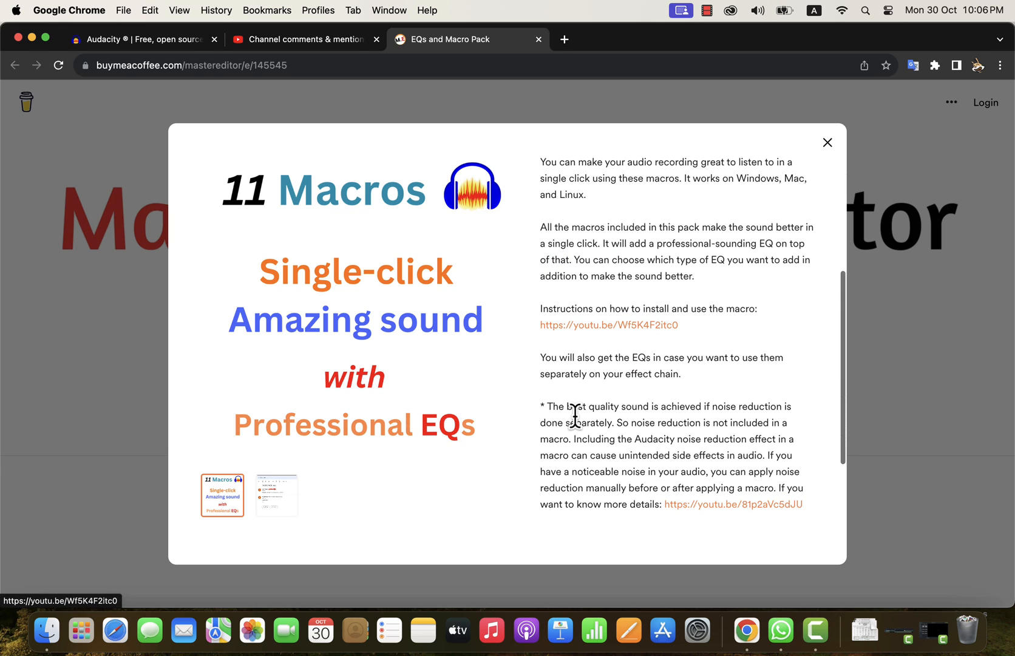
pyautogui.scroll(-3)
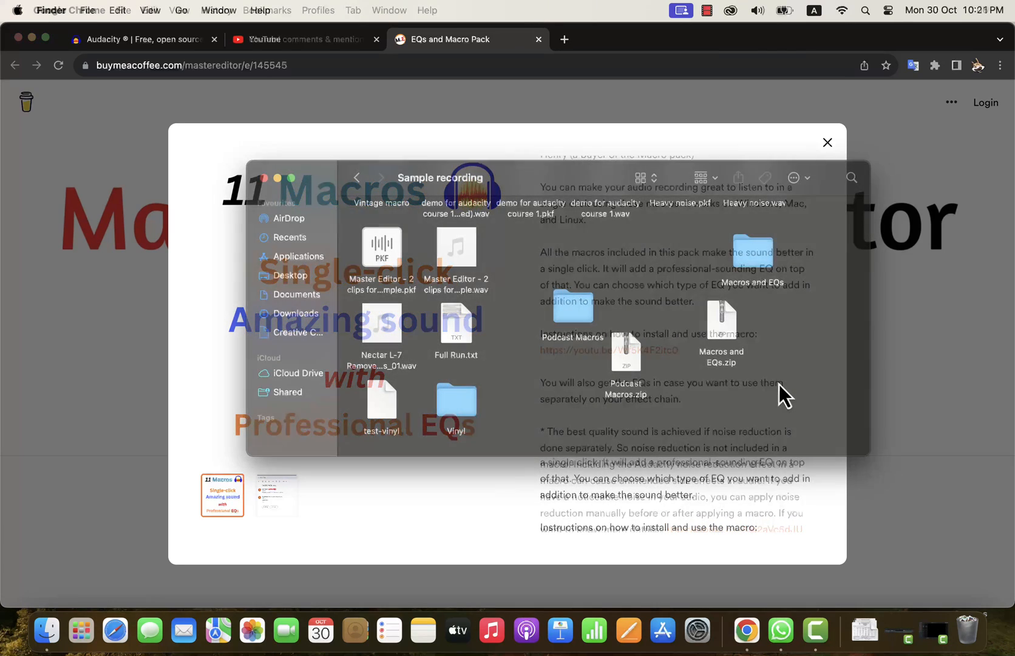
# Step: Browse into Macros and EQs > Macros to list the macro text files
pyautogui.click(720, 317)
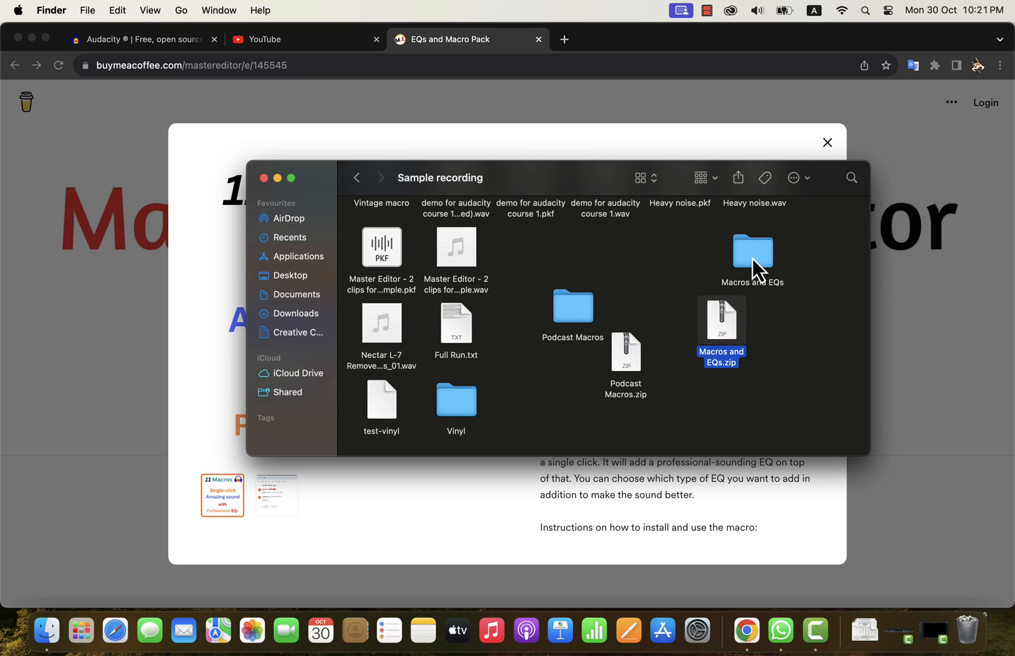
pyautogui.doubleClick(752, 248)
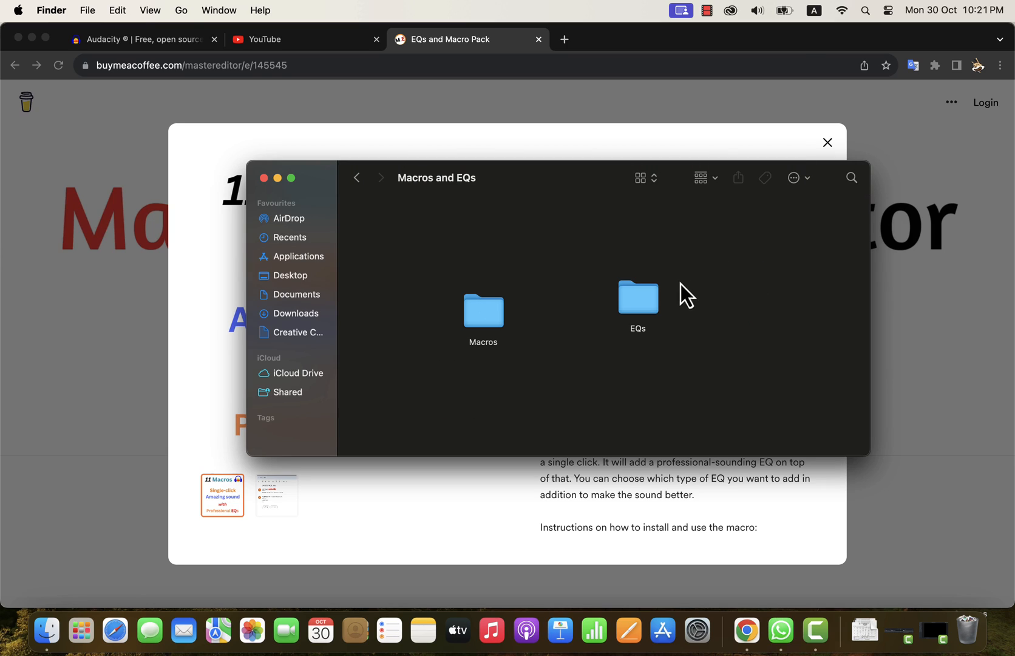
pyautogui.click(637, 302)
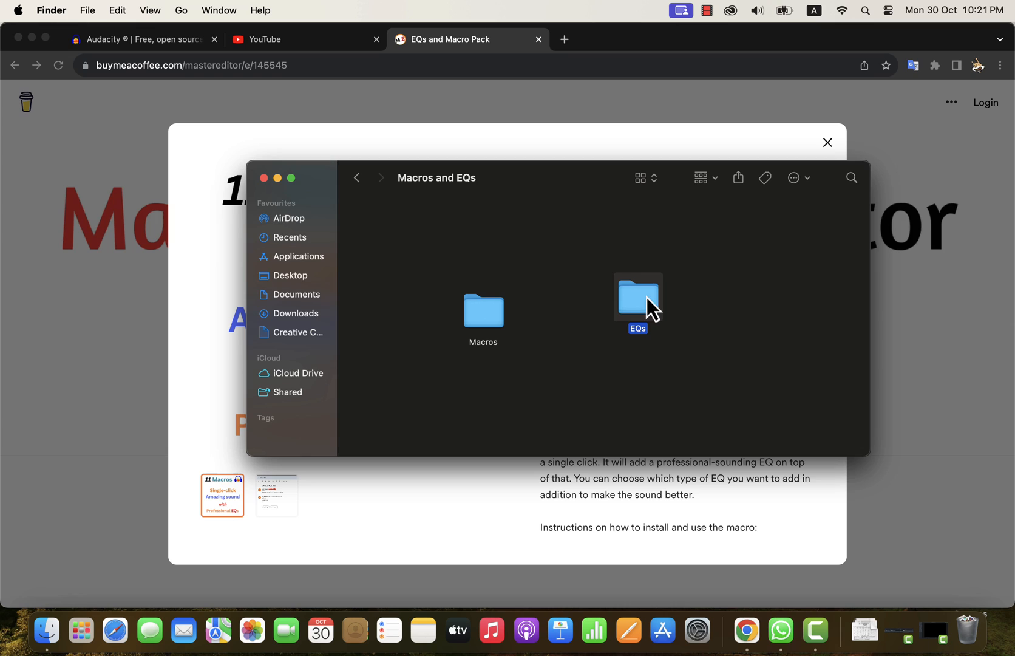
pyautogui.doubleClick(484, 310)
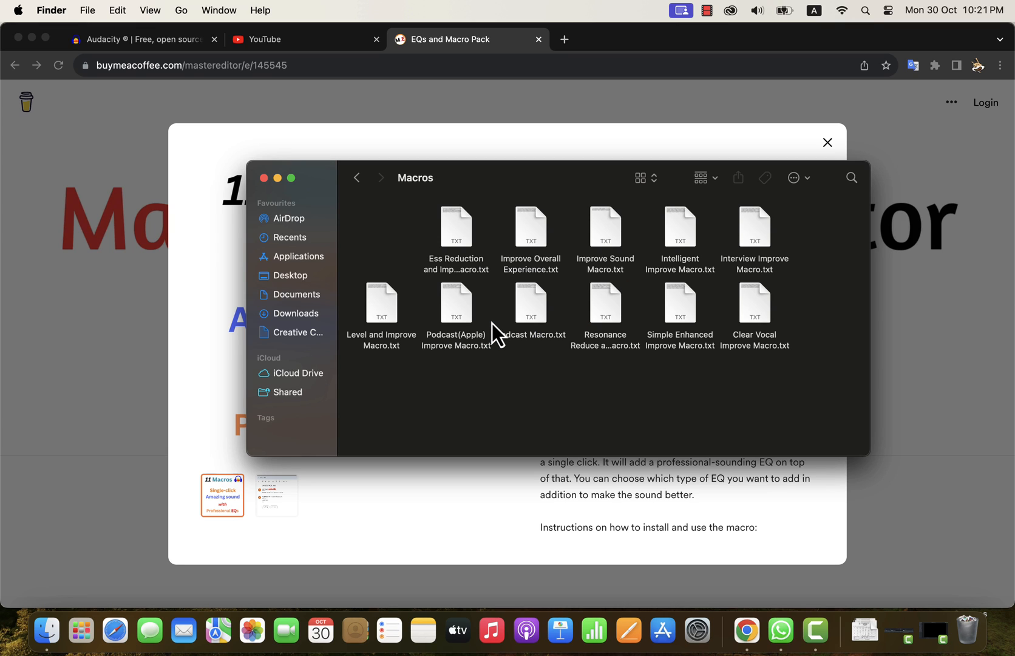
pyautogui.click(455, 227)
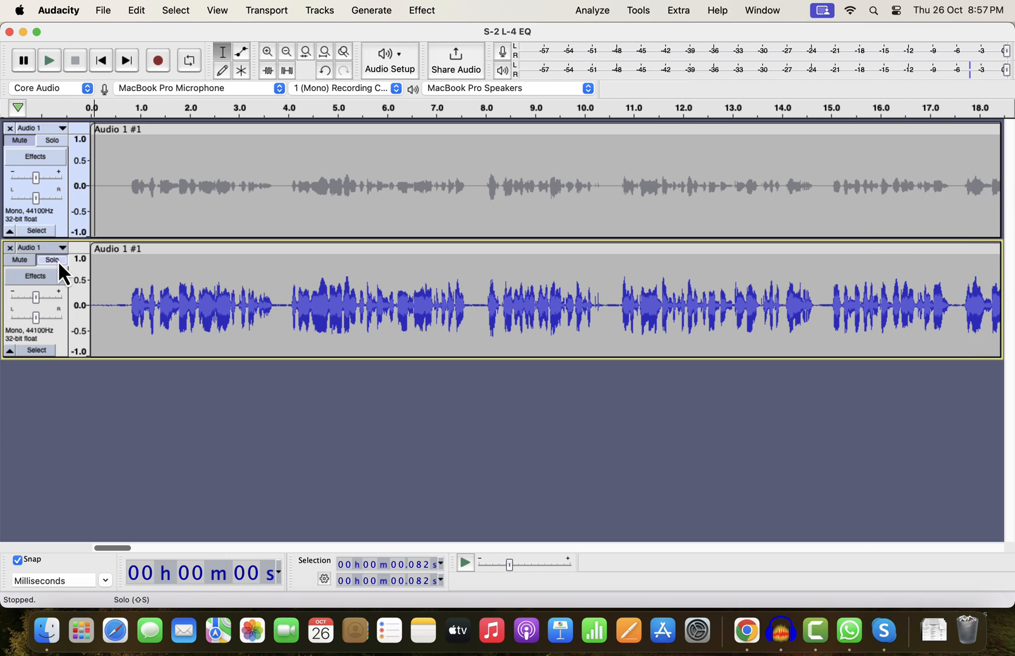
pyautogui.moveTo(644, 20)
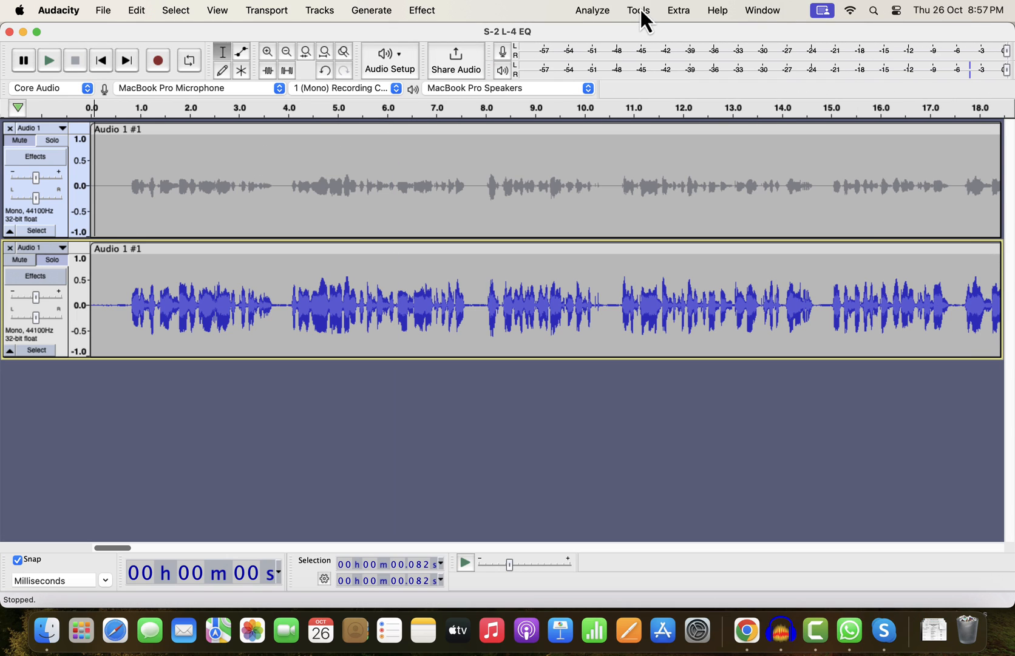
# Step: Start importing a macro from the Macro Manager, browsing into the Macros and EQs folder
pyautogui.click(637, 10)
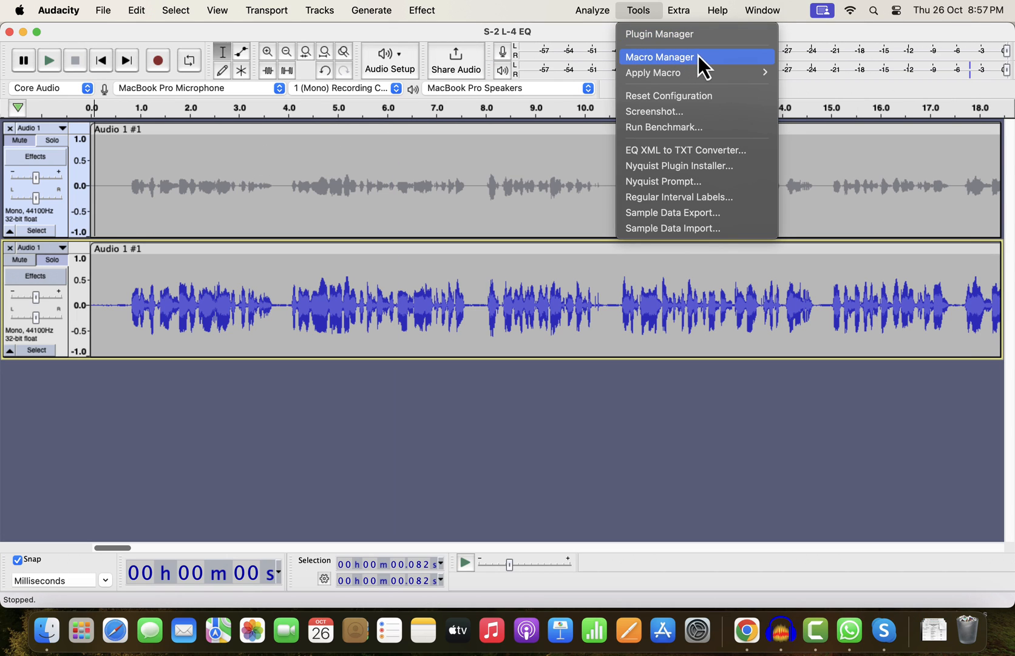
pyautogui.click(659, 57)
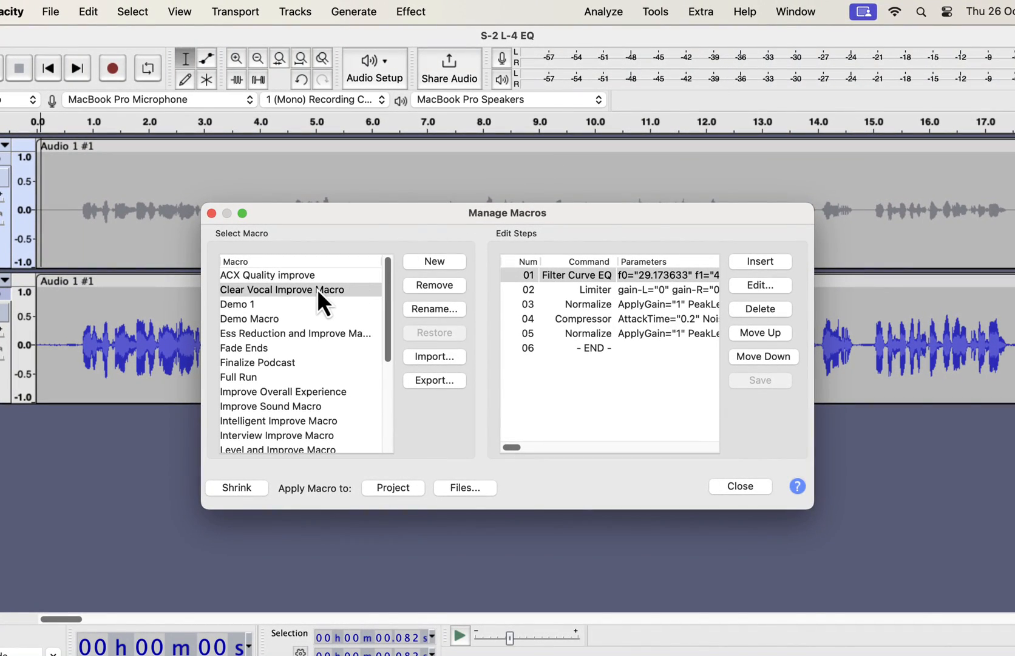
pyautogui.moveTo(421, 368)
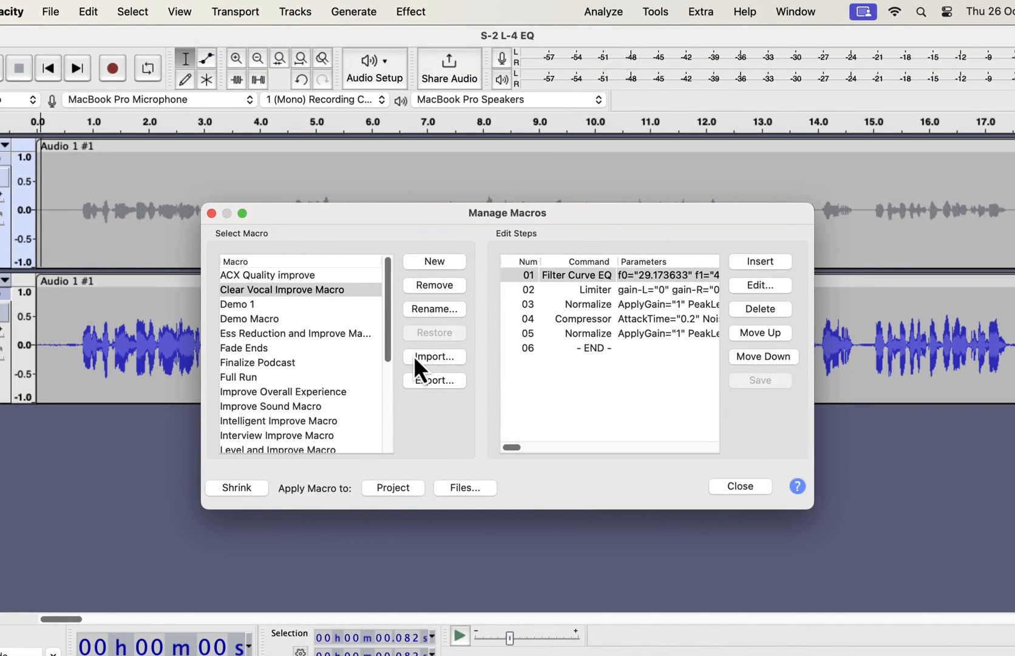
pyautogui.click(433, 356)
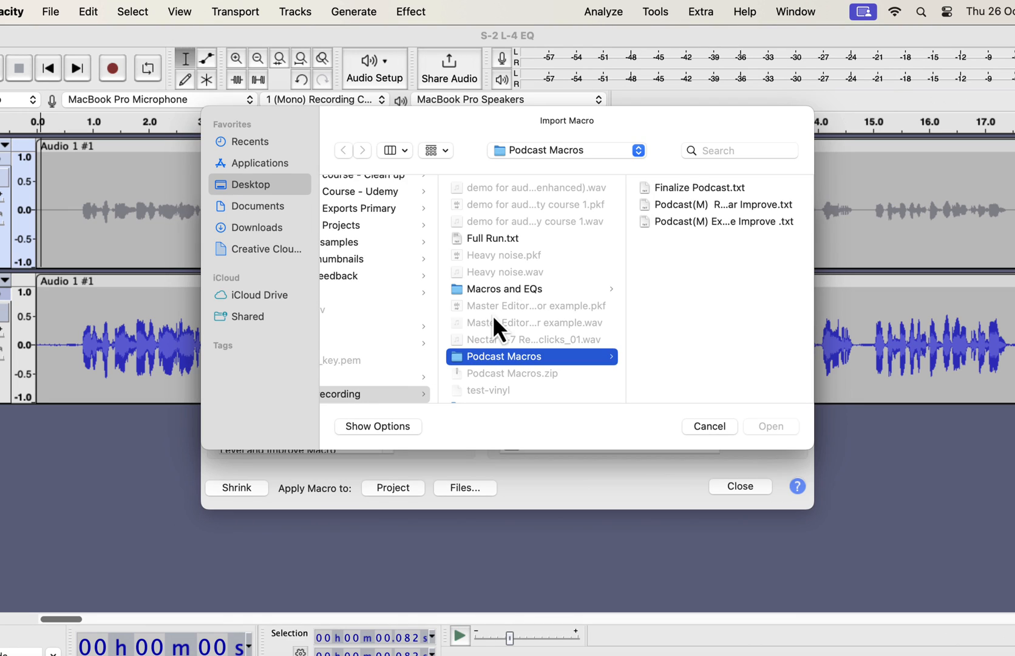
pyautogui.click(502, 289)
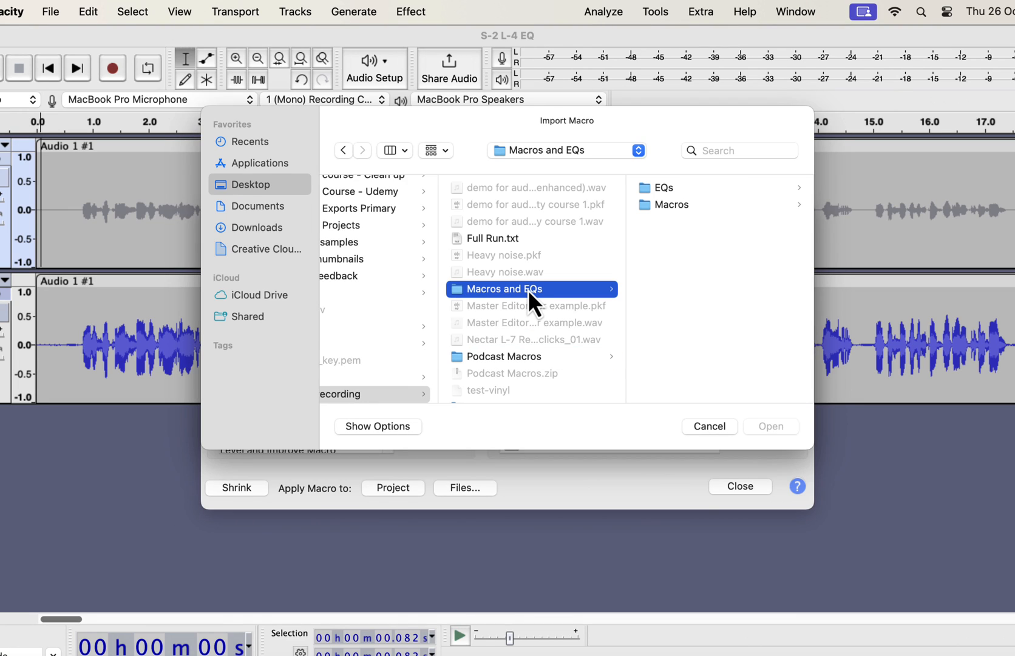
pyautogui.moveTo(565, 309)
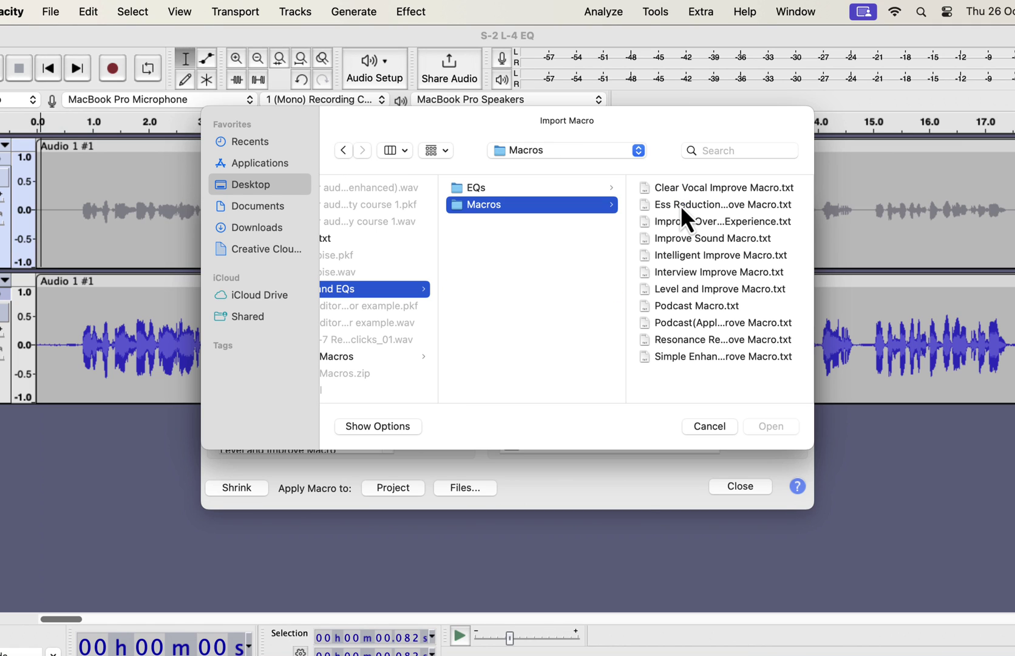
# Step: Choose Improve Overall Experience.txt and import it into the saved macros
pyautogui.click(532, 187)
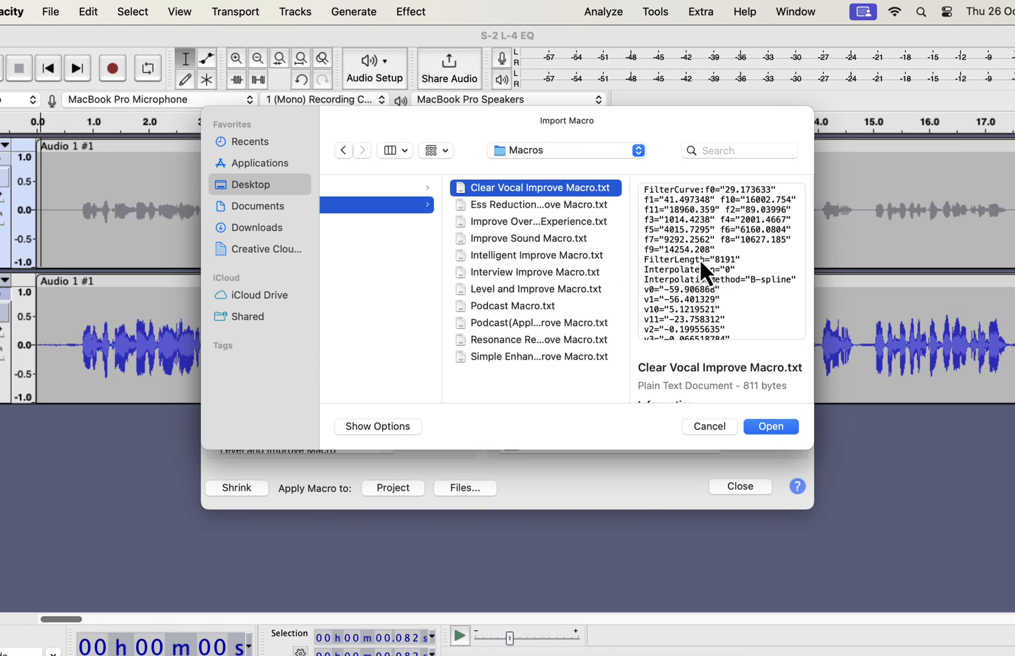
pyautogui.click(535, 204)
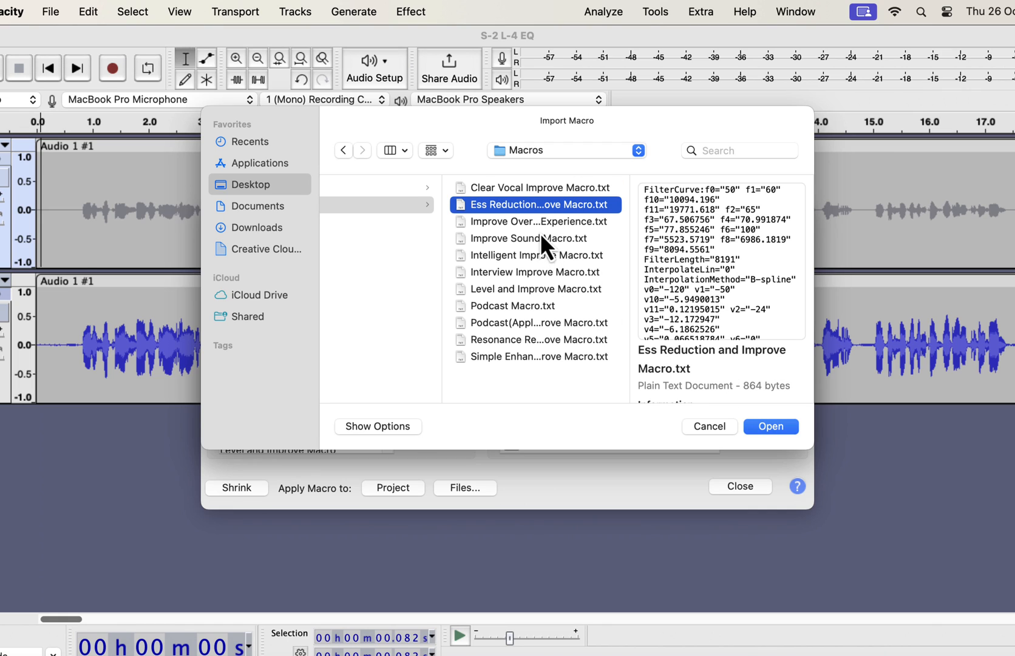
pyautogui.click(535, 221)
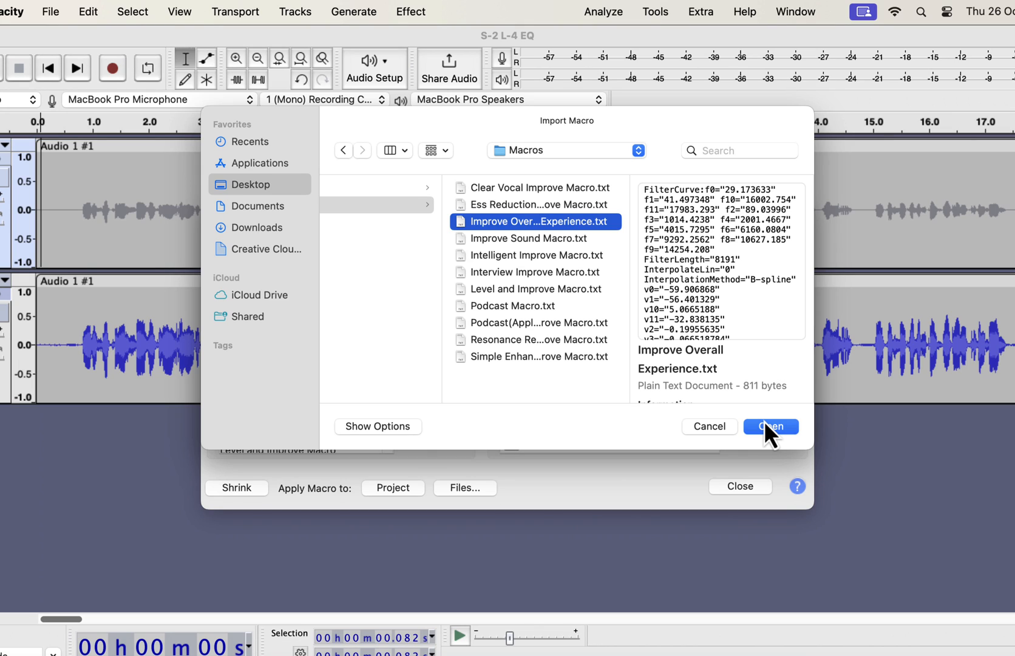
pyautogui.click(770, 426)
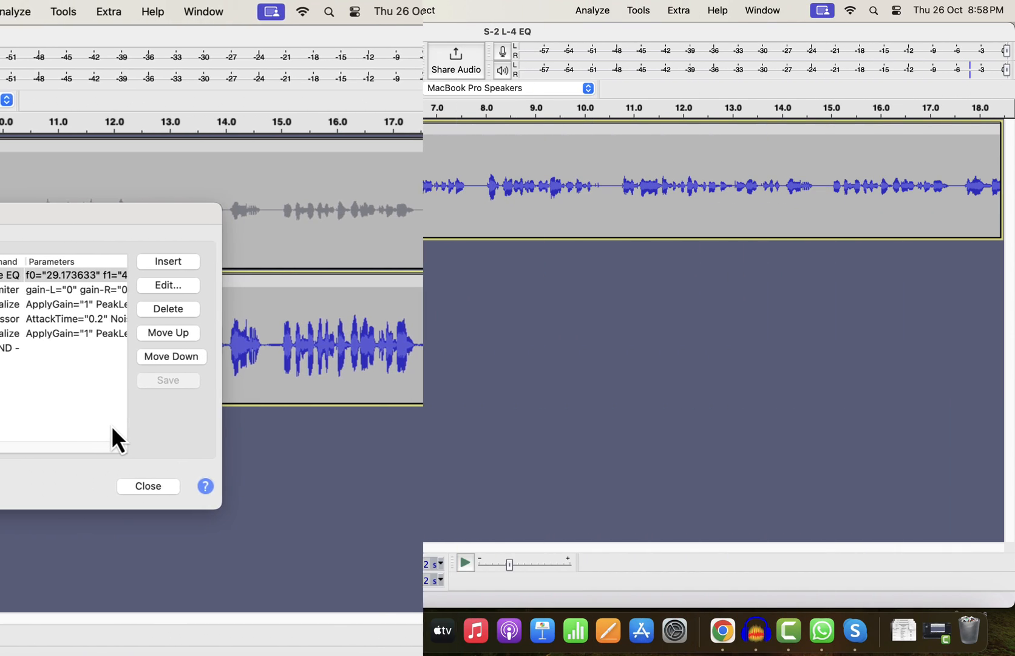
# Step: Duplicate the voice track again and select all audio in the new copy
pyautogui.click(148, 486)
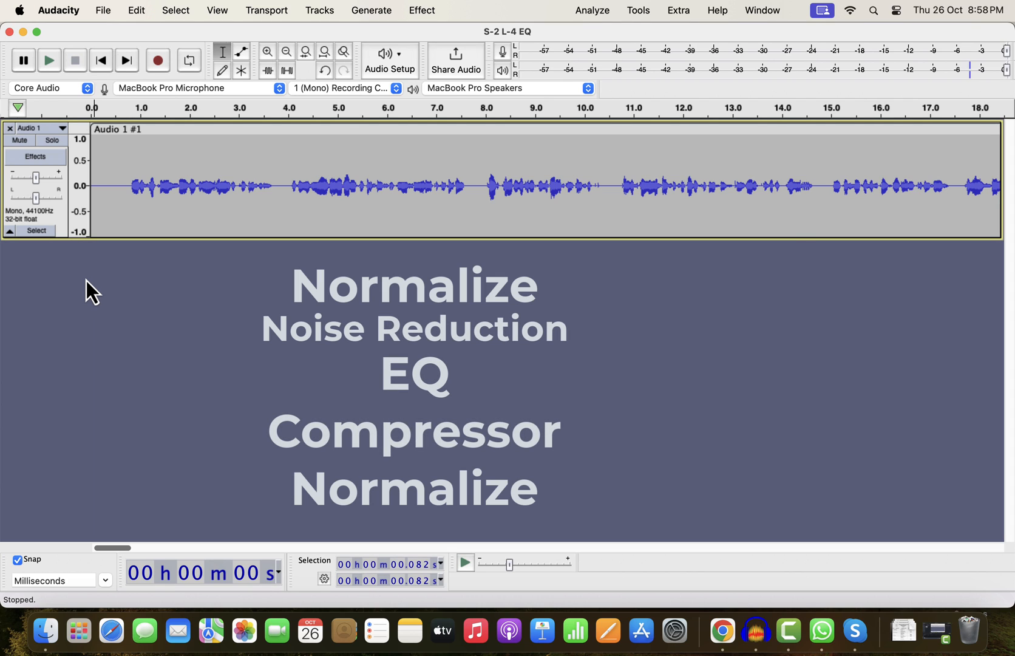
pyautogui.moveTo(115, 194)
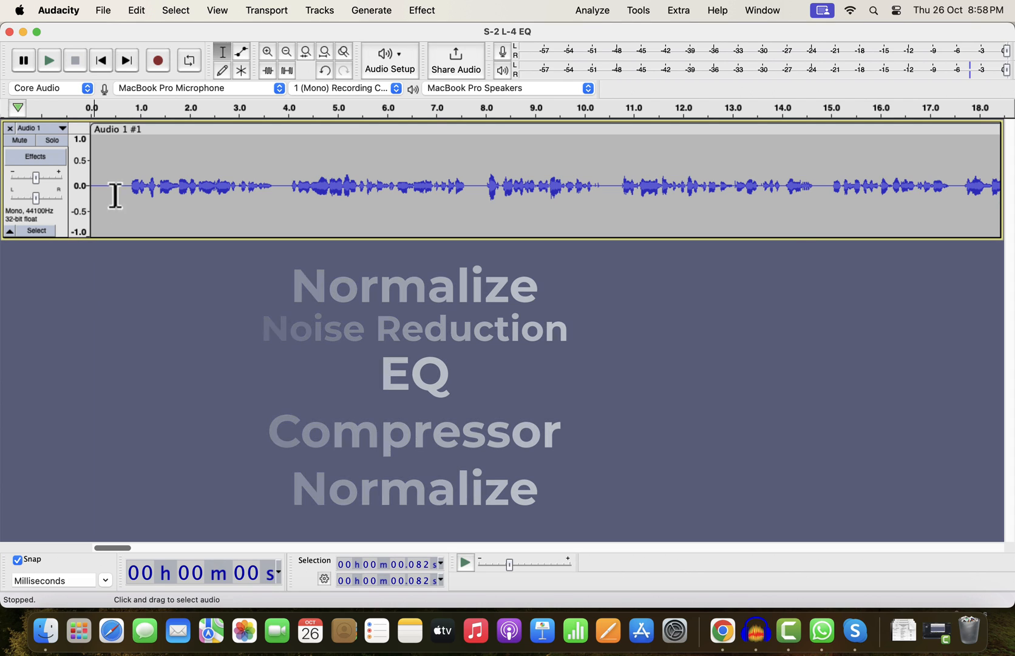
pyautogui.click(136, 11)
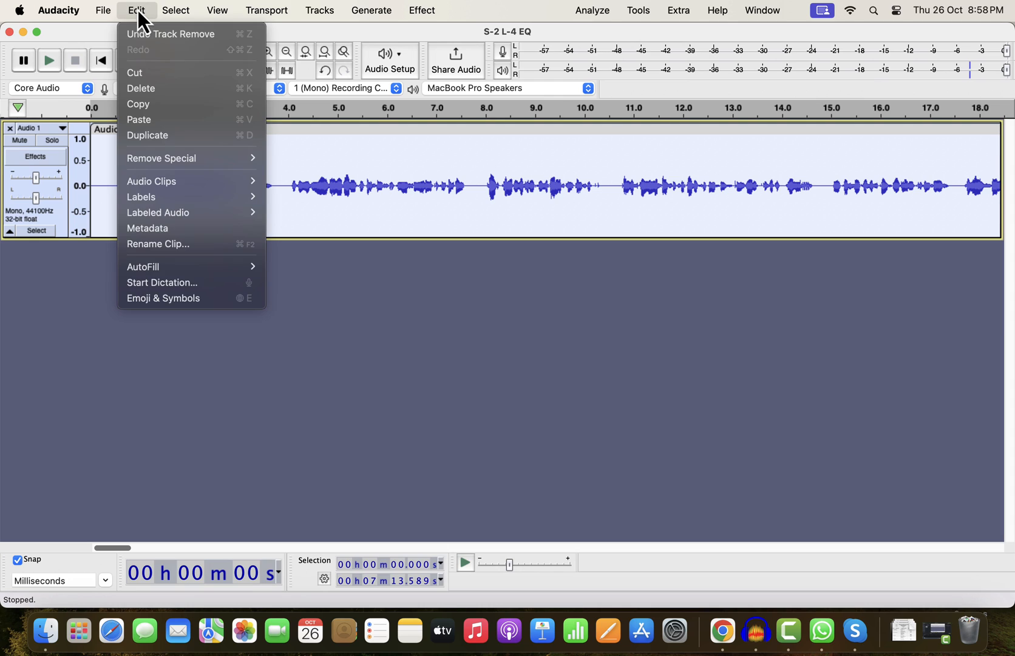
pyautogui.moveTo(143, 143)
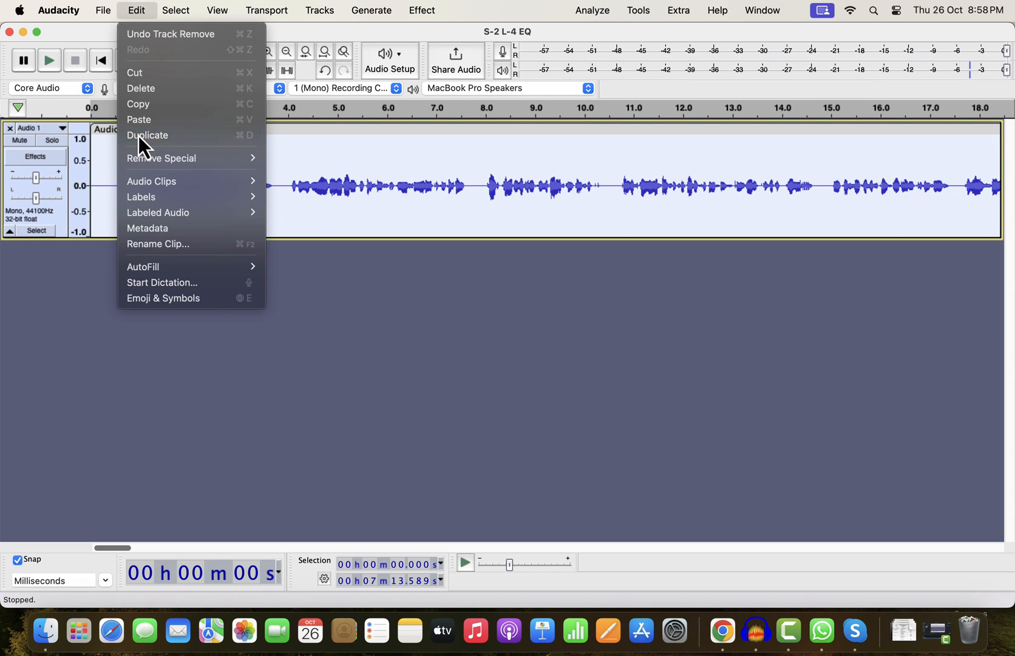
pyautogui.click(148, 135)
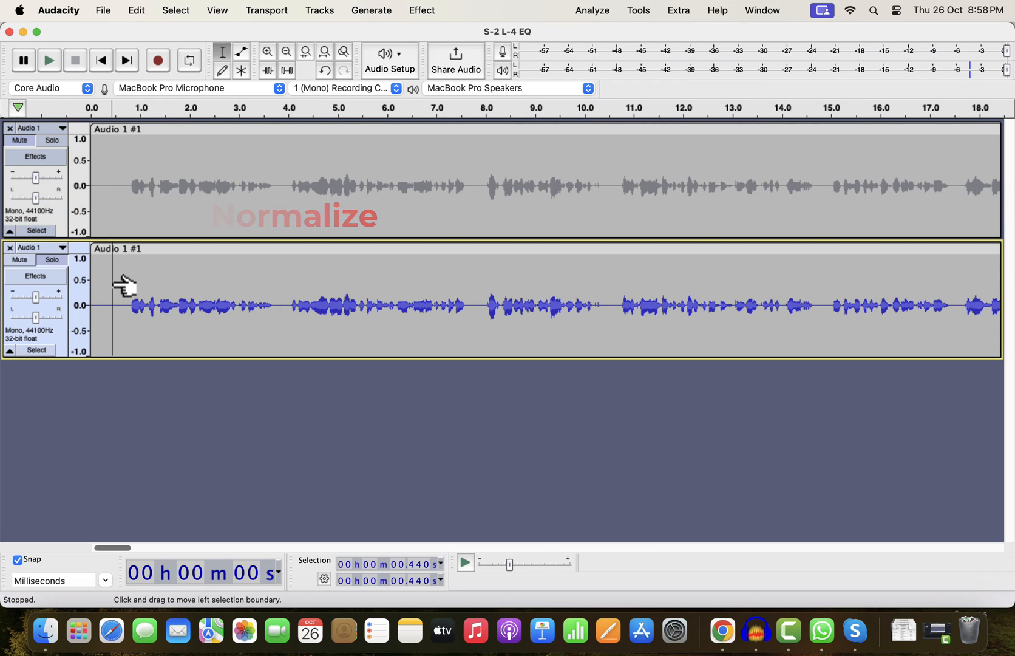
pyautogui.click(136, 304)
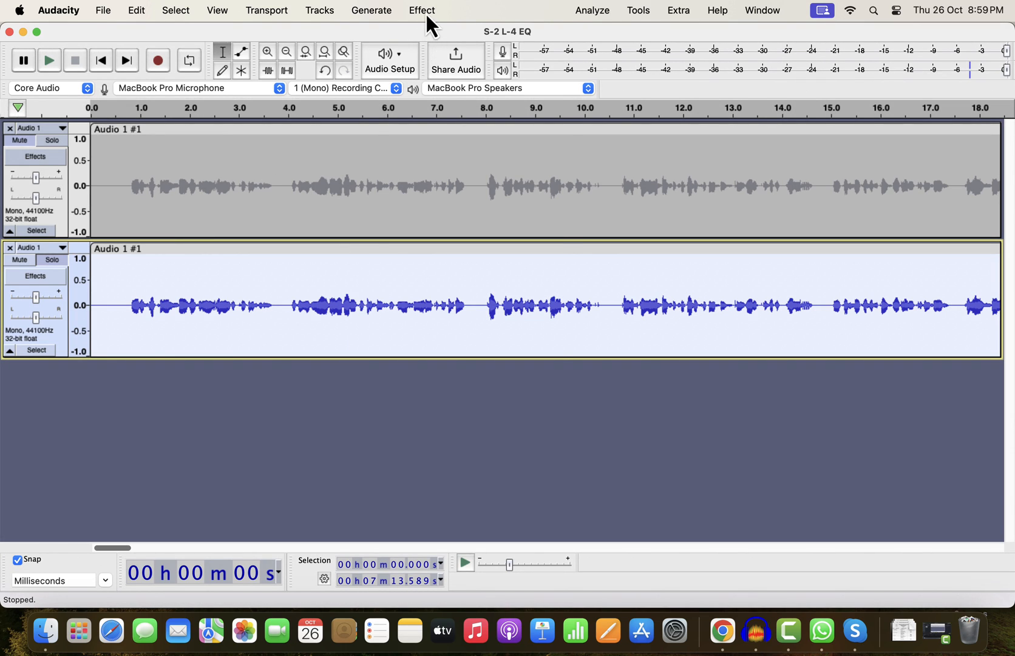
# Step: Normalize the duplicate track to a -3.0 dB peak amplitude
pyautogui.click(421, 9)
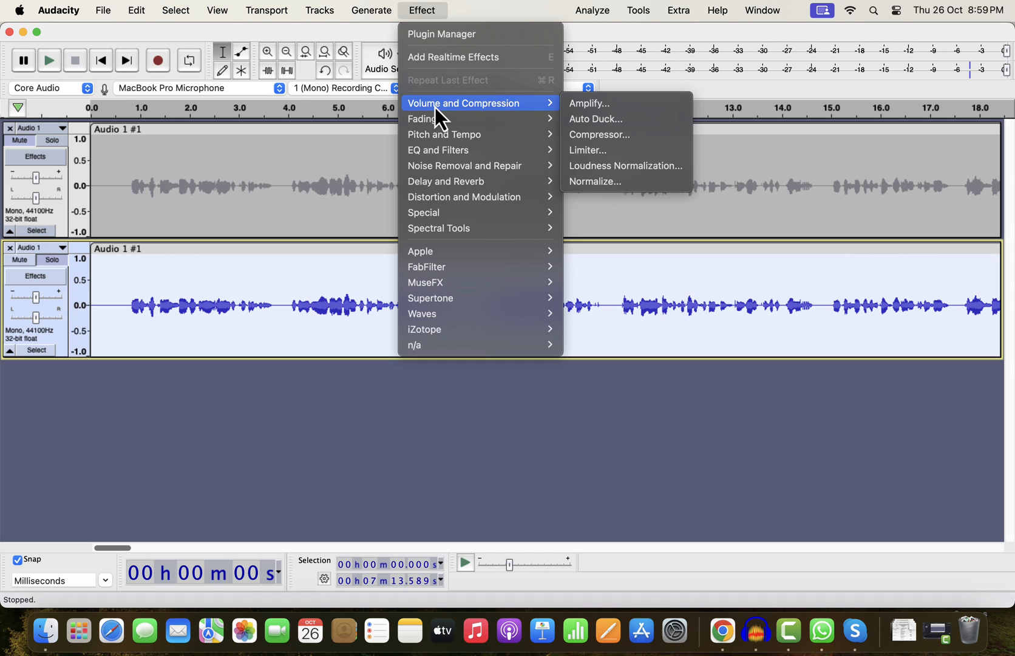
pyautogui.moveTo(594, 181)
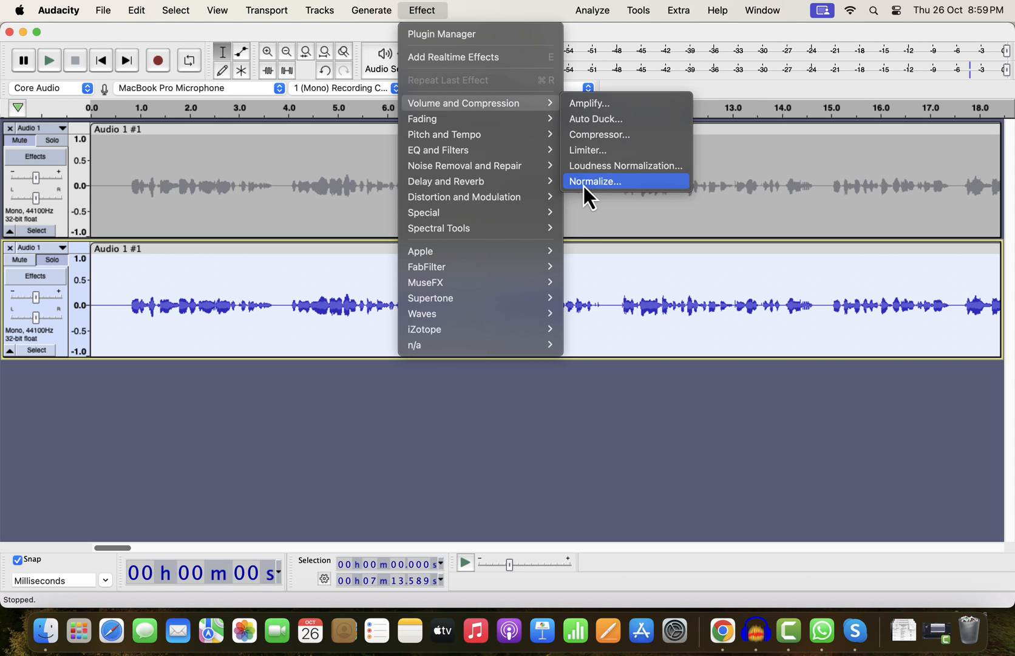
pyautogui.click(594, 181)
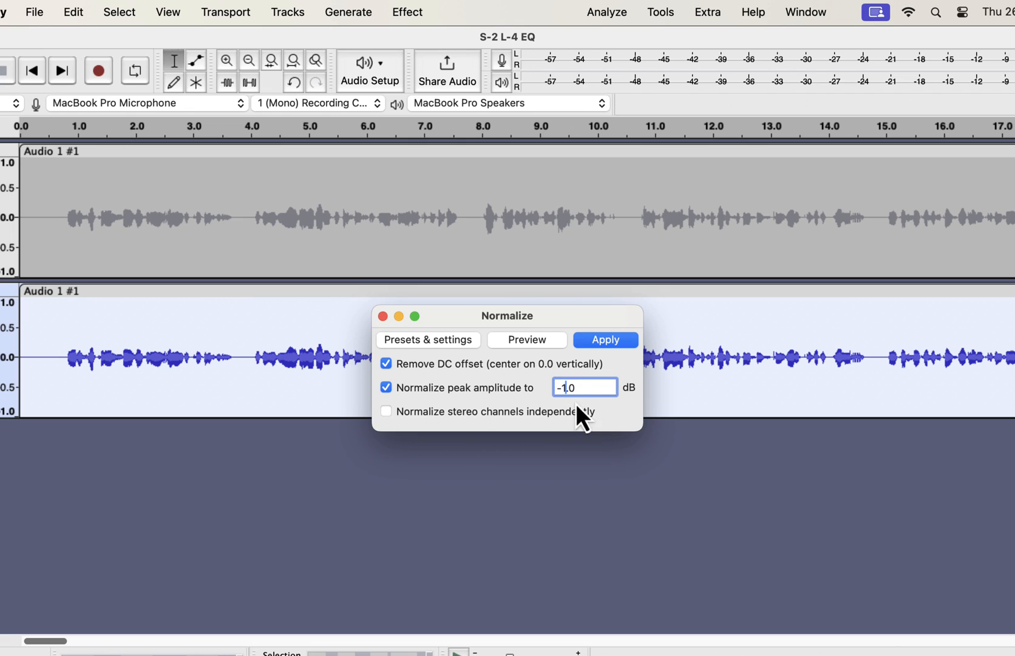
pyautogui.write('-3.0')
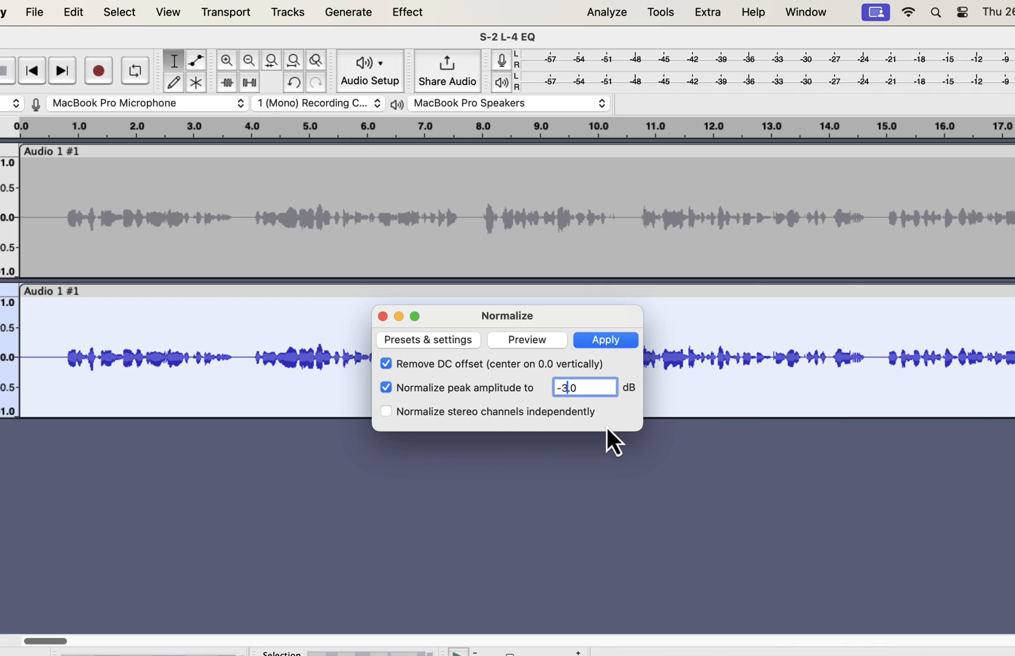
pyautogui.moveTo(638, 420)
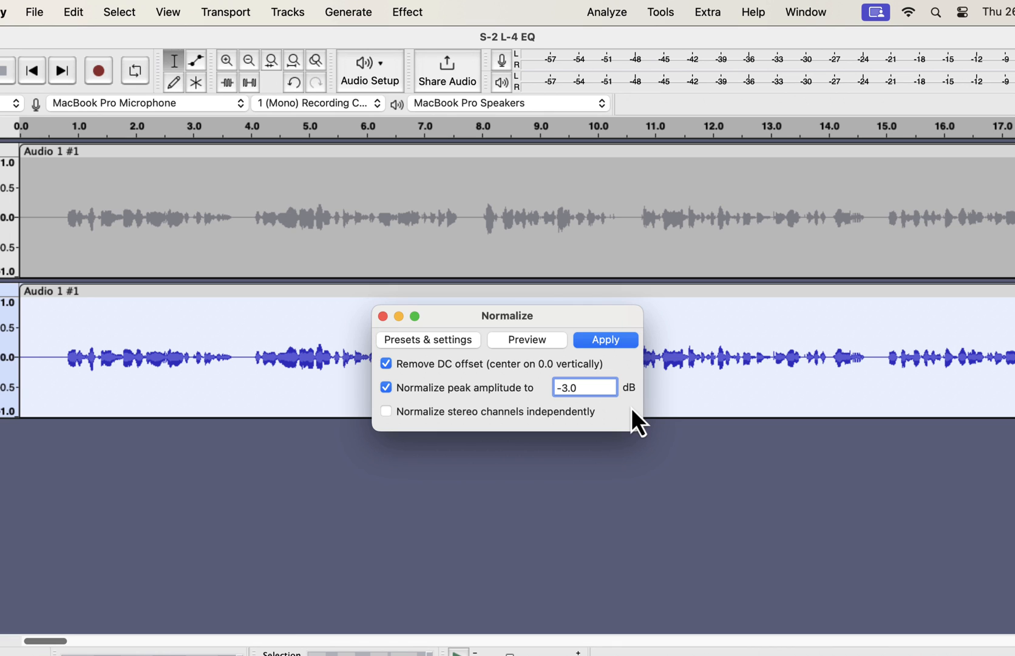
pyautogui.click(603, 339)
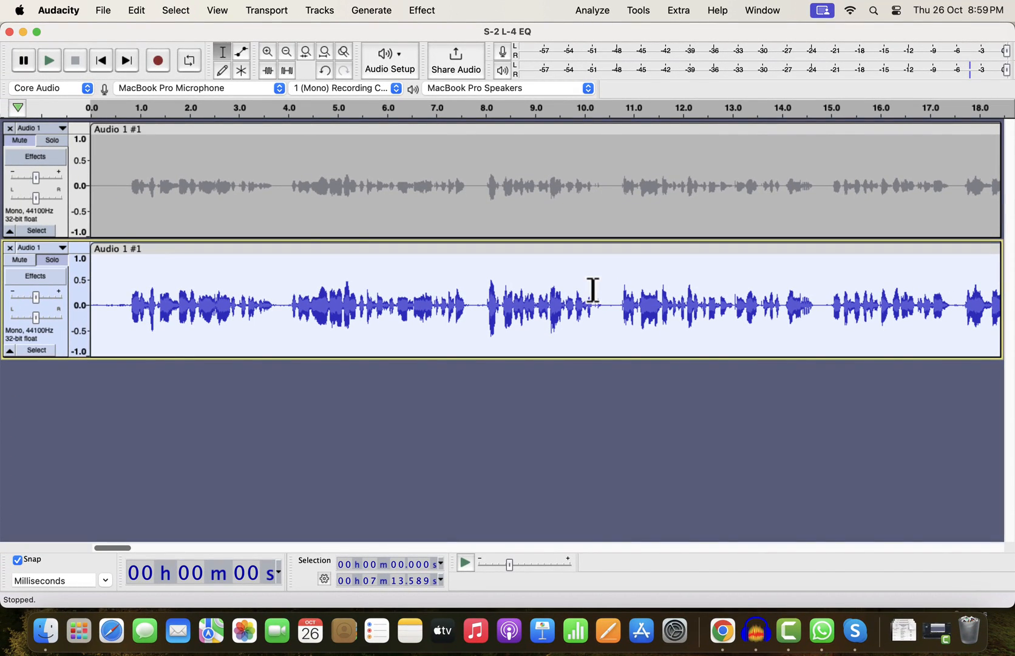
pyautogui.moveTo(103, 298)
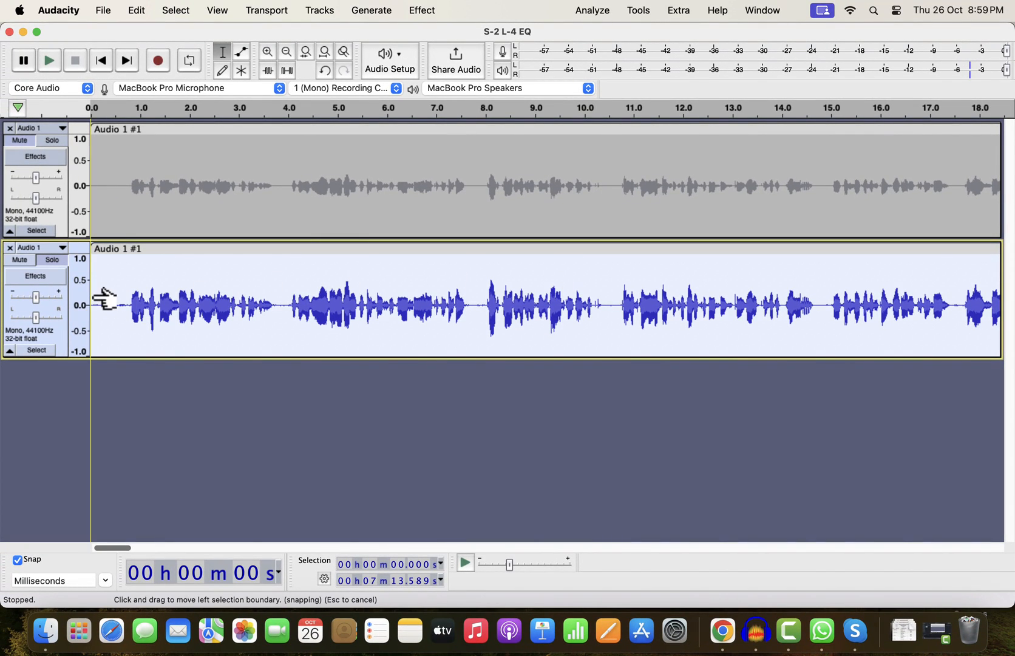
# Step: Play the normalized duplicate from the start, then stop playback
pyautogui.click(48, 60)
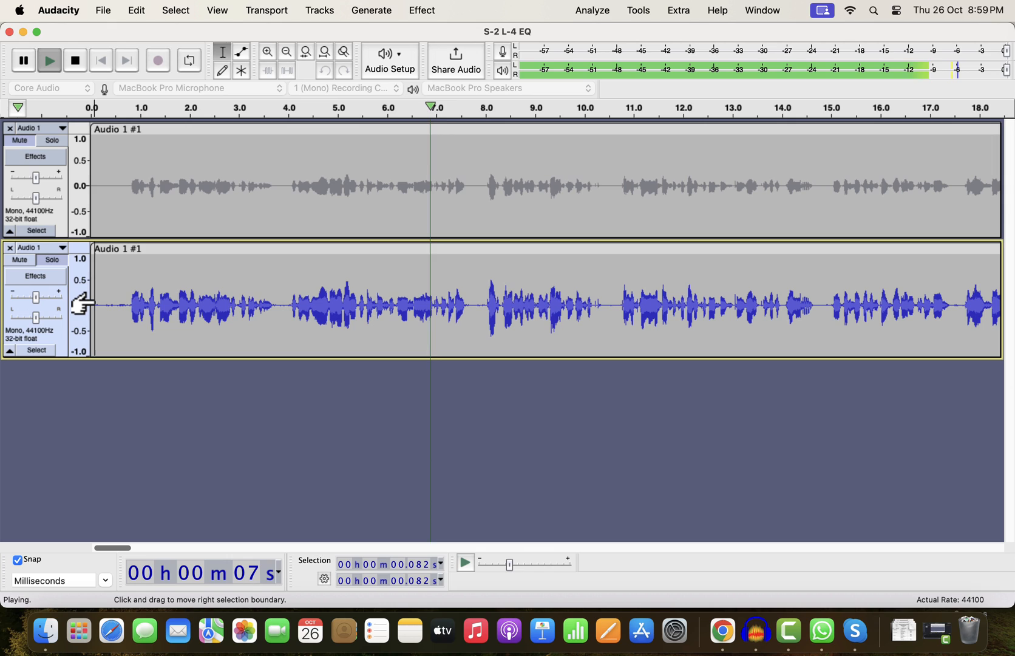
pyautogui.click(74, 61)
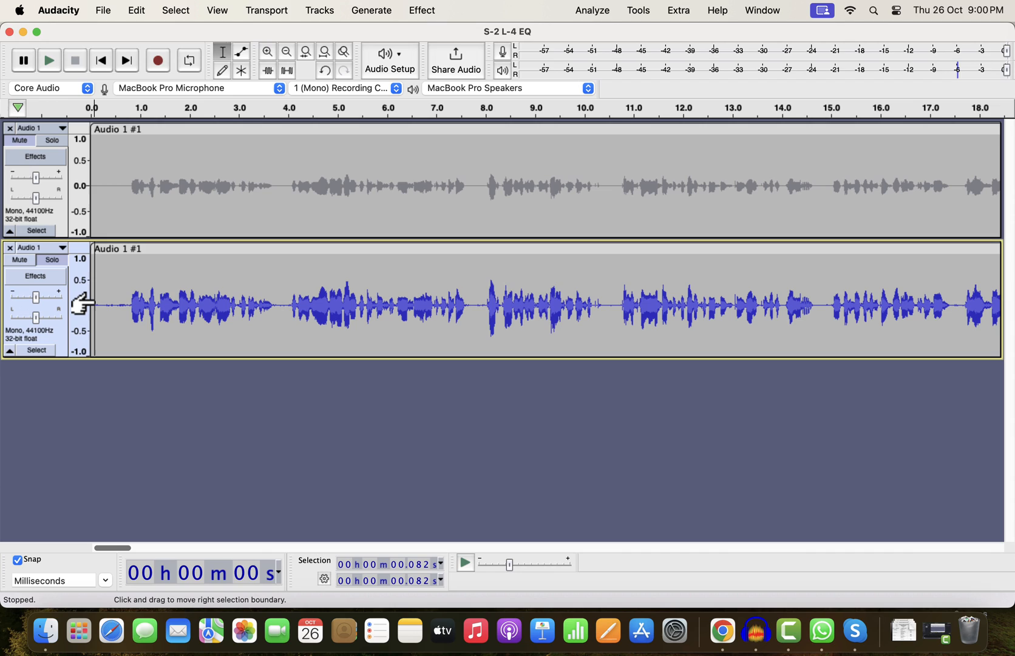
pyautogui.moveTo(133, 304)
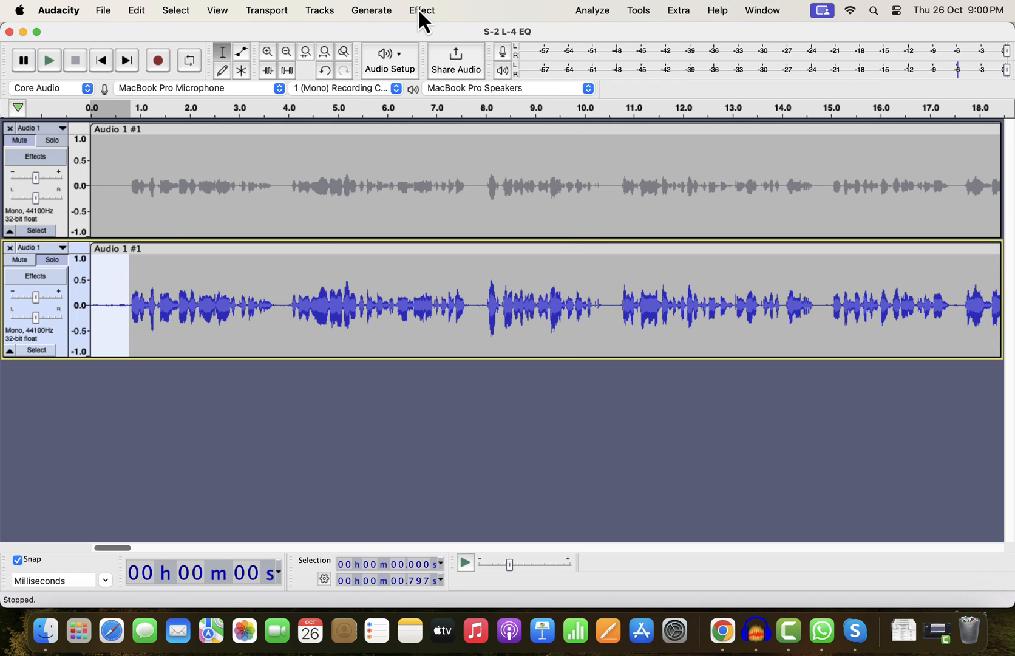
# Step: Get a noise profile from the quiet stretch, then select the whole duplicate track
pyautogui.click(422, 10)
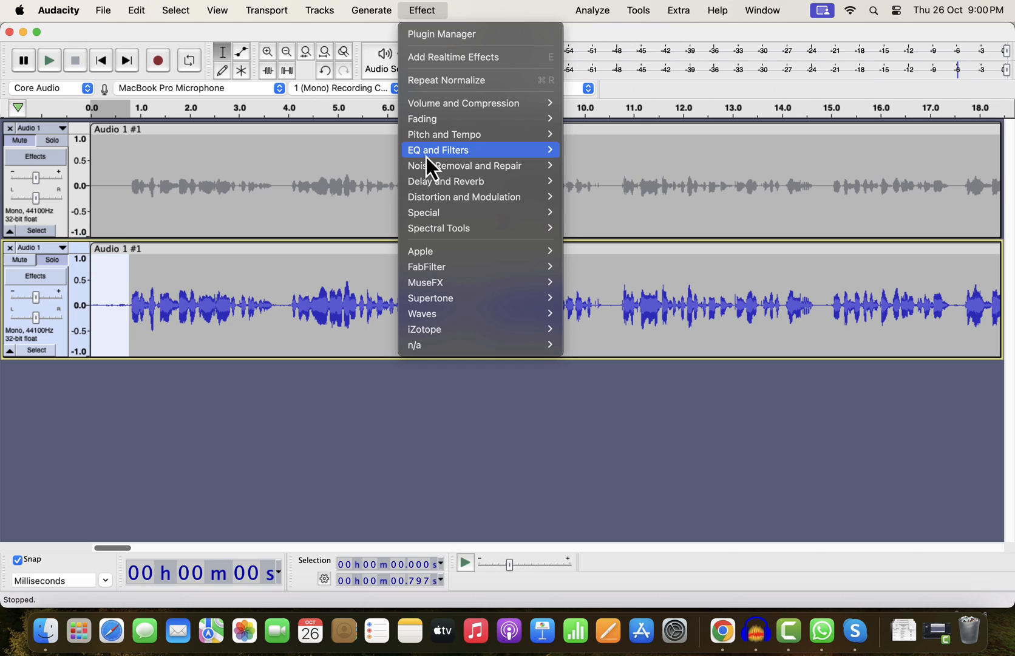
pyautogui.moveTo(464, 165)
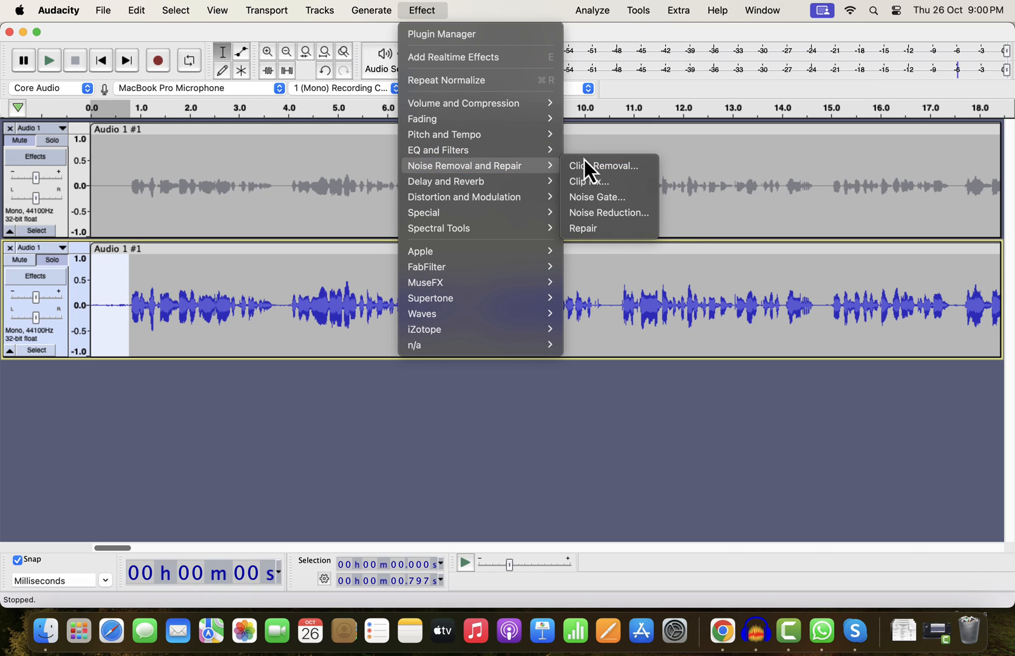
pyautogui.moveTo(608, 213)
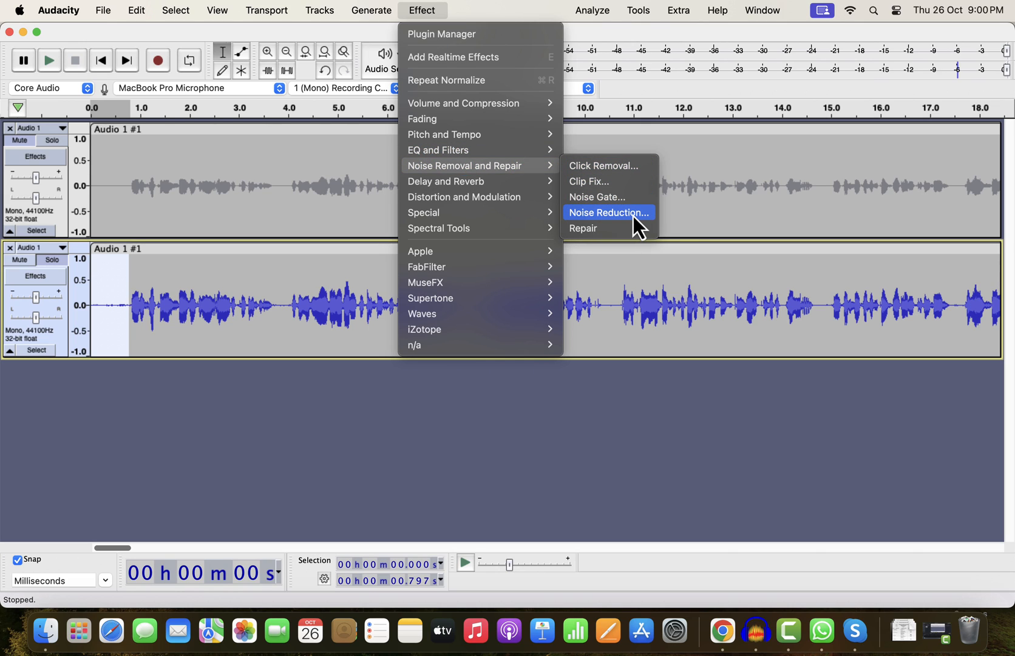
pyautogui.click(607, 212)
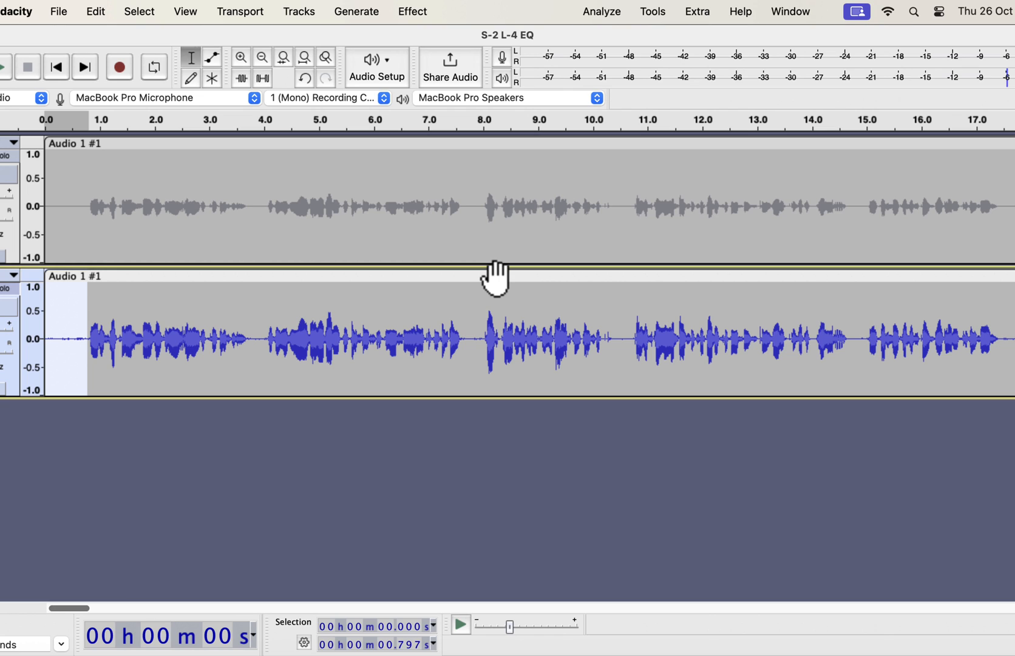
pyautogui.click(200, 334)
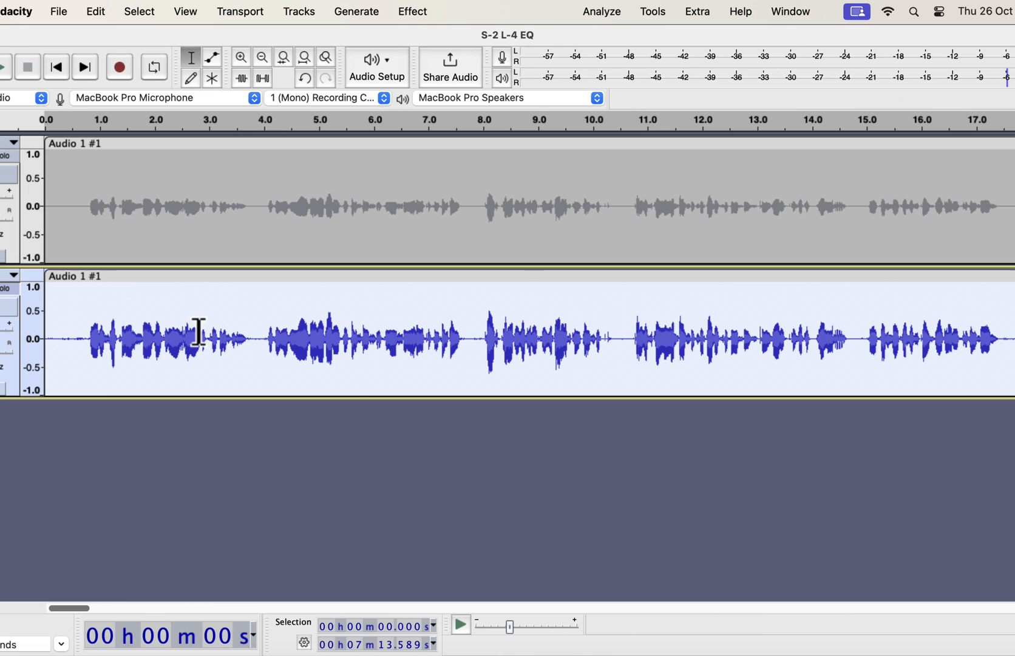
# Step: Run Noise Reduction at 6 dB, sensitivity 6.00, smoothing 6 on the duplicate
pyautogui.click(413, 11)
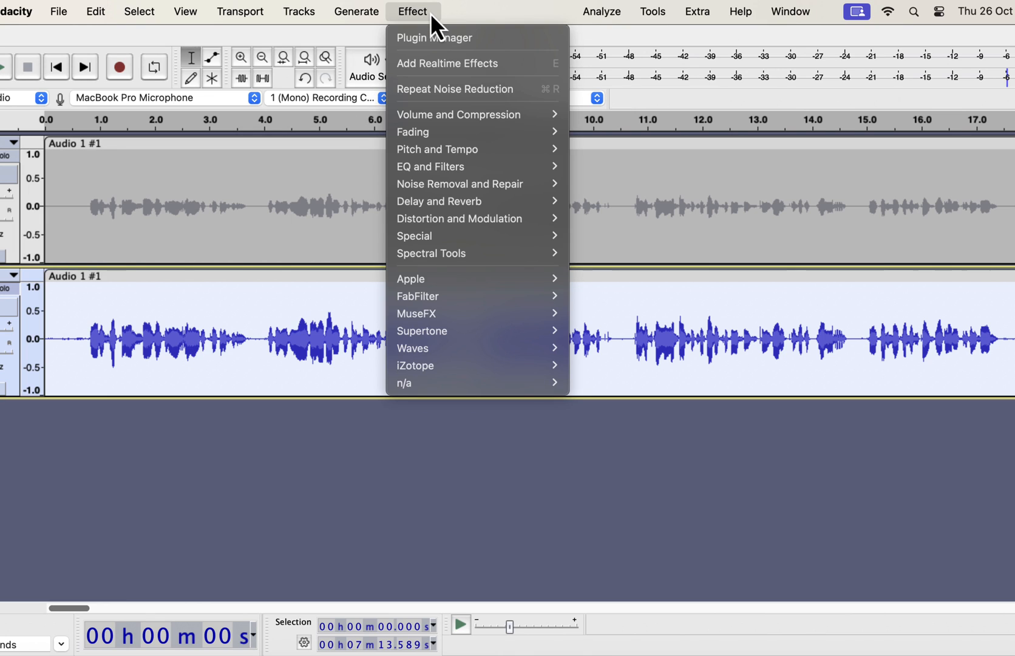
pyautogui.moveTo(460, 183)
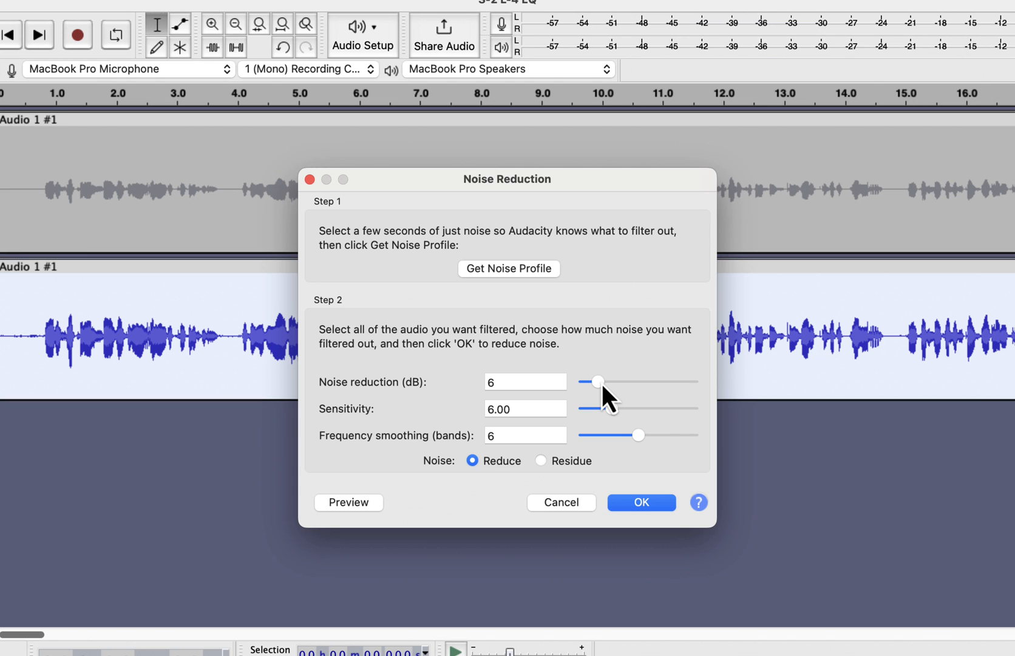
pyautogui.click(640, 501)
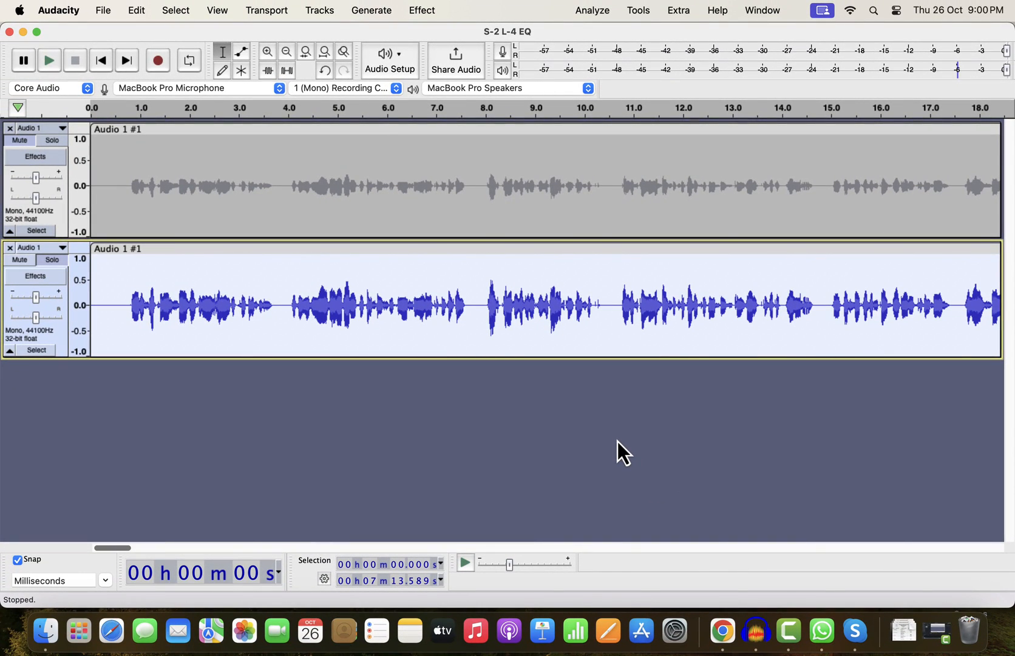
# Step: Play the cleaned duplicate from near its start for a few seconds, then stop
pyautogui.click(101, 305)
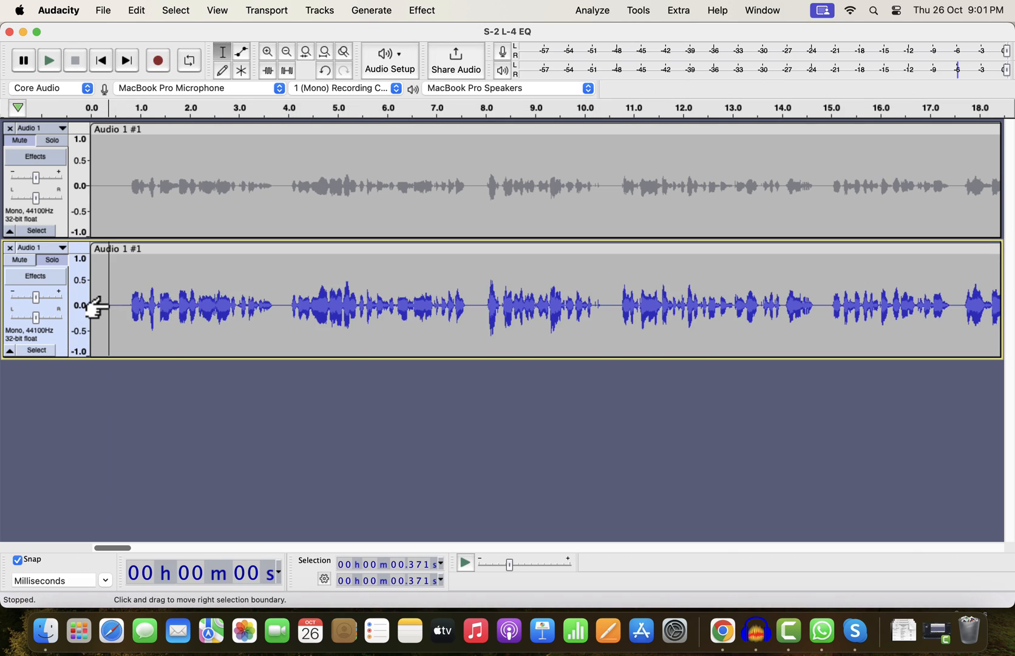
pyautogui.click(49, 61)
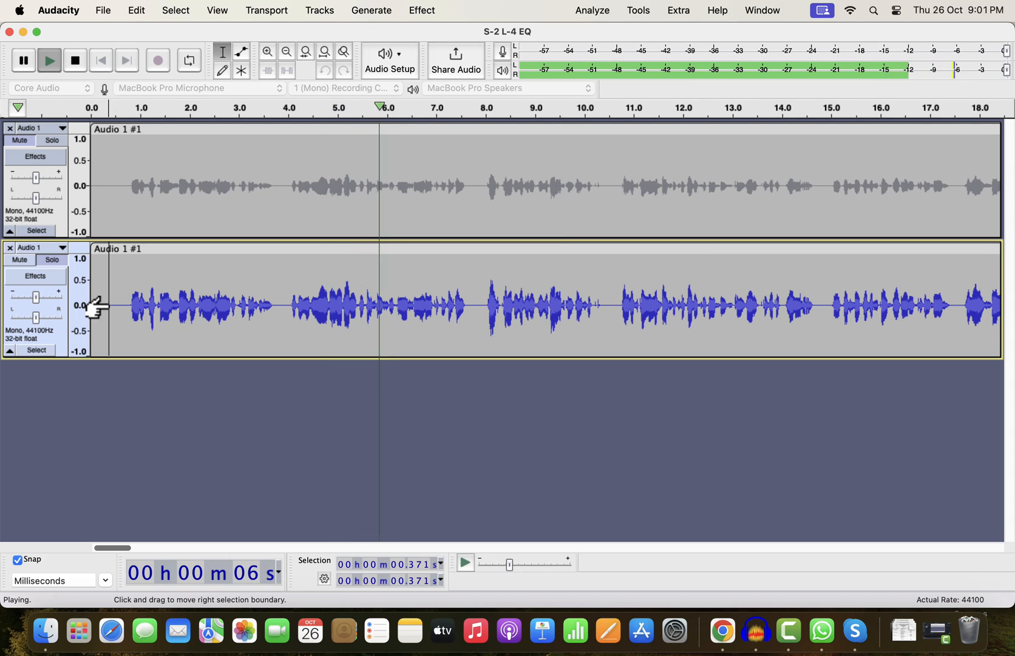
pyautogui.click(74, 61)
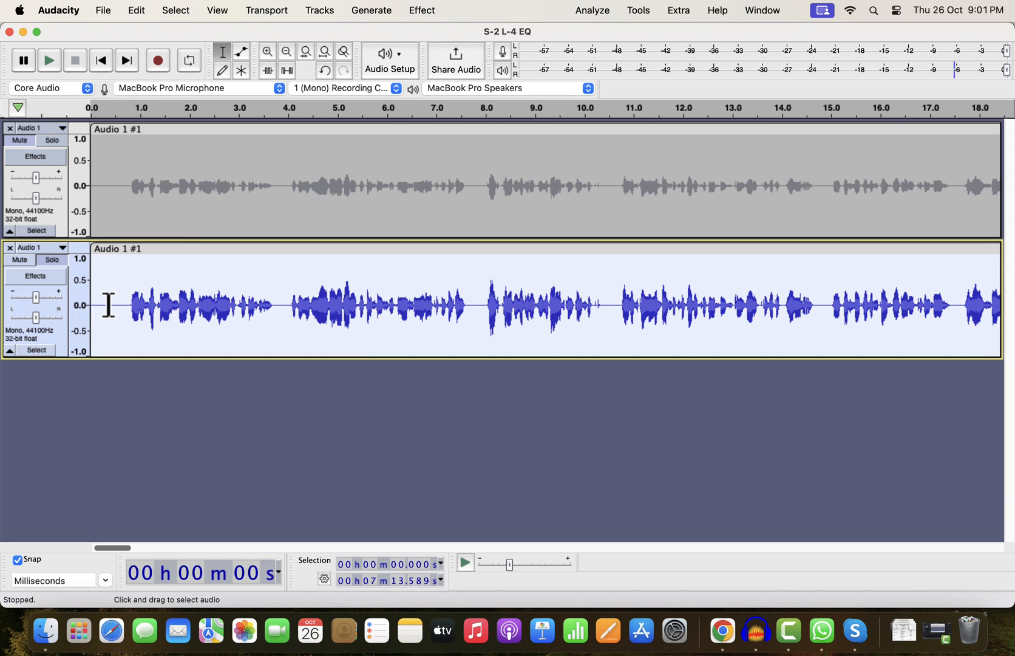
# Step: Apply a Filter Curve EQ steeply cutting frequencies below roughly 70 Hz to the duplicate
pyautogui.click(421, 11)
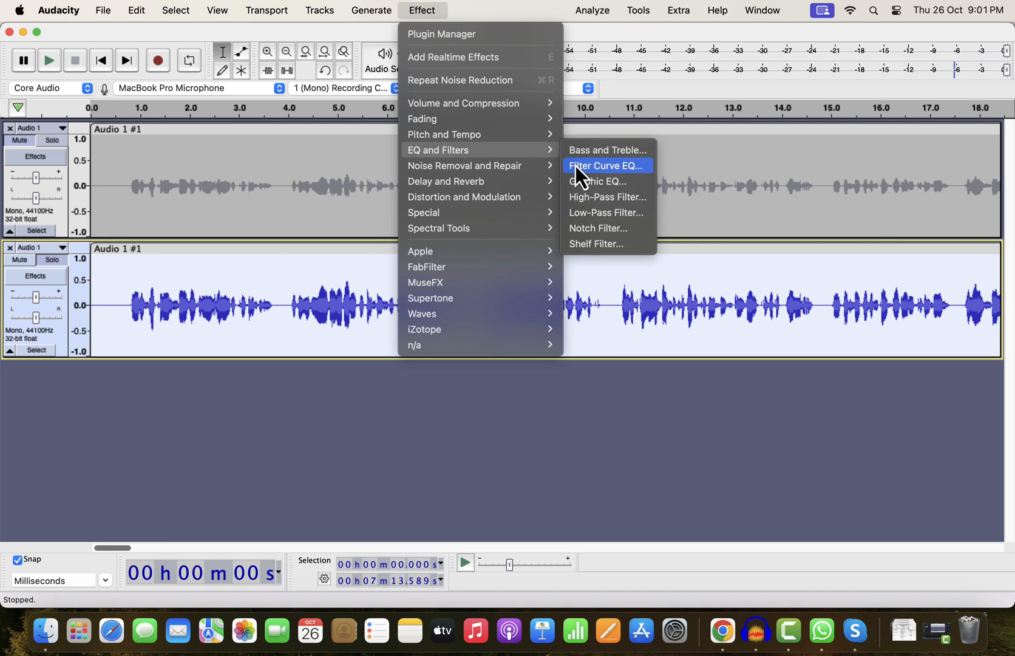
pyautogui.click(603, 165)
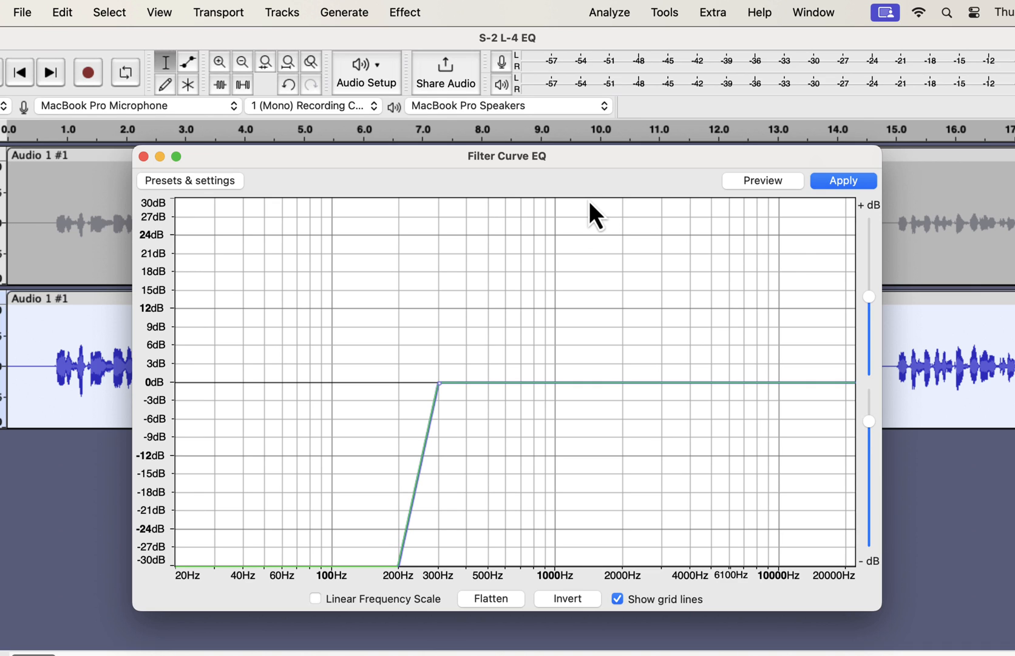
pyautogui.moveTo(317, 217)
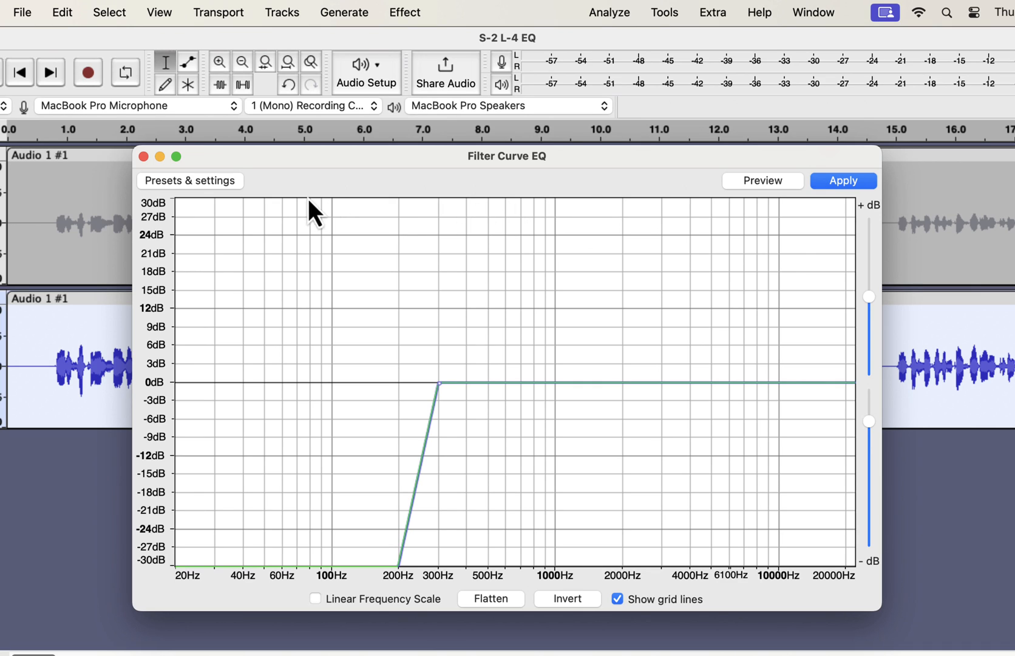
pyautogui.click(189, 181)
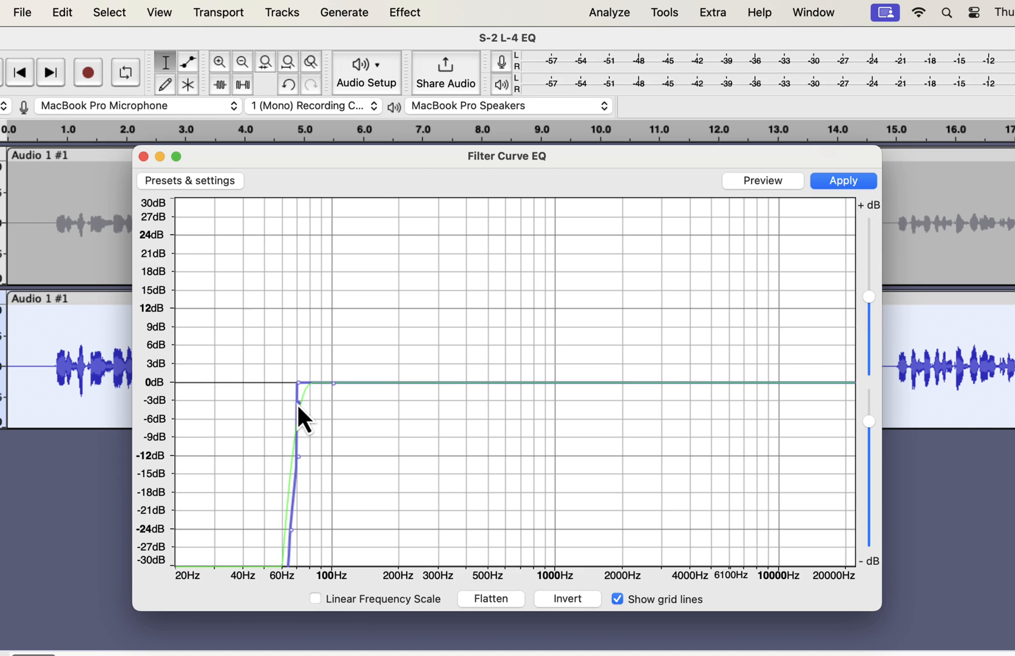
pyautogui.moveTo(304, 471)
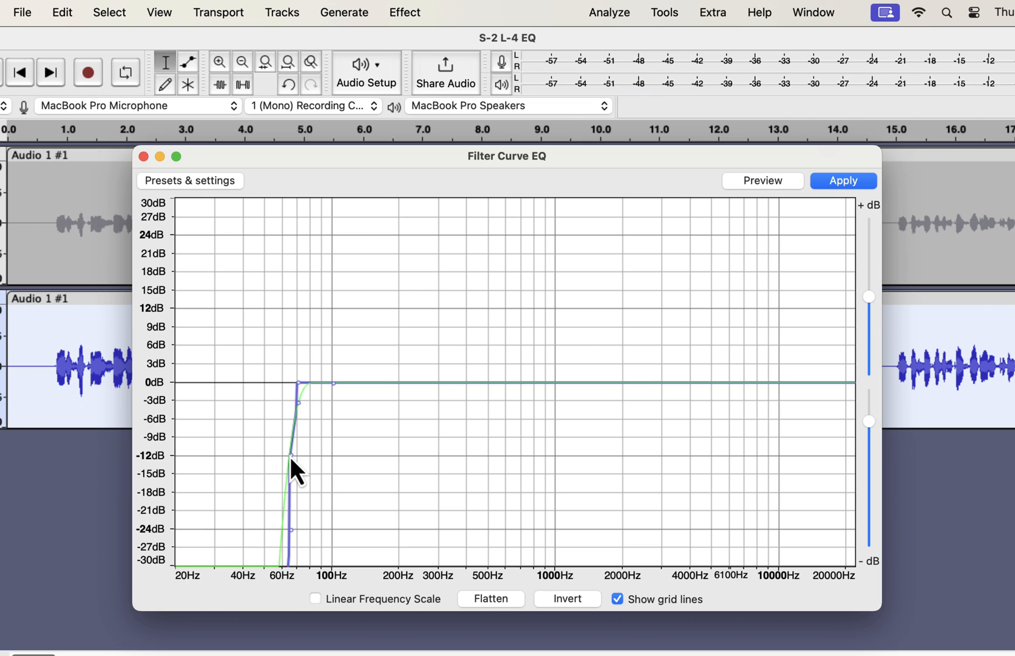
pyautogui.moveTo(855, 198)
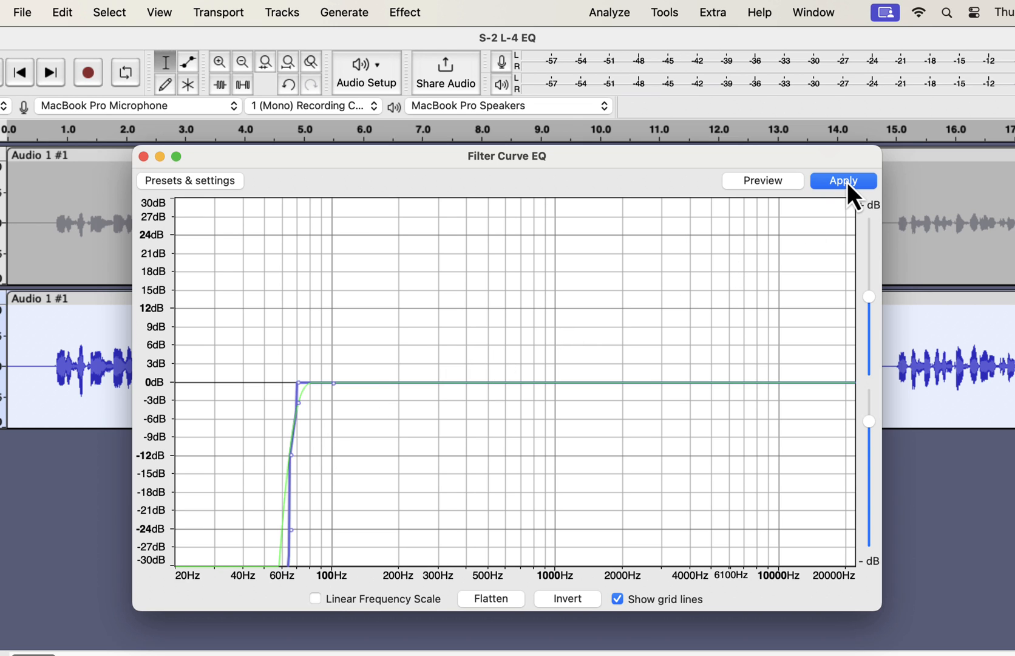
pyautogui.click(843, 181)
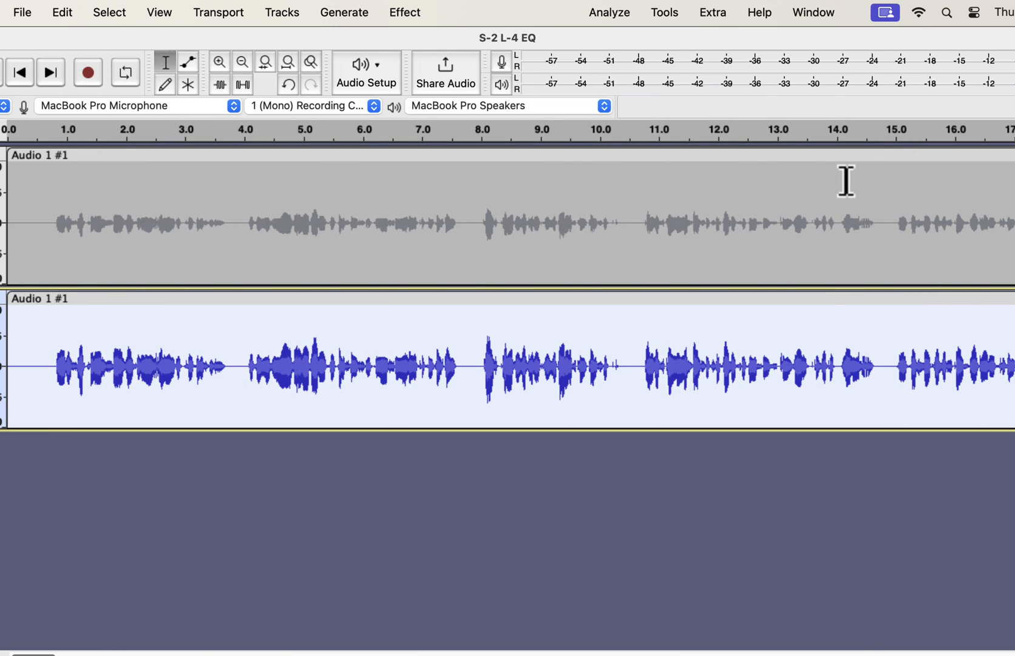
pyautogui.moveTo(633, 235)
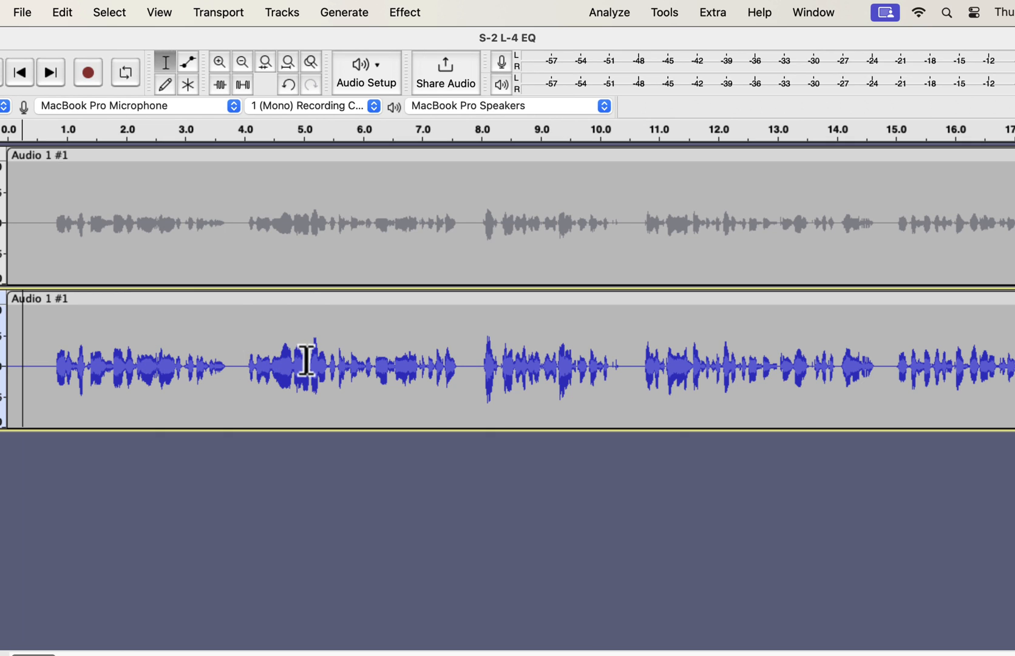
pyautogui.click(311, 366)
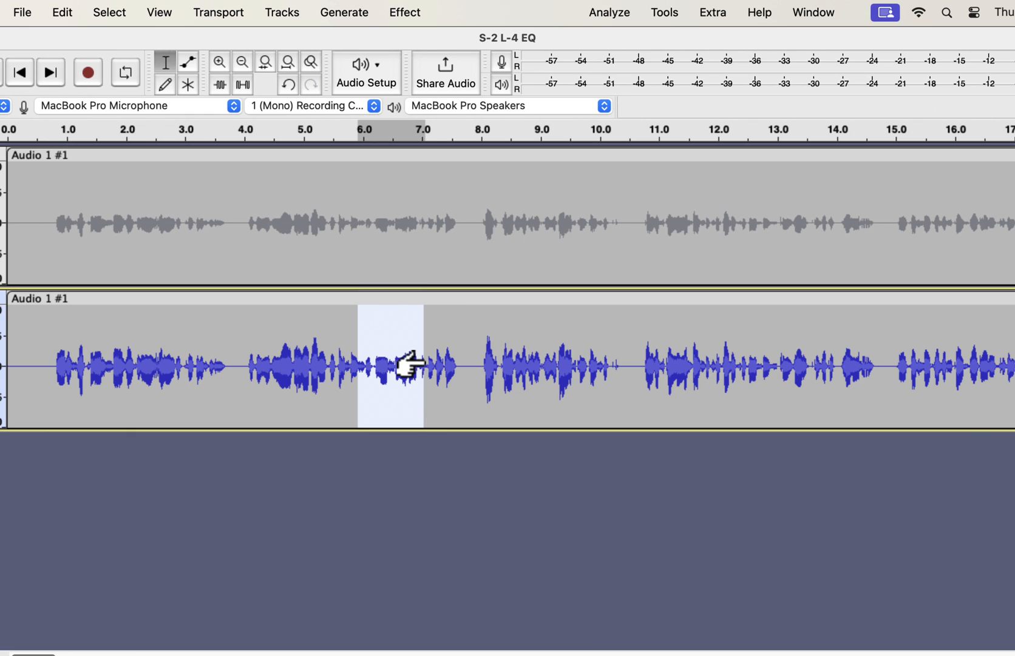
pyautogui.click(328, 365)
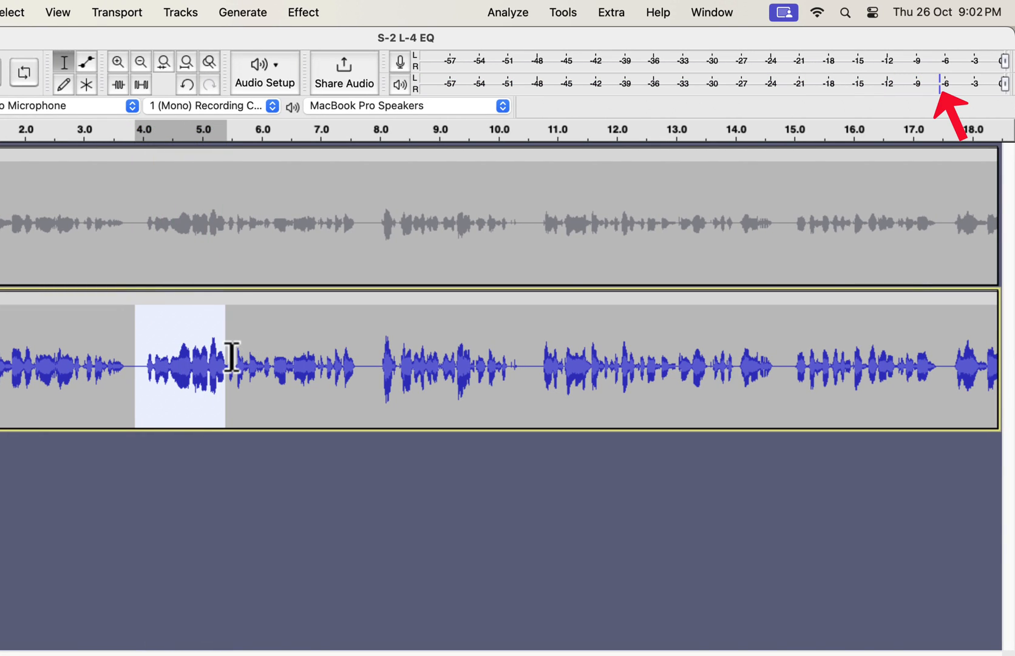
pyautogui.click(238, 367)
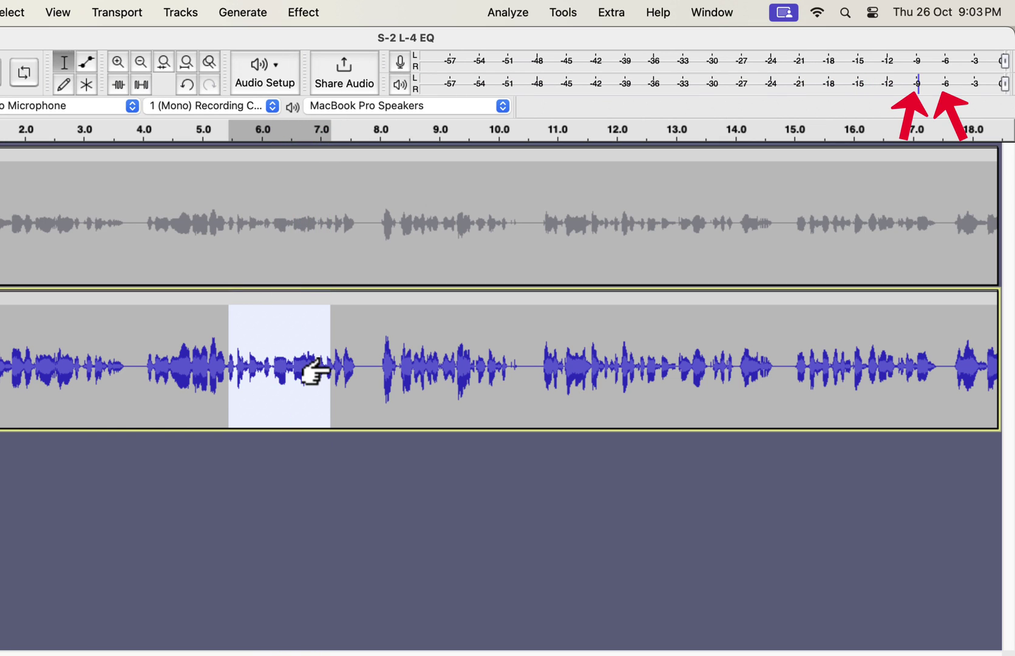
pyautogui.moveTo(317, 369)
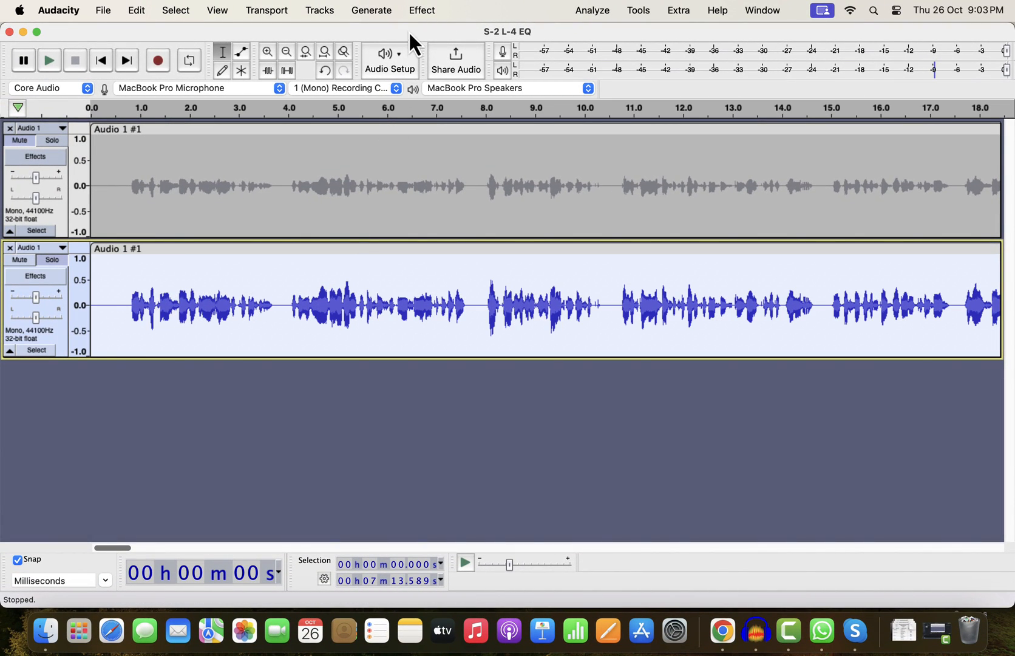
# Step: Apply the Compressor at -15 dB threshold, 3:1 ratio, compressing based on peaks
pyautogui.click(422, 11)
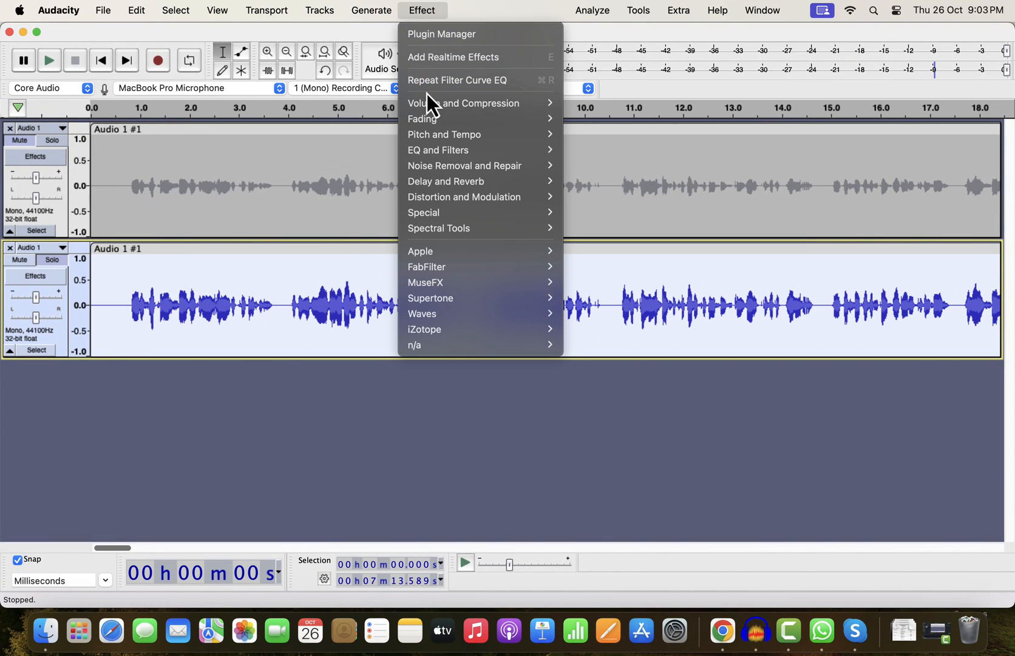
pyautogui.moveTo(463, 103)
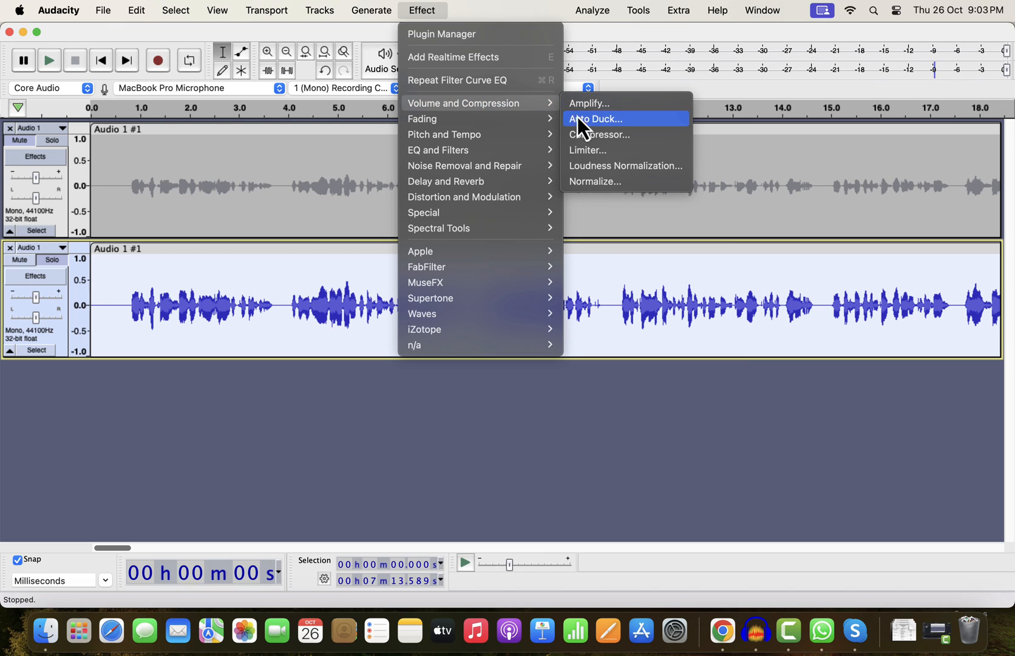
pyautogui.click(598, 134)
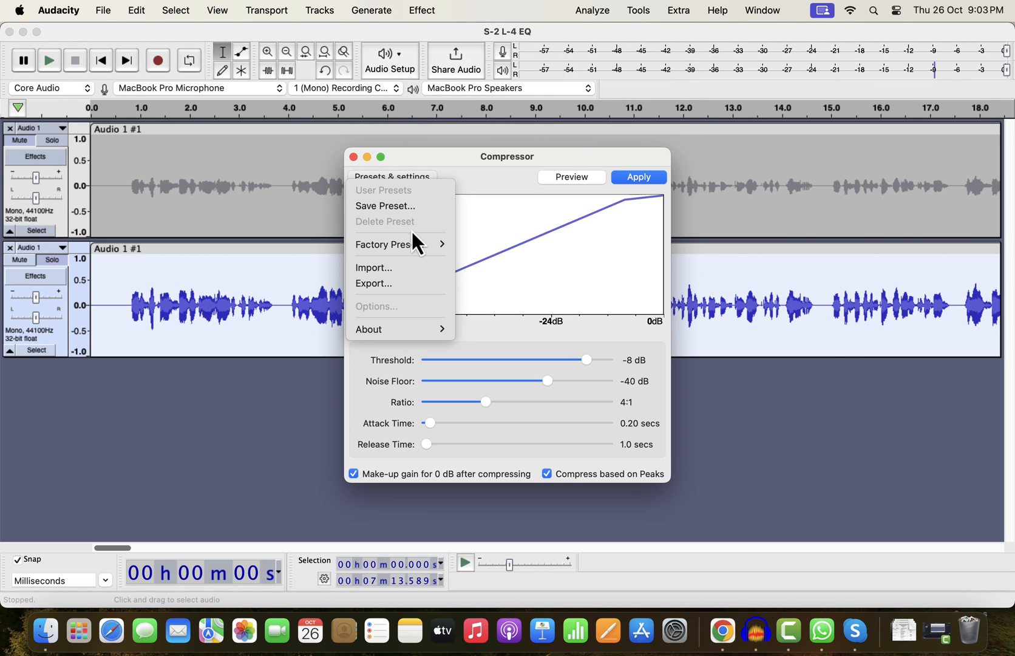
pyautogui.moveTo(397, 244)
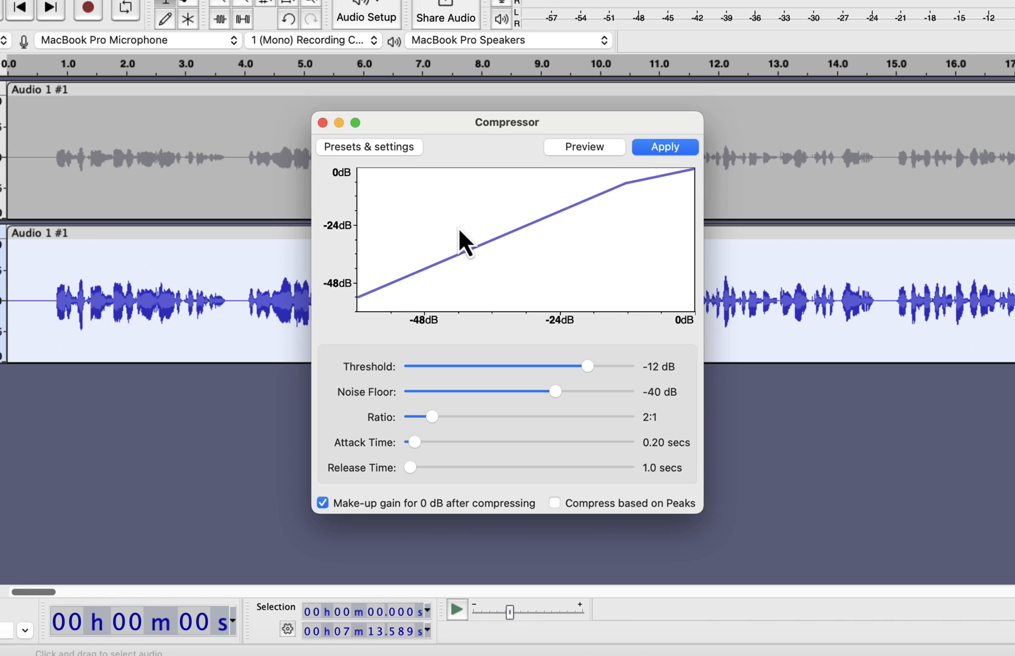
pyautogui.moveTo(596, 383)
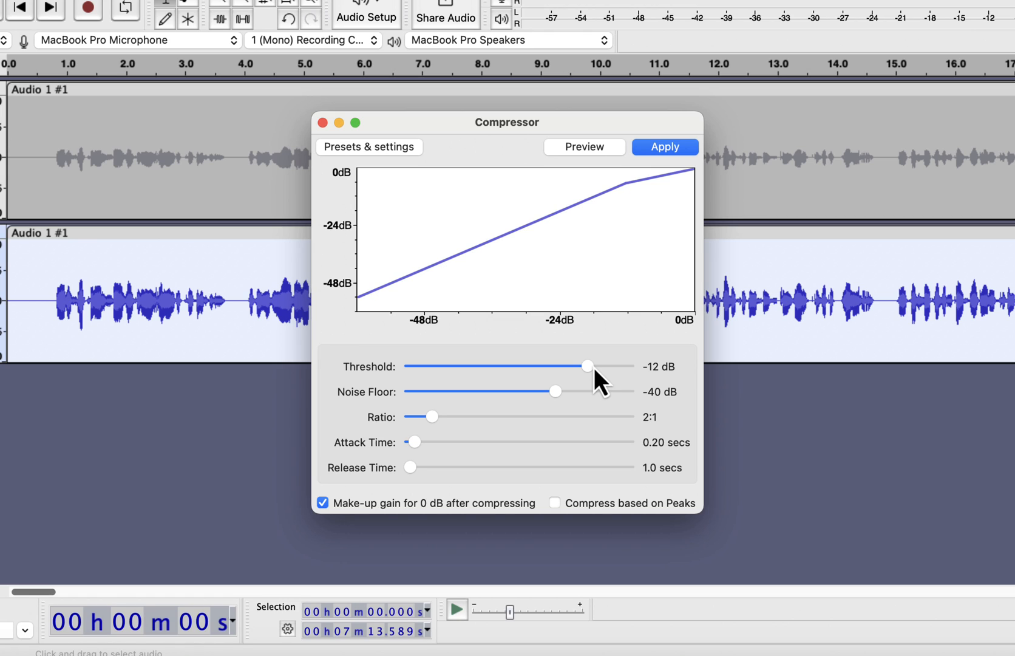
pyautogui.moveTo(599, 385)
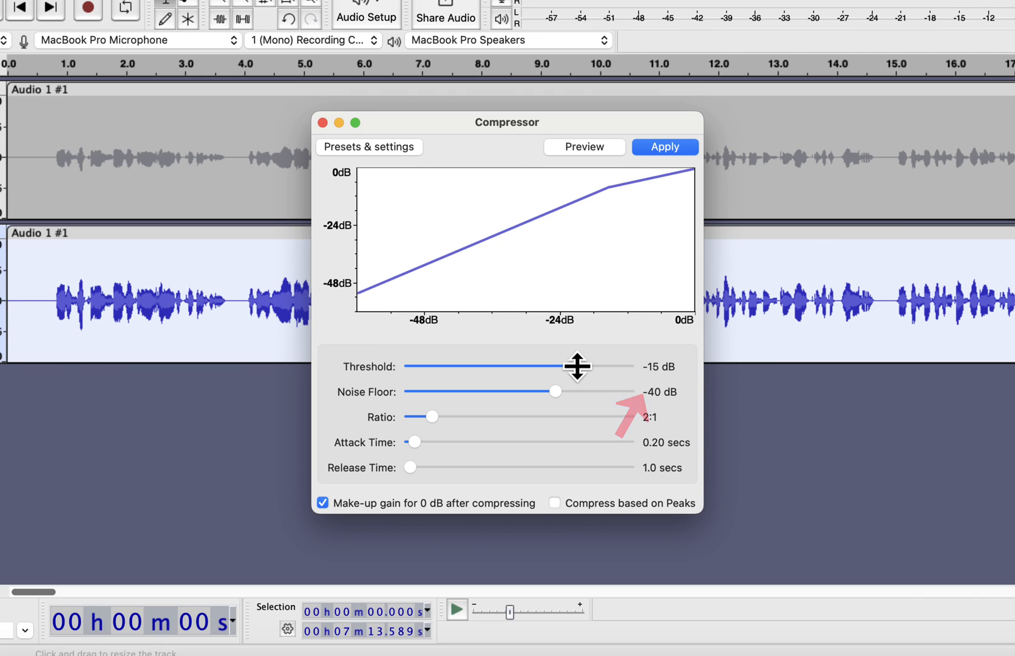
pyautogui.moveTo(437, 429)
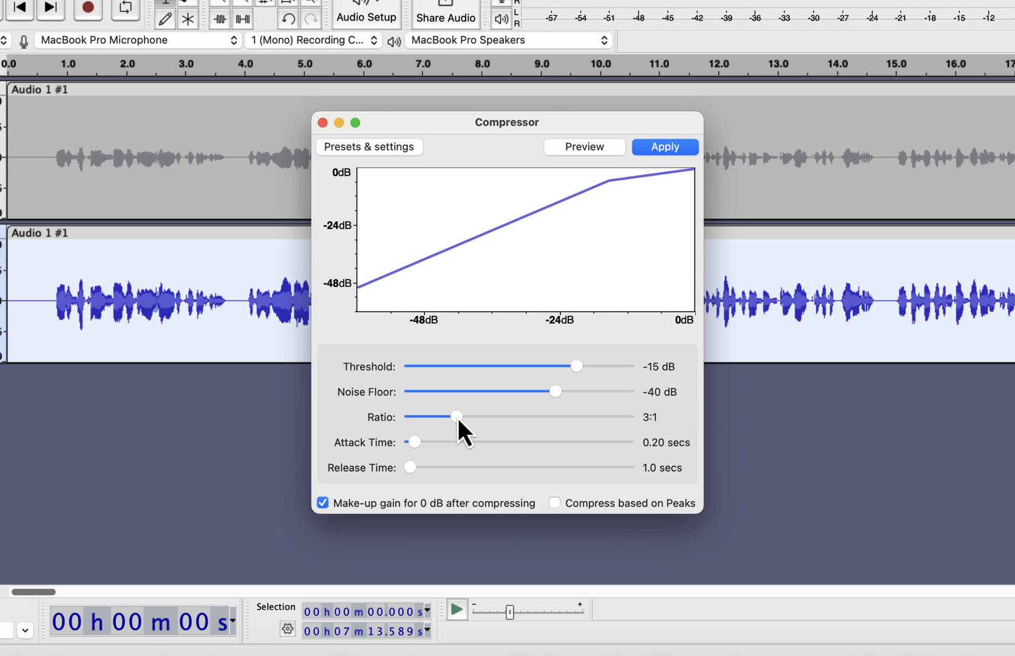
pyautogui.click(555, 503)
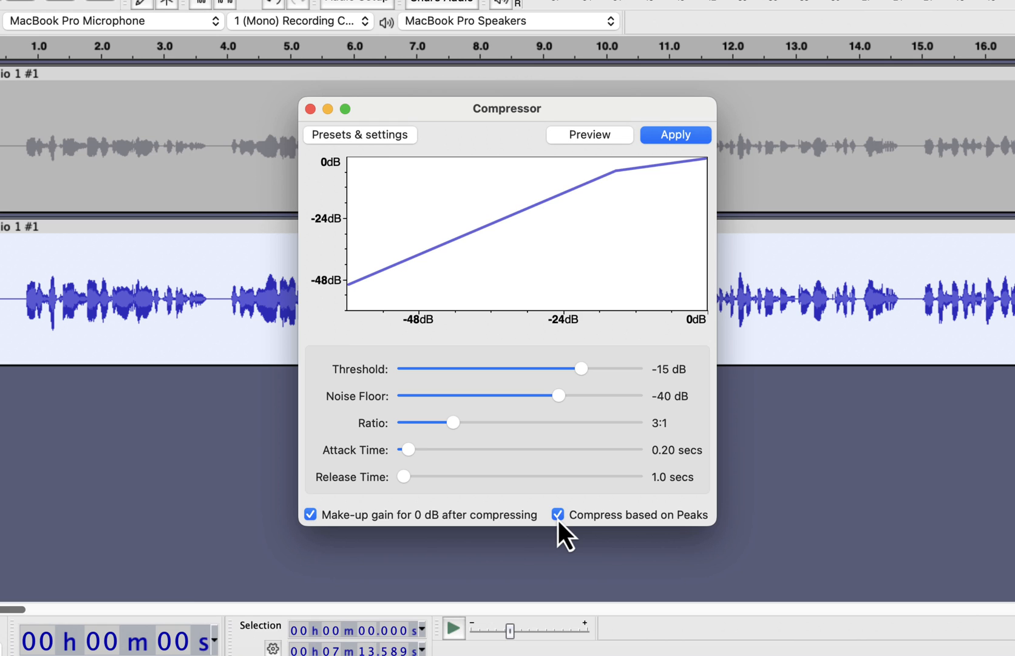
pyautogui.click(675, 134)
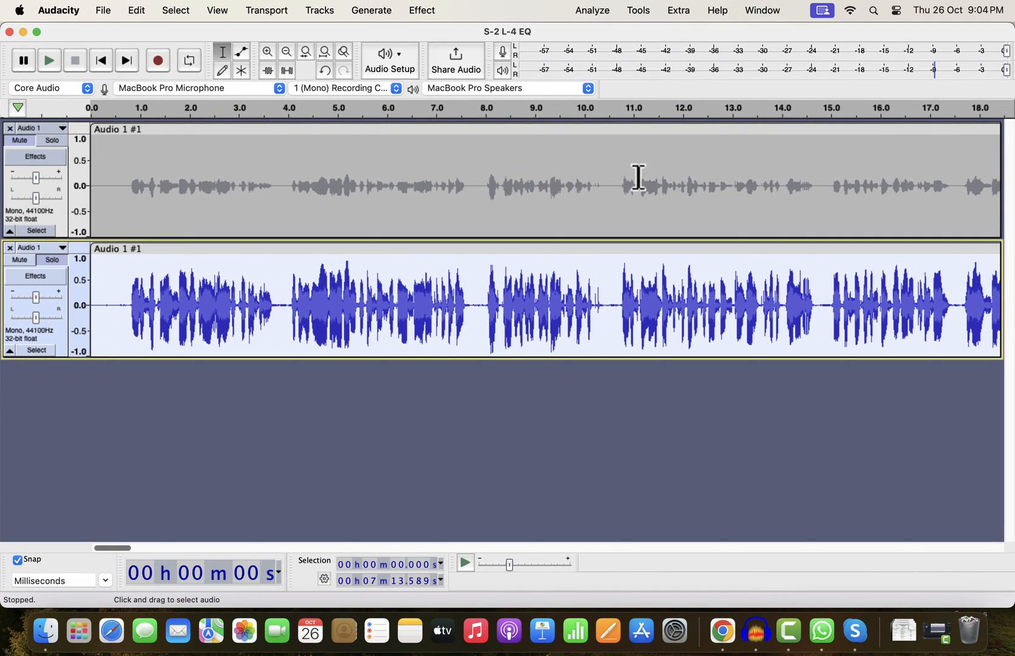
# Step: Normalize the compressed duplicate to -3.0 dB peak and play it from the start
pyautogui.click(421, 11)
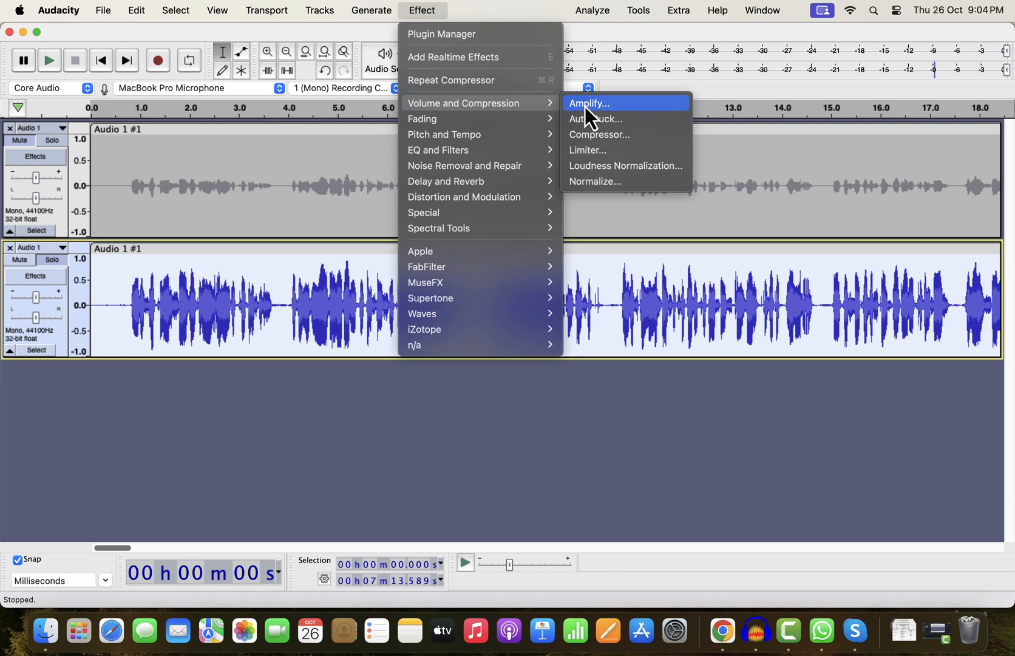
pyautogui.click(594, 181)
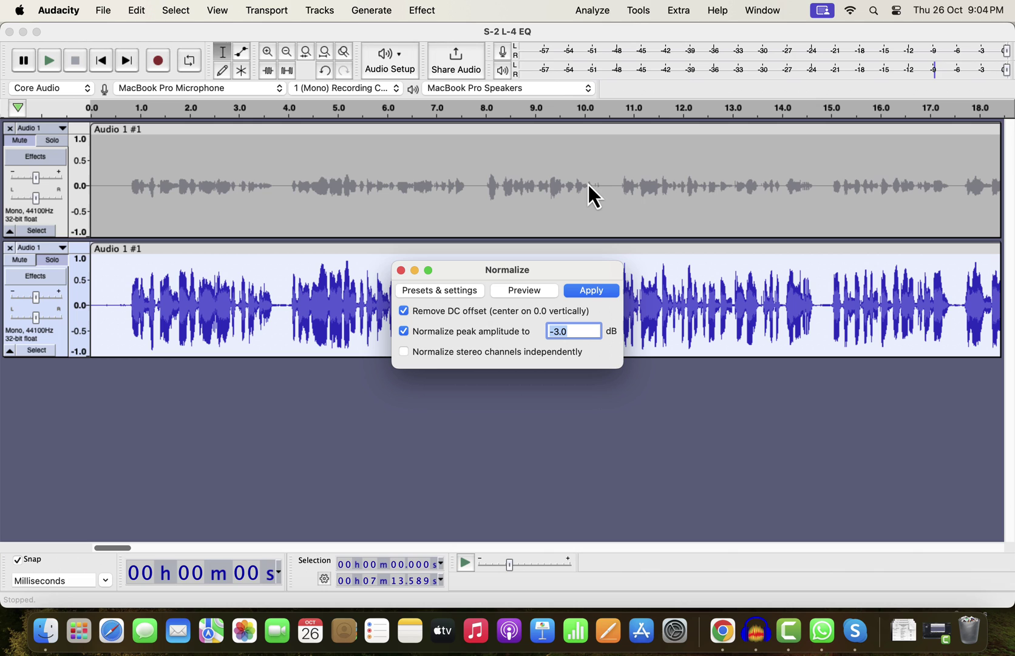
pyautogui.click(590, 291)
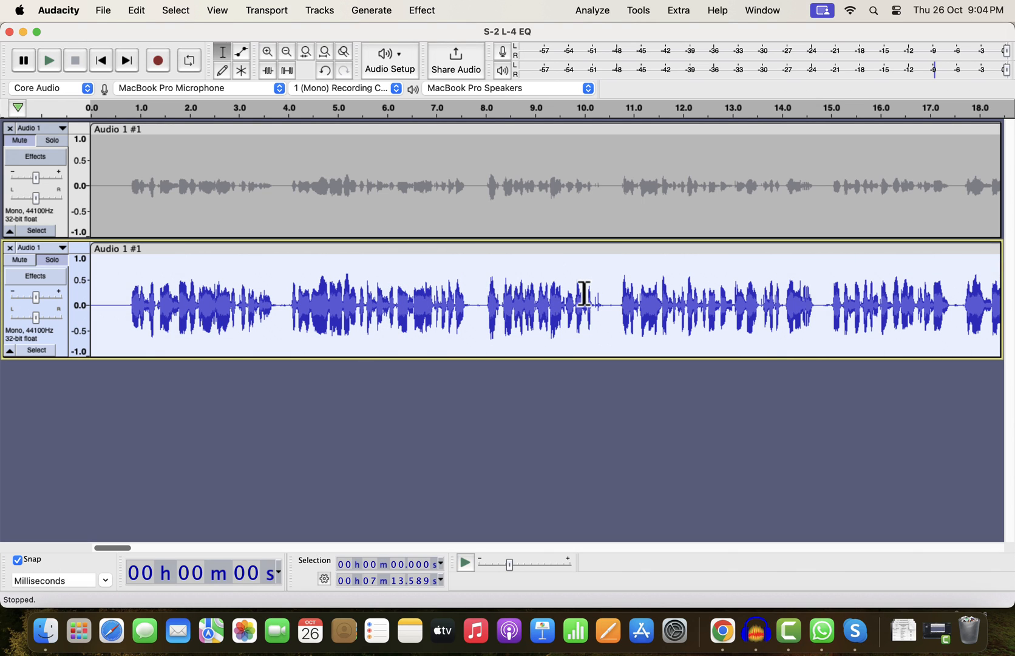
pyautogui.click(355, 301)
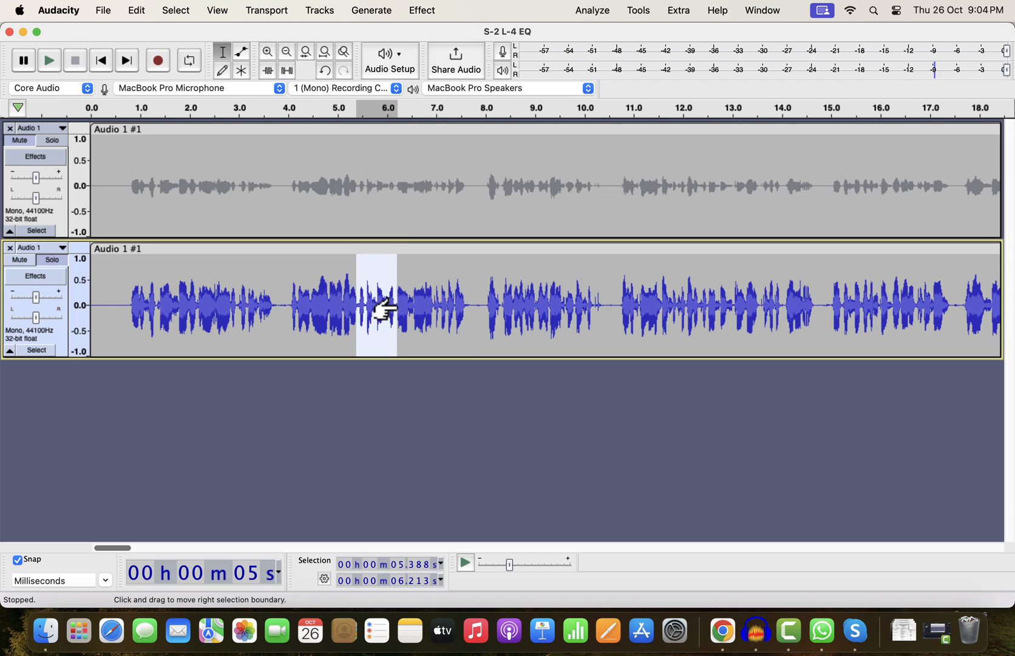
pyautogui.moveTo(152, 305)
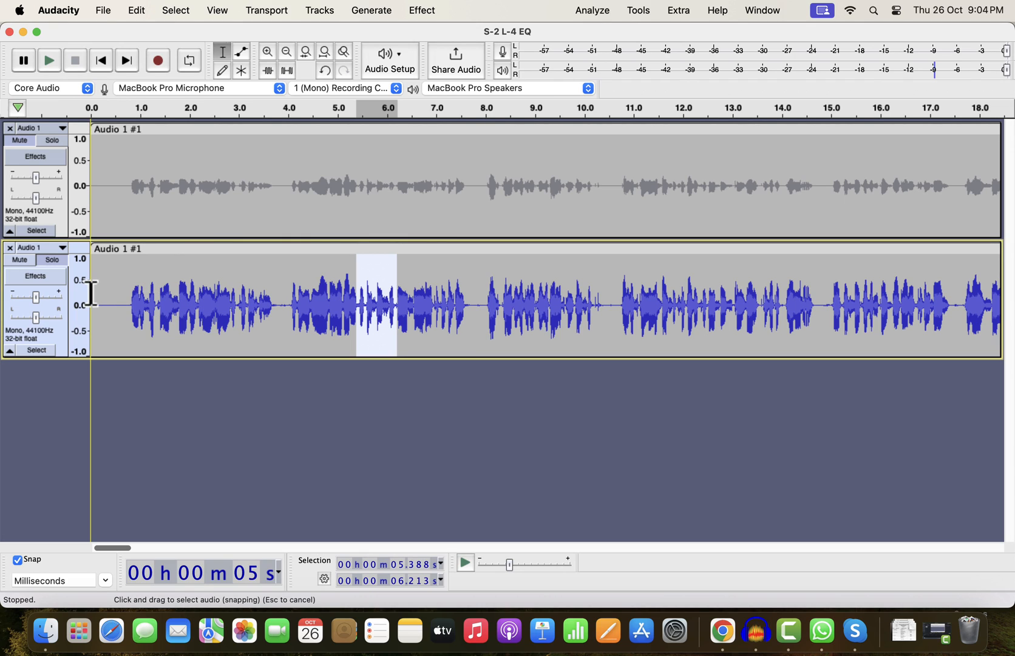
pyautogui.click(50, 61)
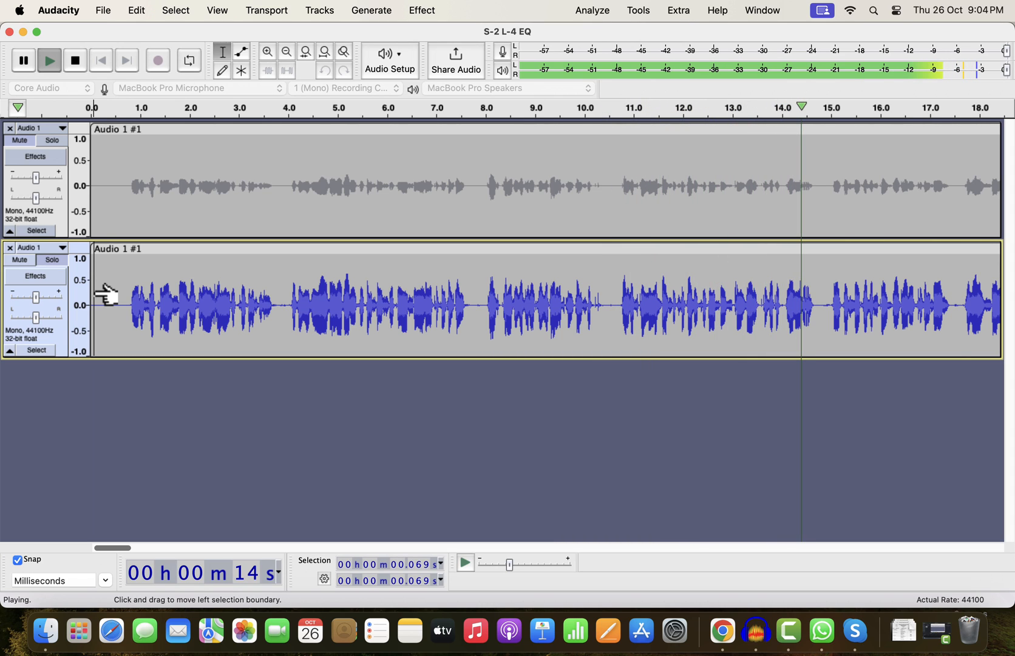
pyautogui.click(74, 60)
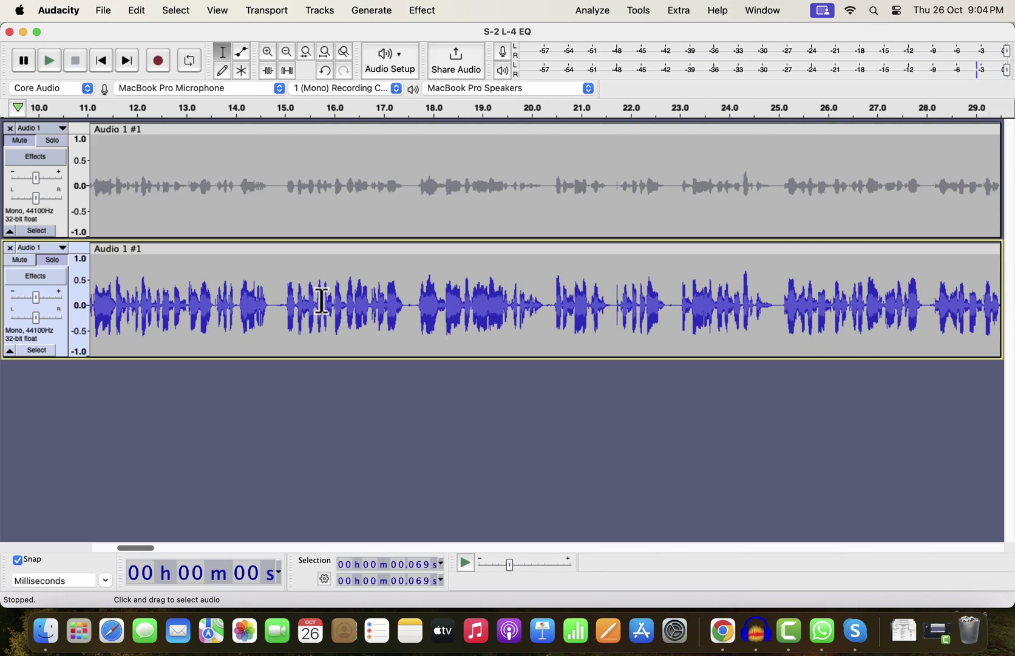
pyautogui.click(52, 141)
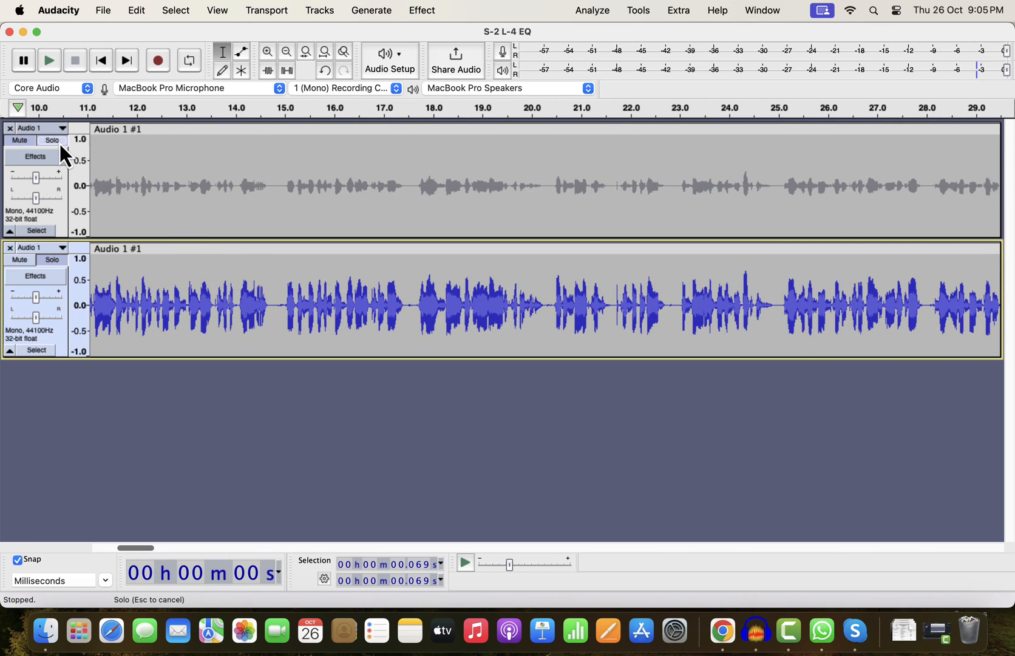
pyautogui.click(48, 60)
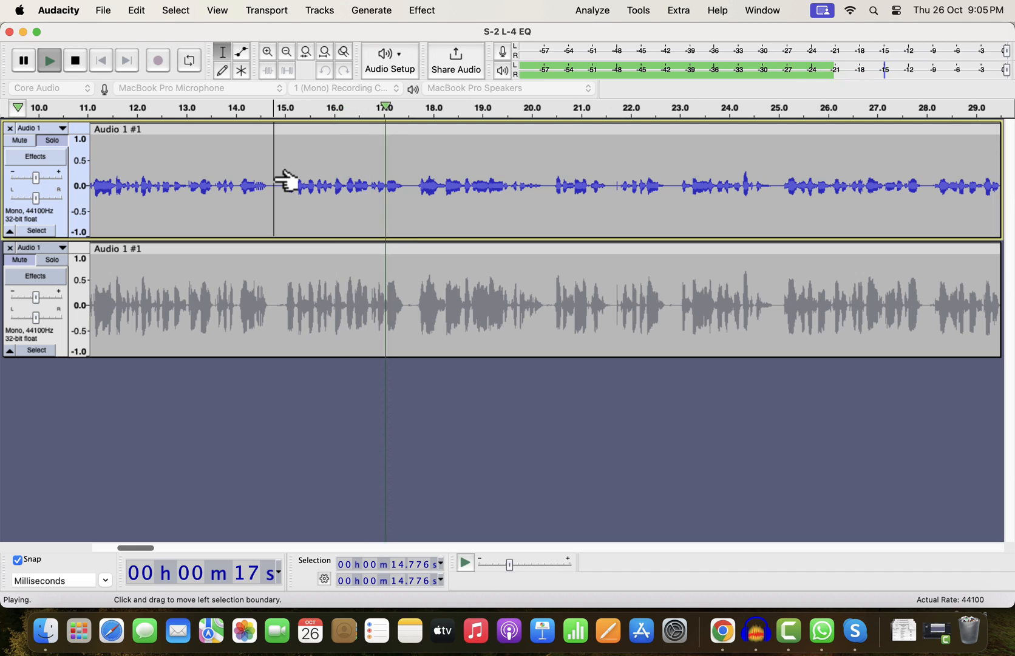
pyautogui.click(51, 260)
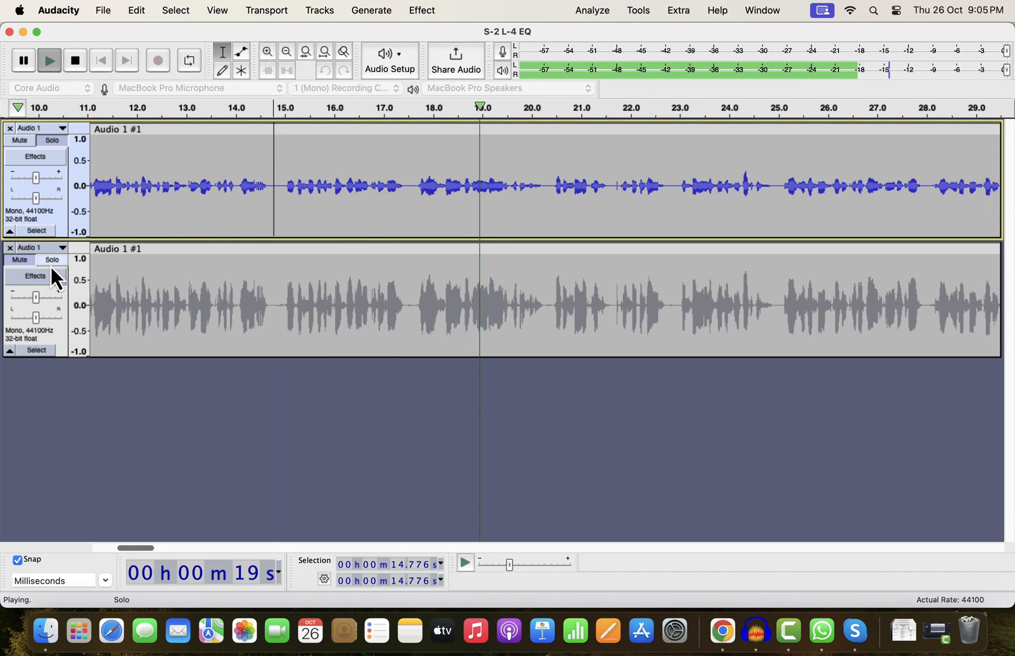
pyautogui.click(52, 260)
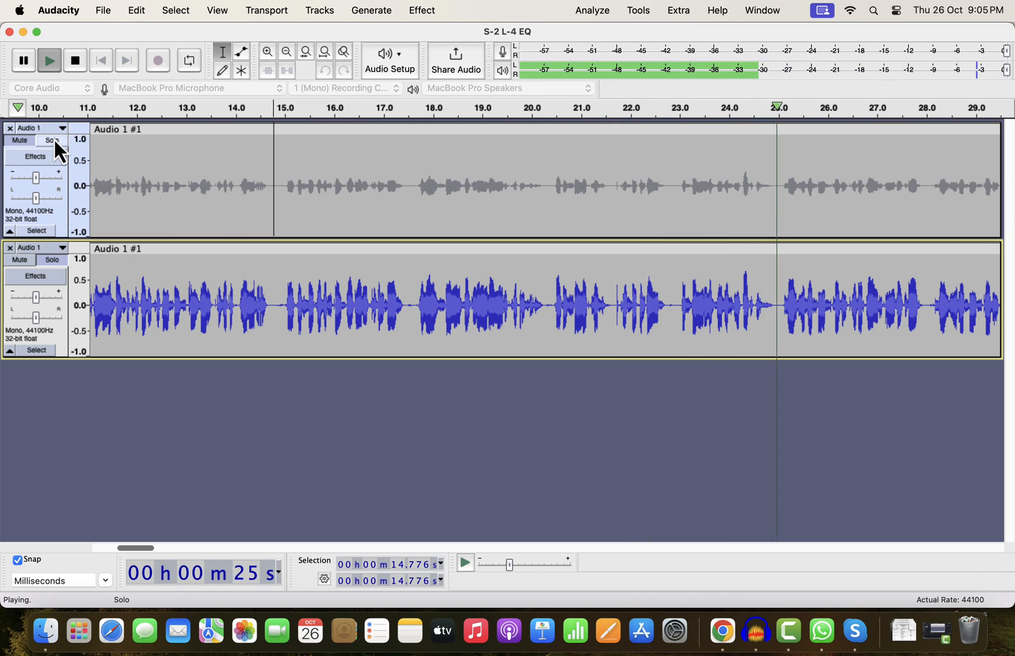
pyautogui.click(52, 140)
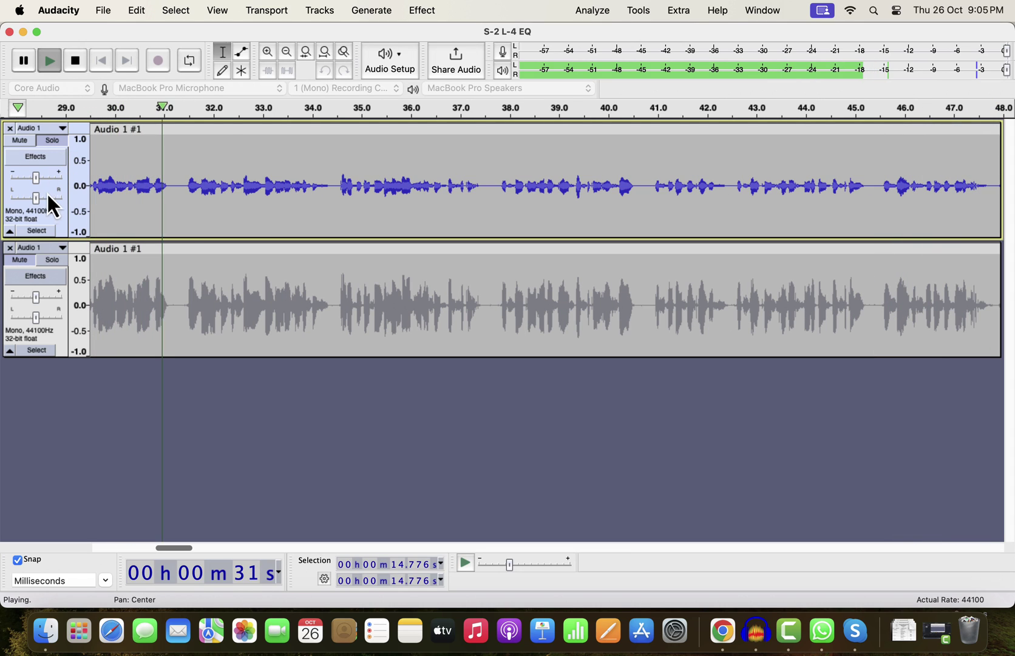
pyautogui.click(52, 258)
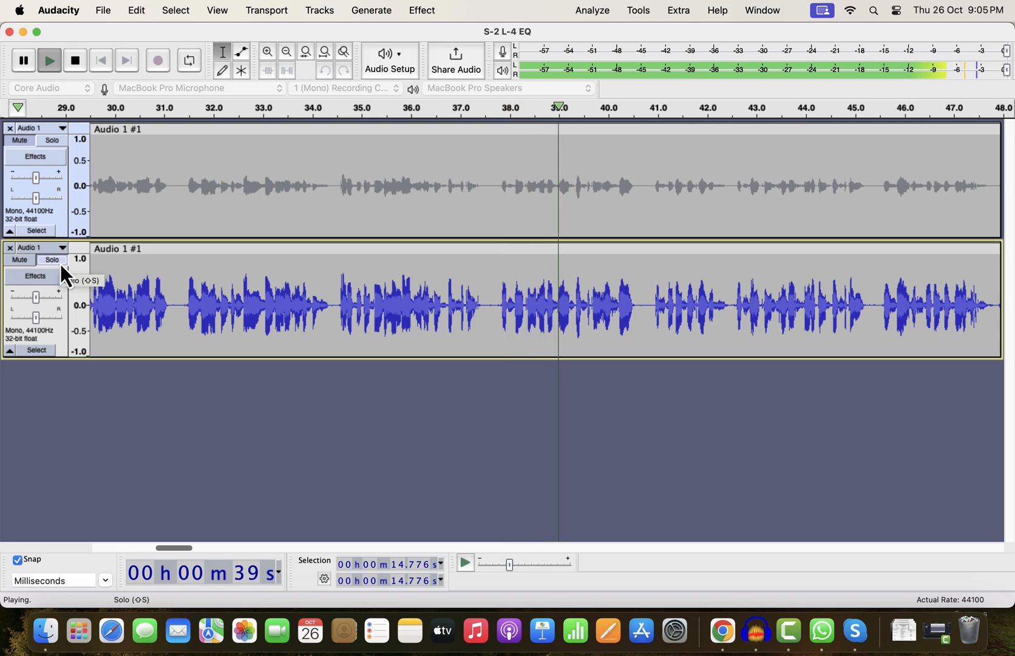
pyautogui.click(74, 60)
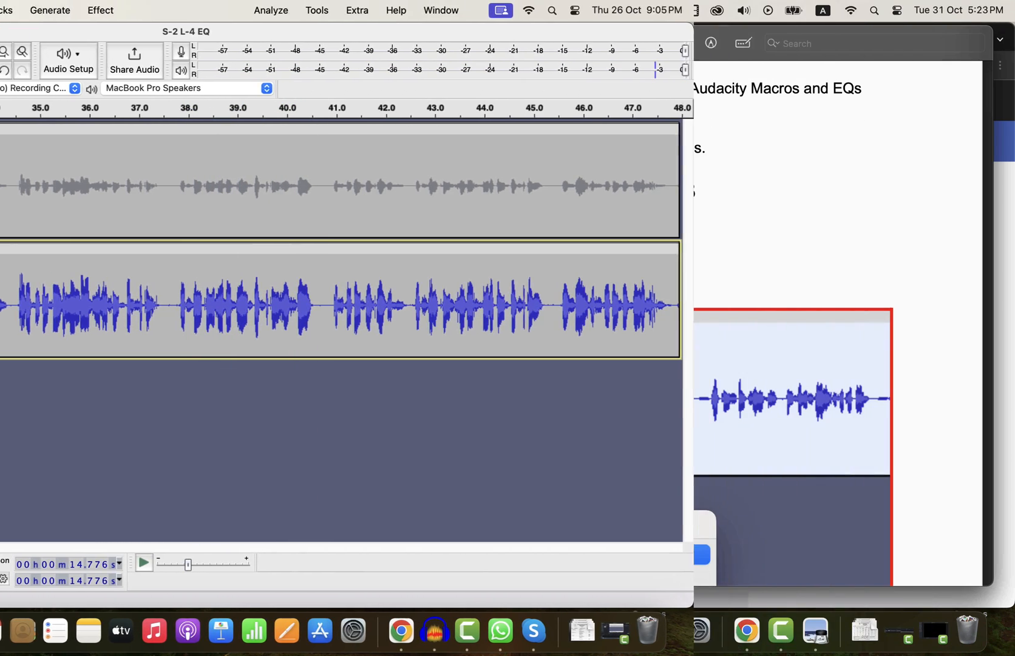
# Step: View the Sound better Guide PDF's first step, normalizing to -3 dB, in Preview
pyautogui.click(814, 629)
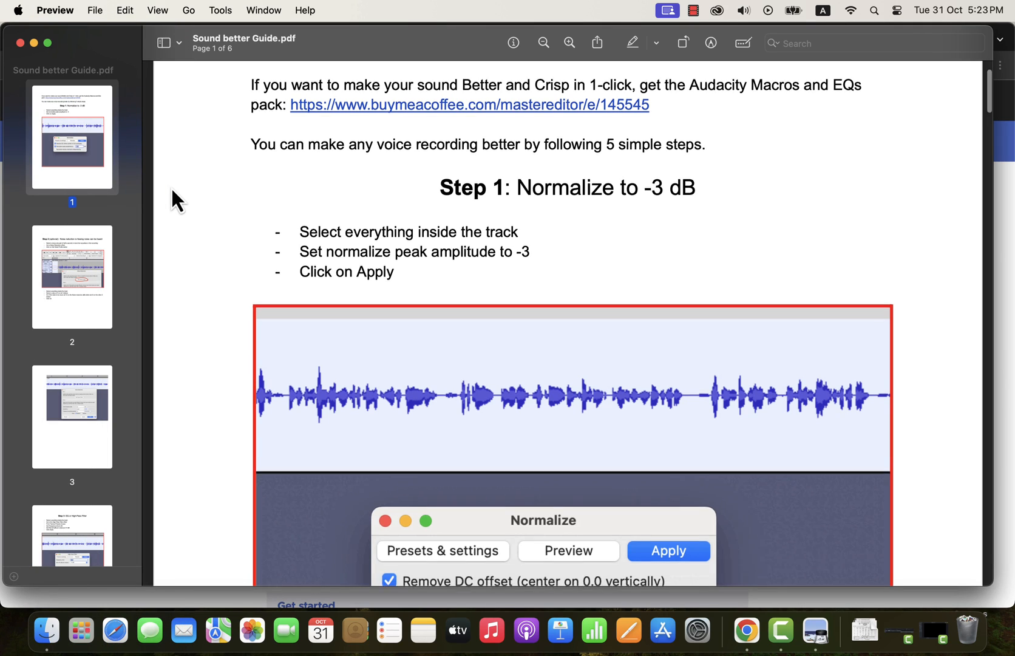
pyautogui.scroll(-3)
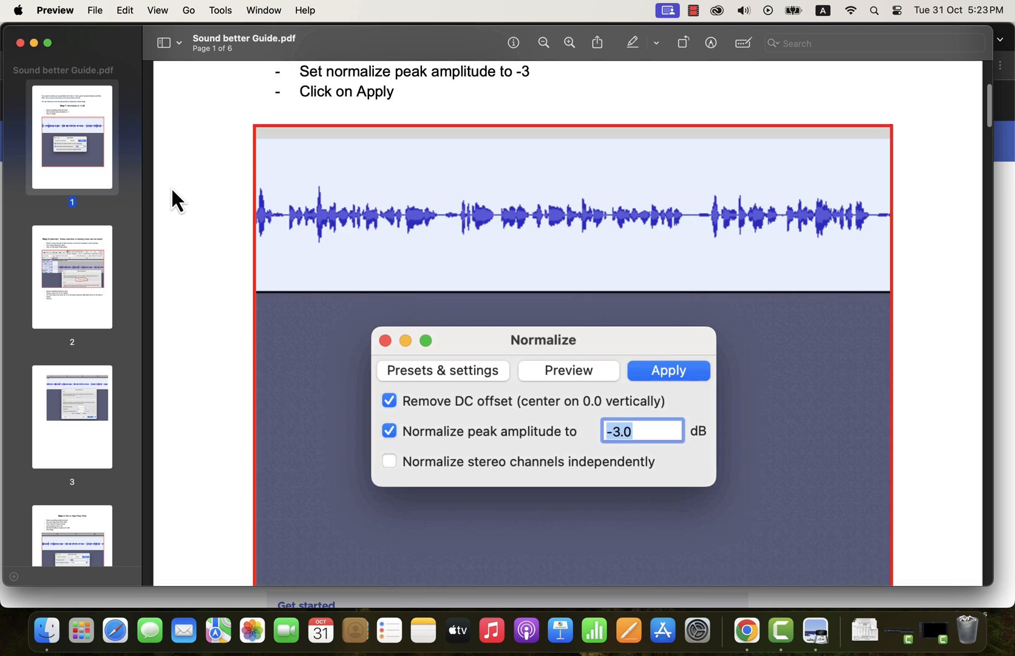
pyautogui.scroll(-3)
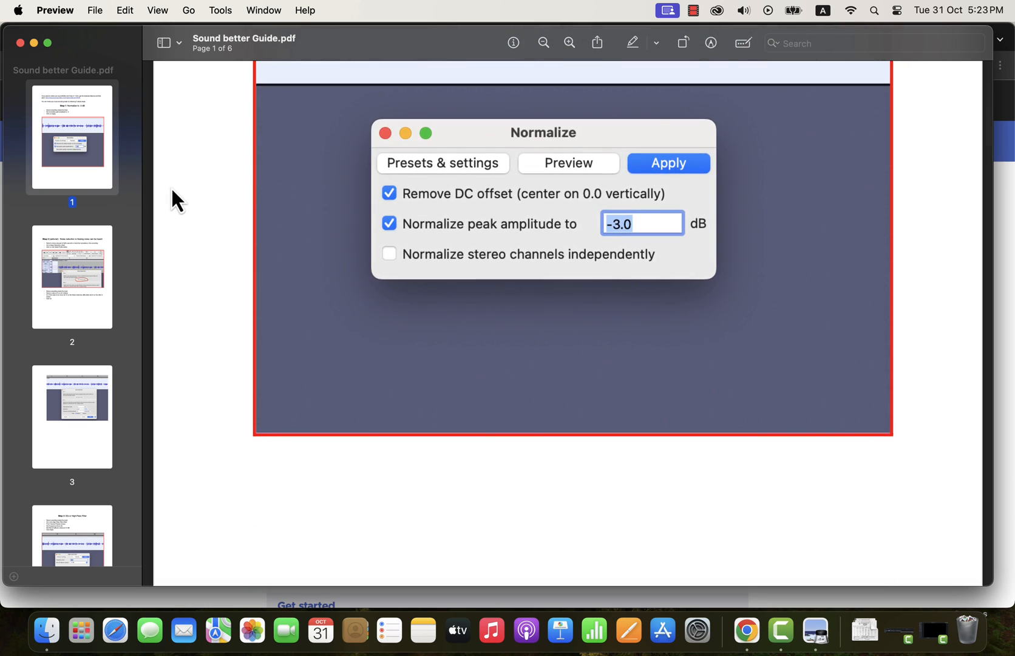
pyautogui.scroll(3)
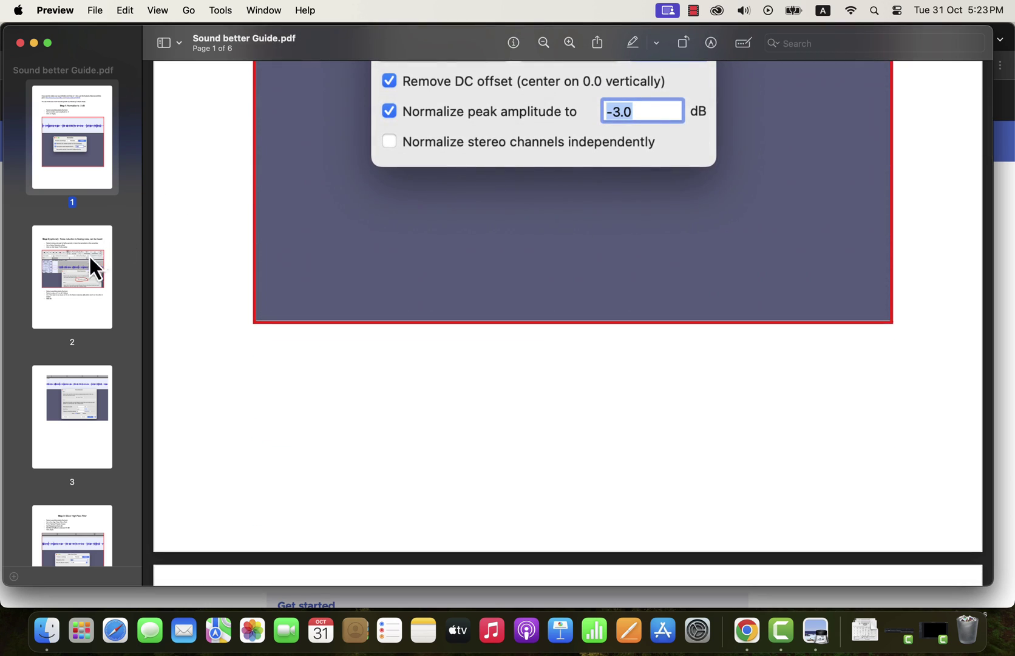
pyautogui.click(745, 630)
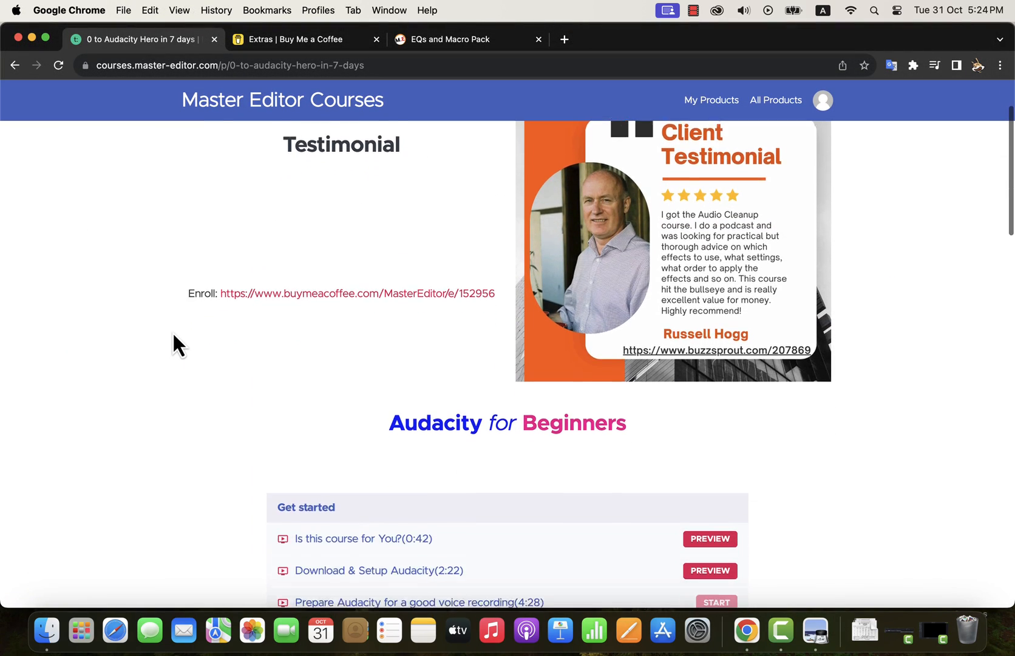
# Step: Scroll the Audacity for Beginners lesson list, then show the EQs and Macro Pack page
pyautogui.scroll(-3)
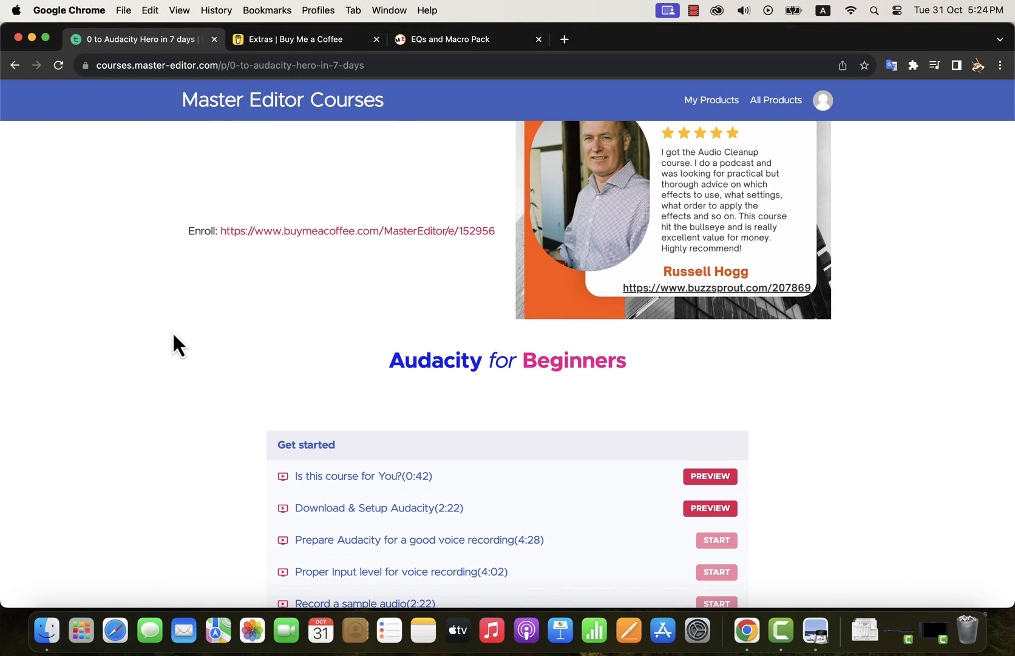
pyautogui.scroll(-3)
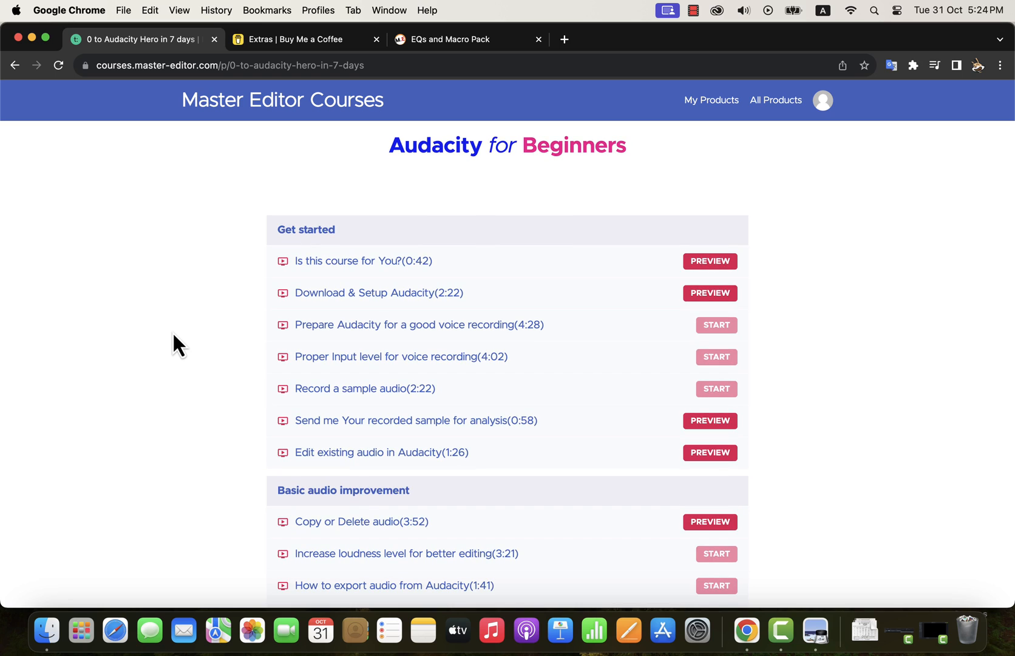
pyautogui.scroll(-3)
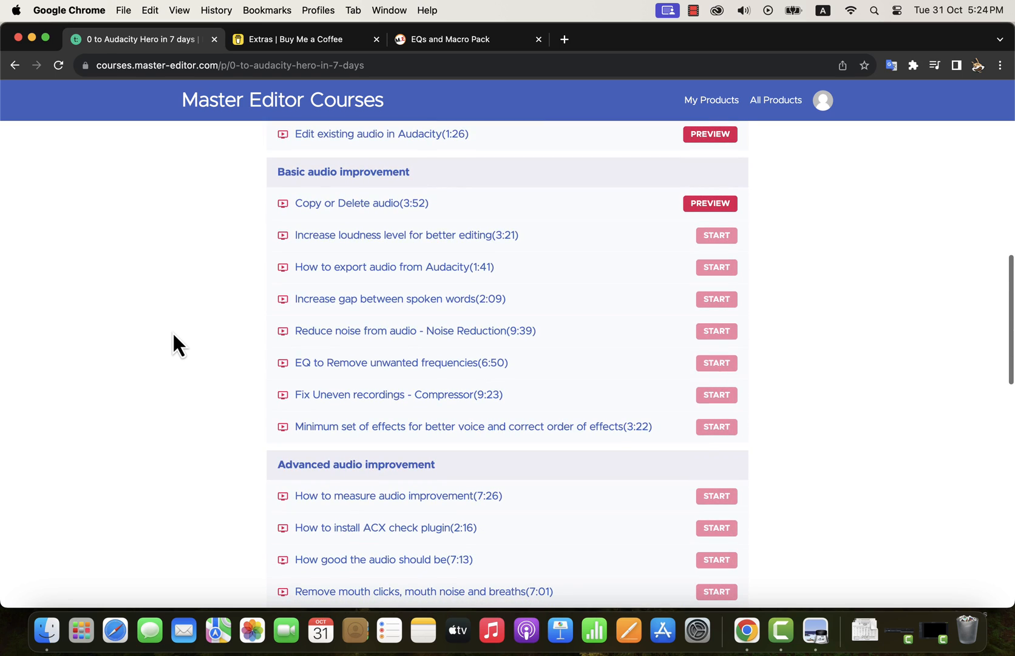
pyautogui.click(449, 39)
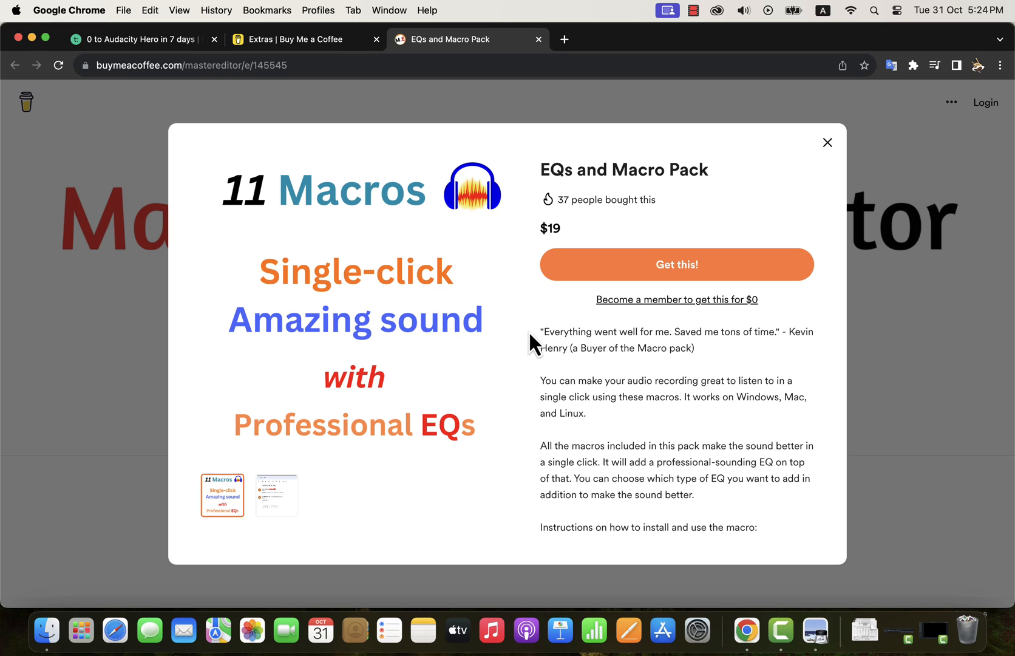
pyautogui.scroll(-3)
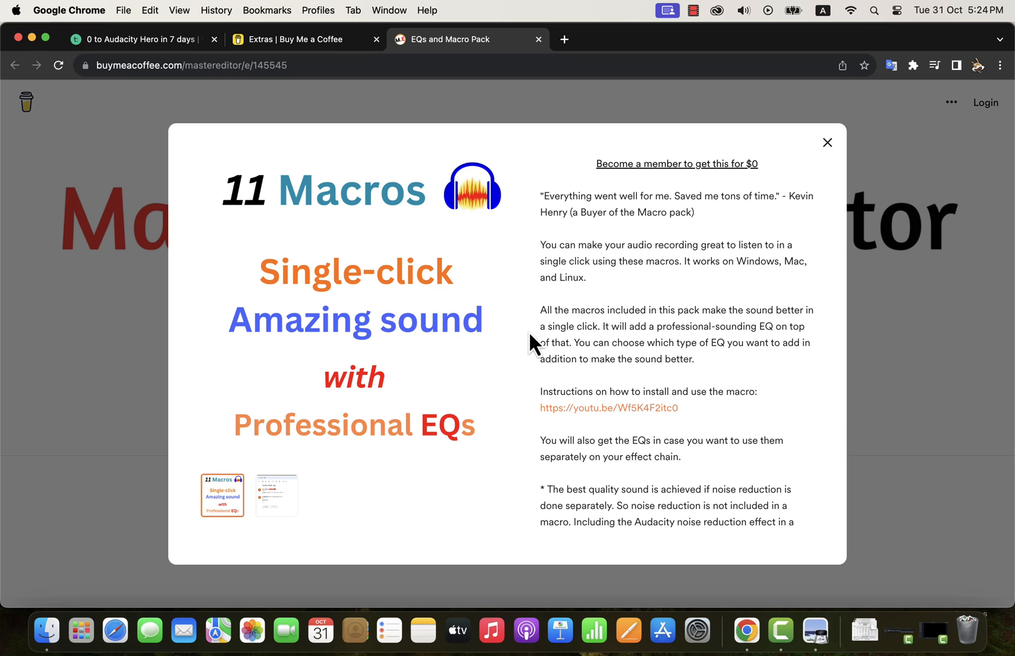